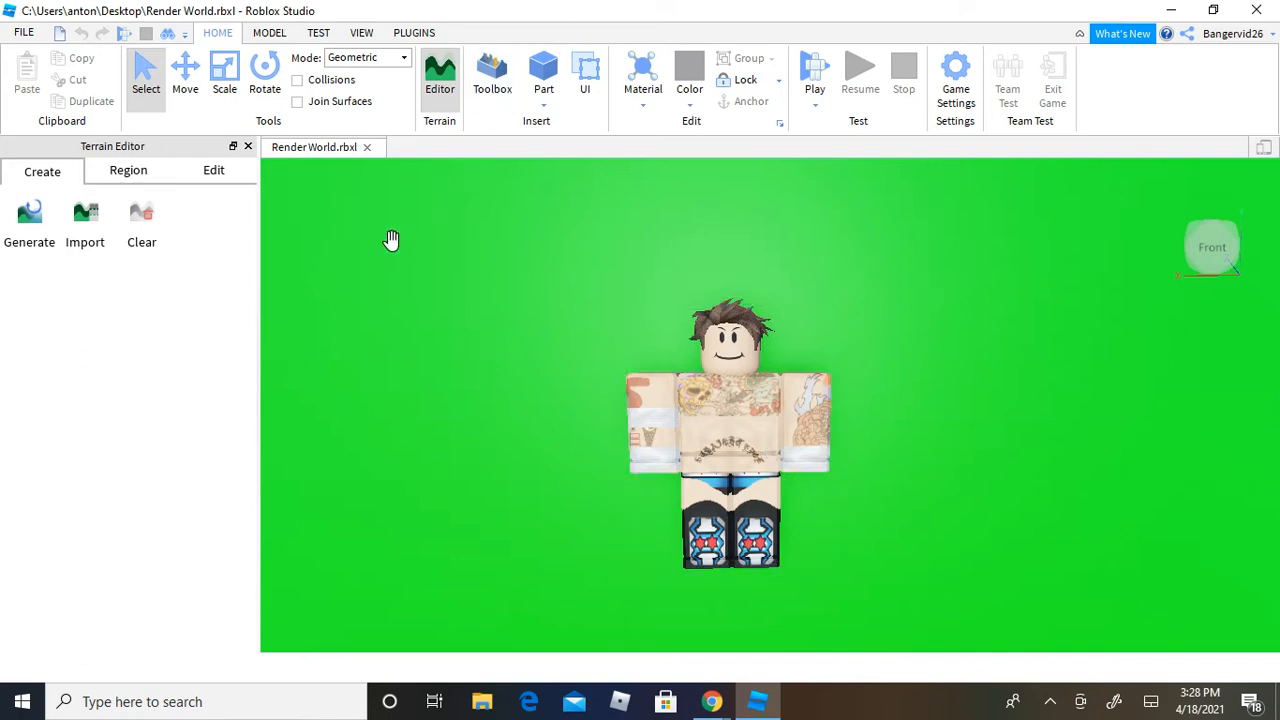
mouse_move(1044, 324)
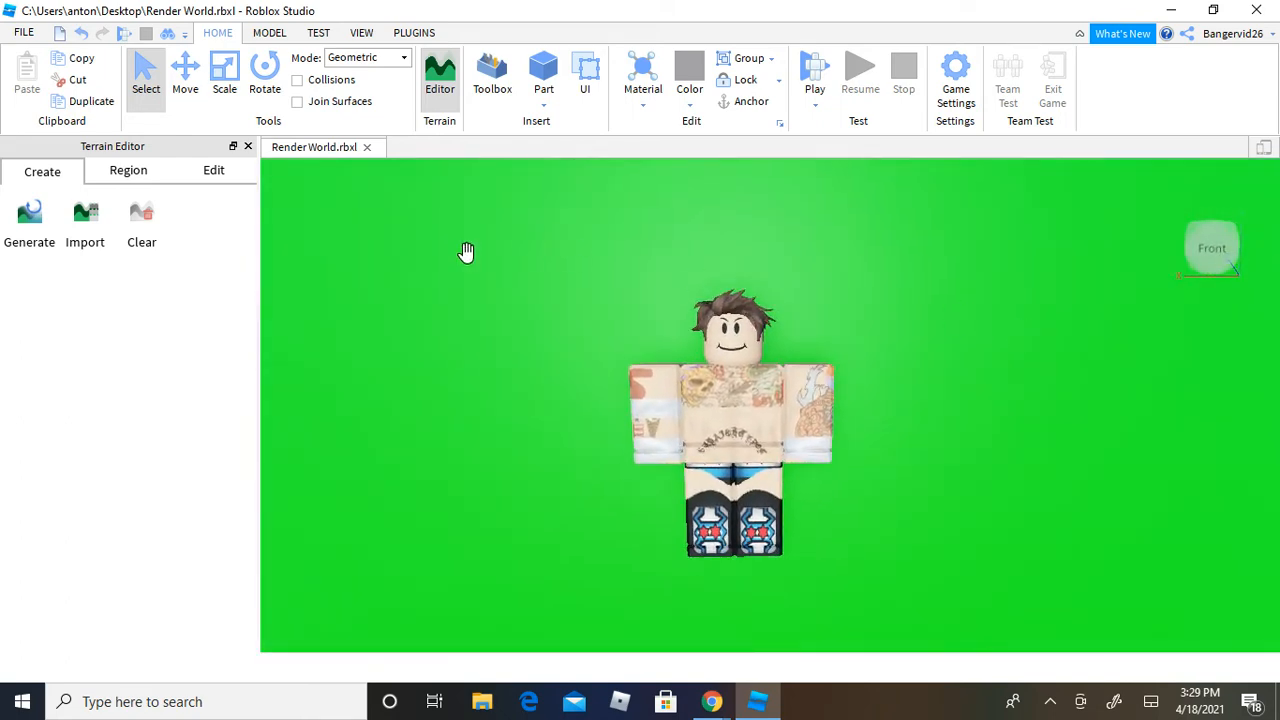
Step: Switch from the Model ribbon to Plugins and activate the sun-positioning plugin
left_click(264, 32)
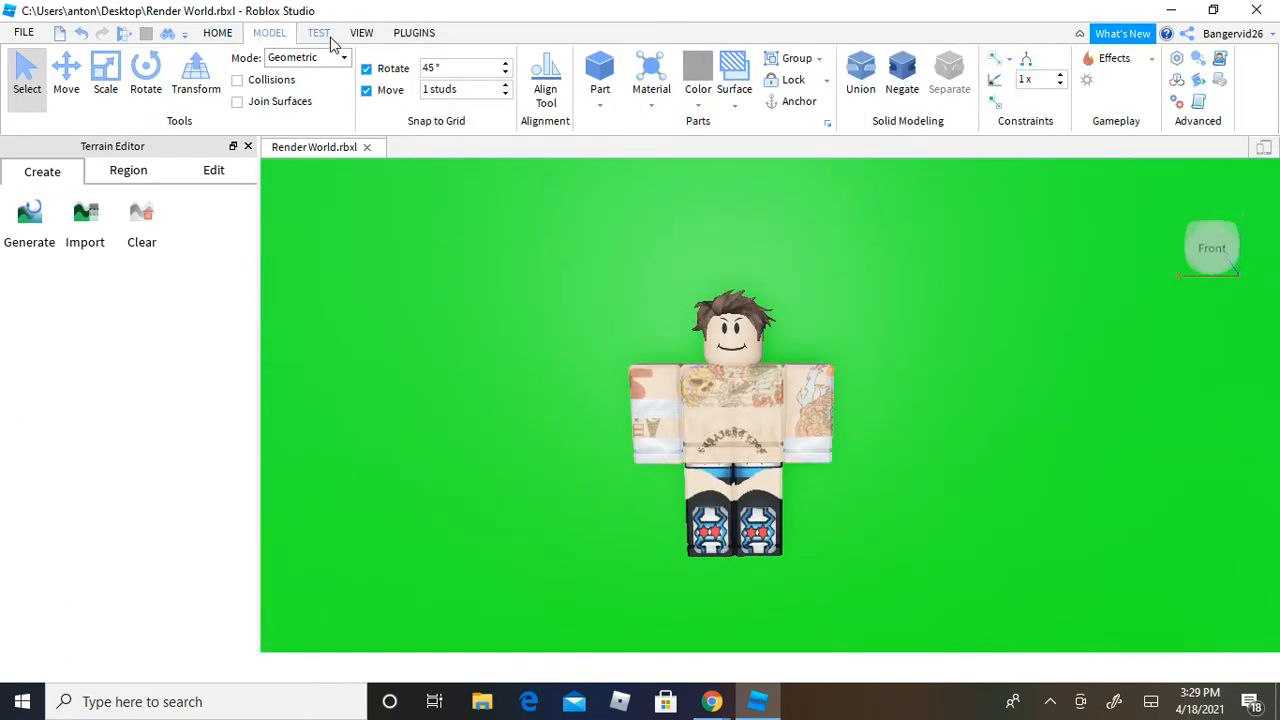
left_click(432, 32)
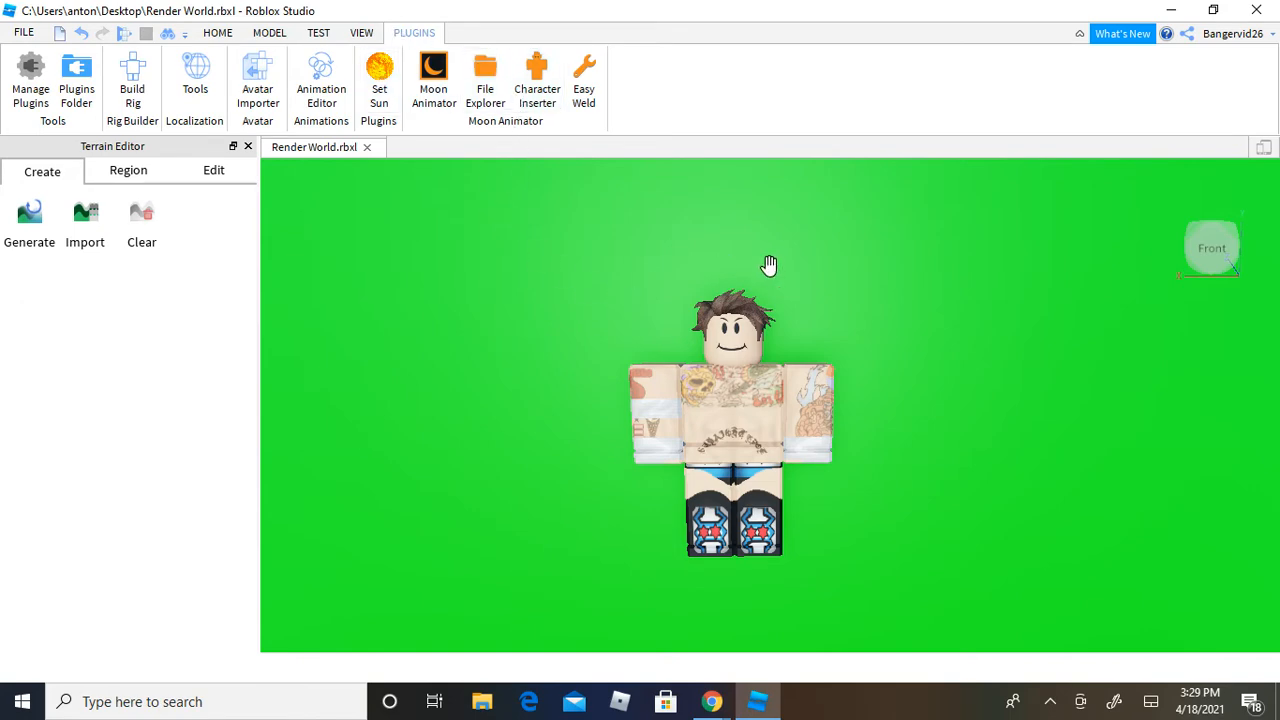
left_click(378, 76)
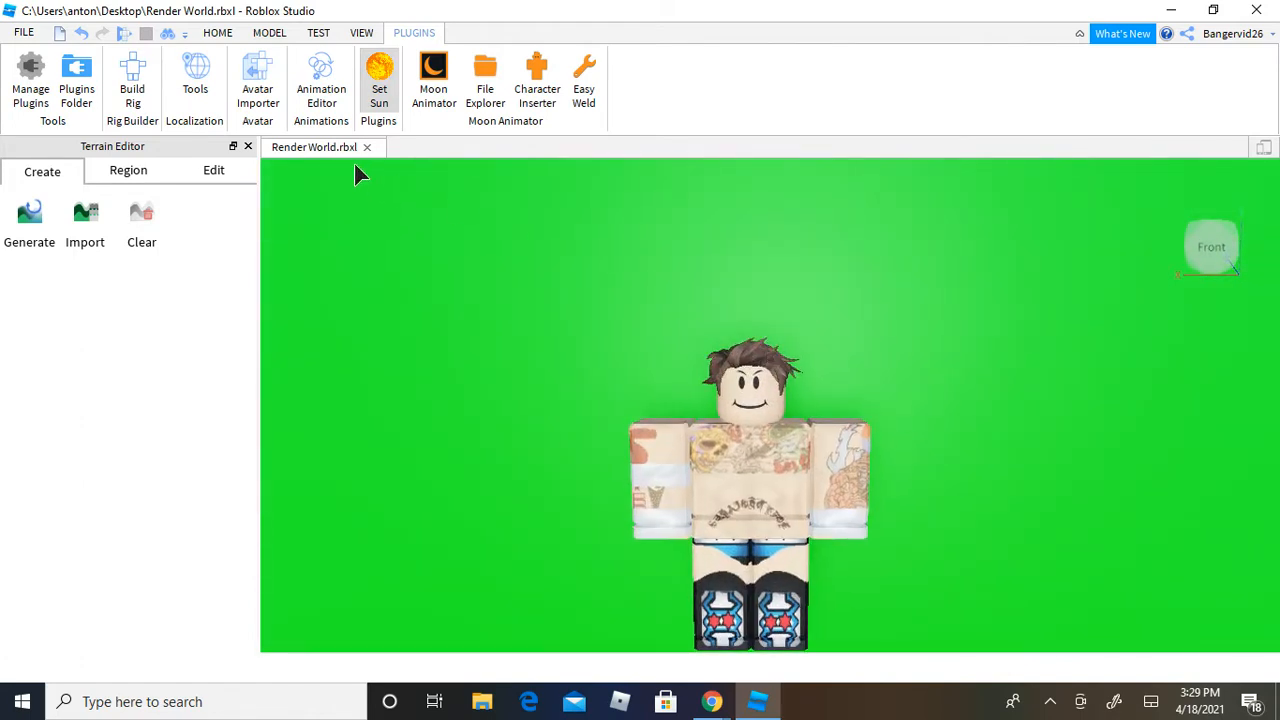
Step: Insert the player 'TripleWilder' into the Render World scene with Character Inserter
left_click(432, 78)
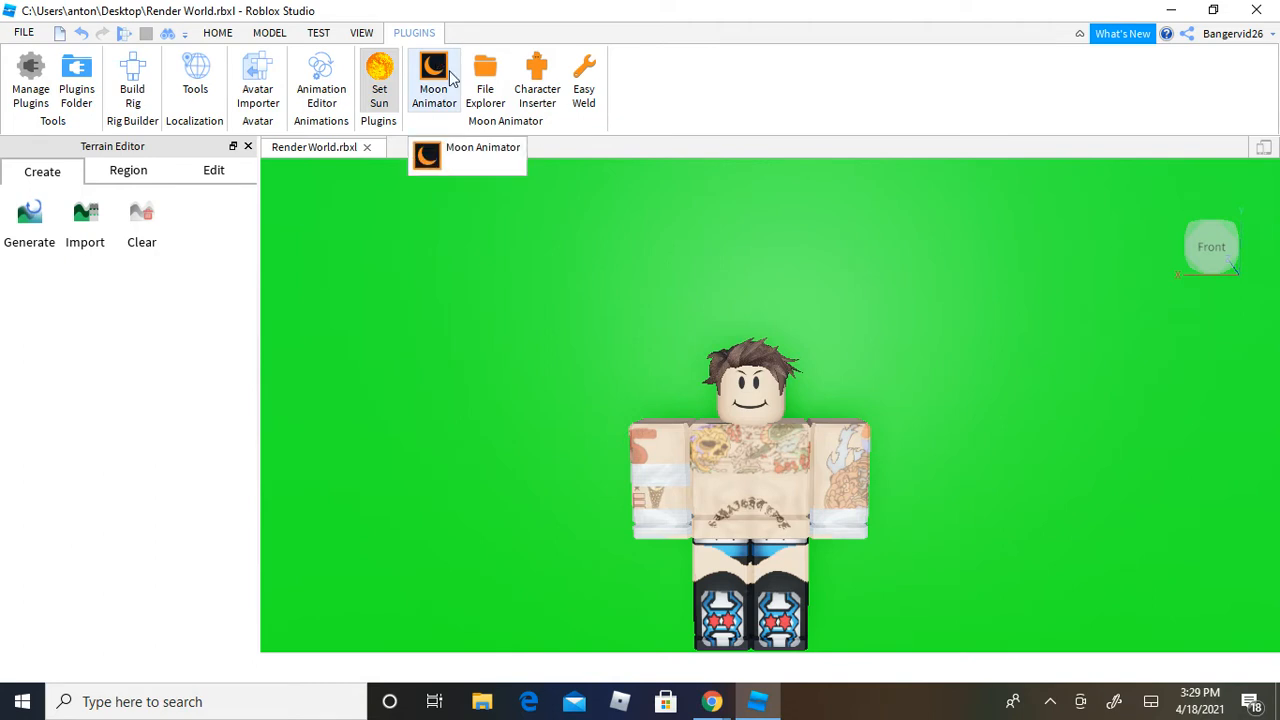
mouse_move(448, 90)
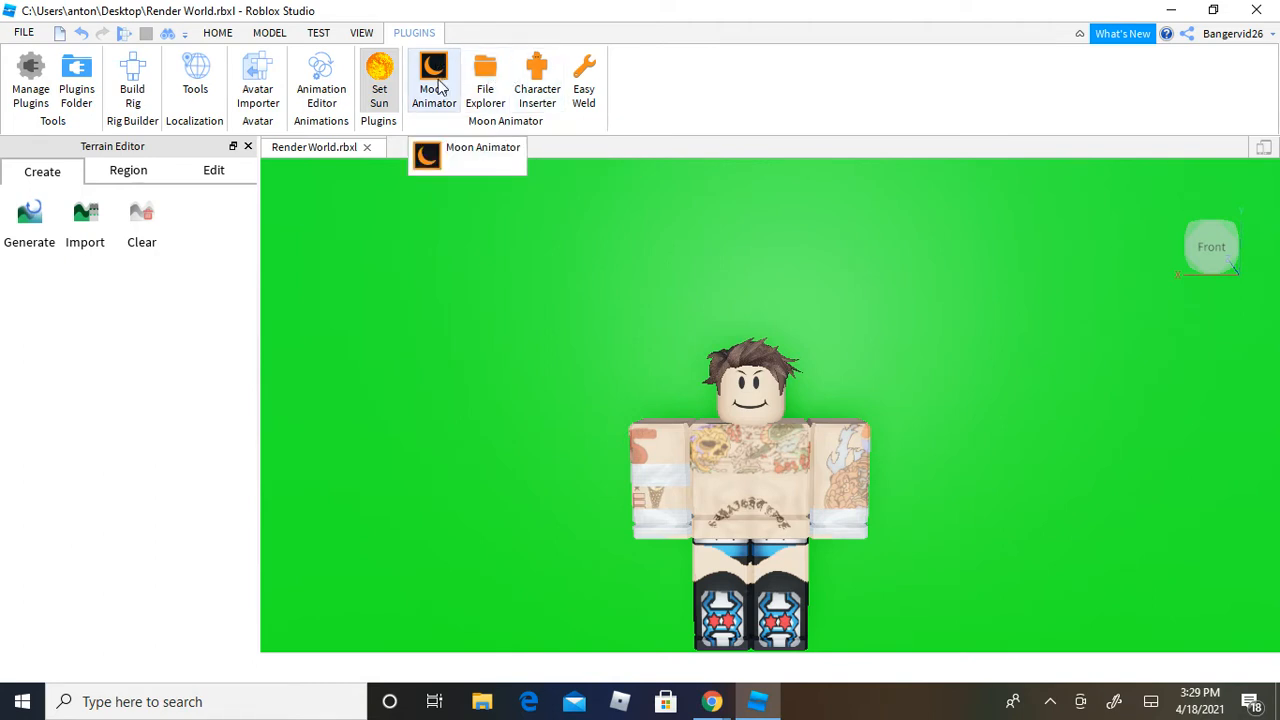
left_click(536, 80)
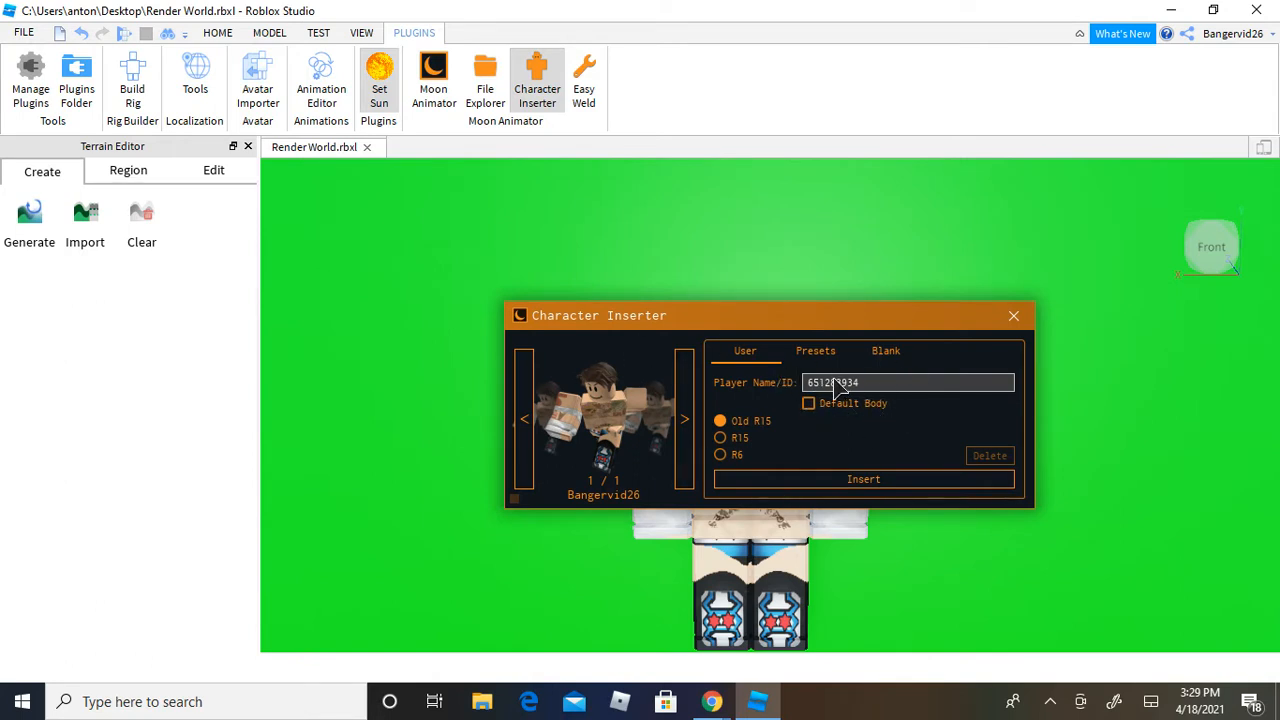
left_click(864, 480)
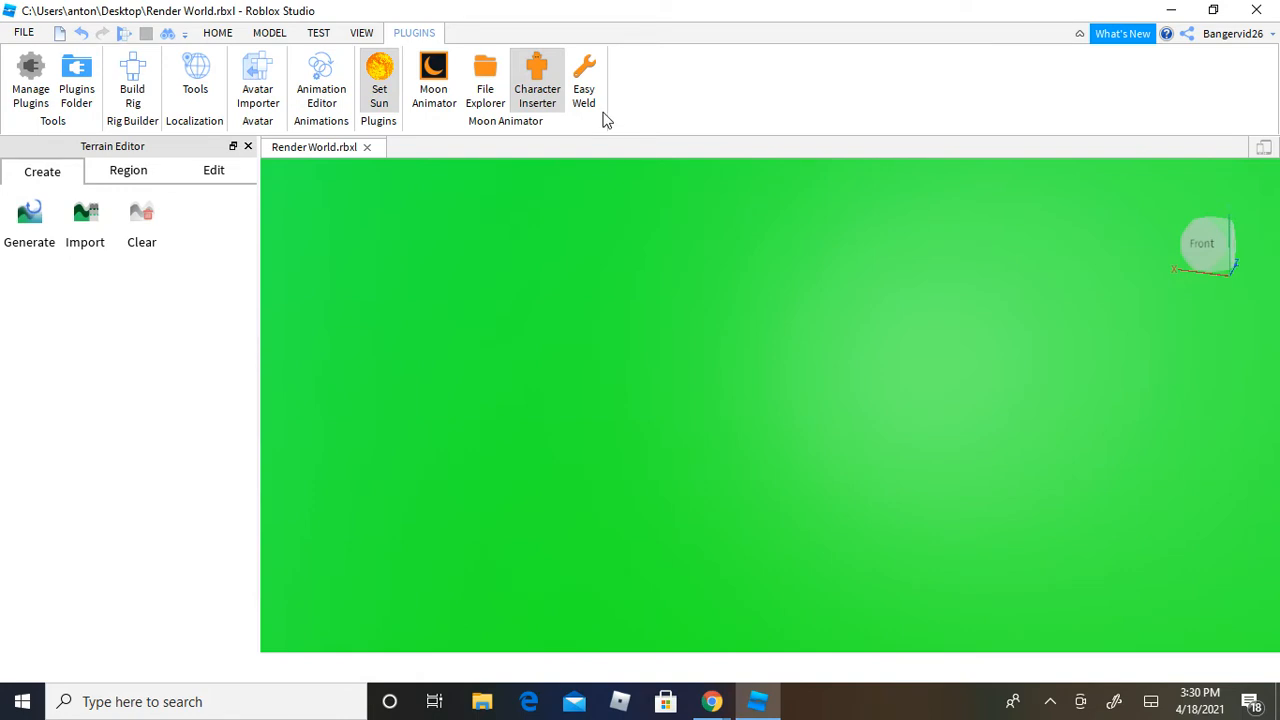
left_click(536, 80)
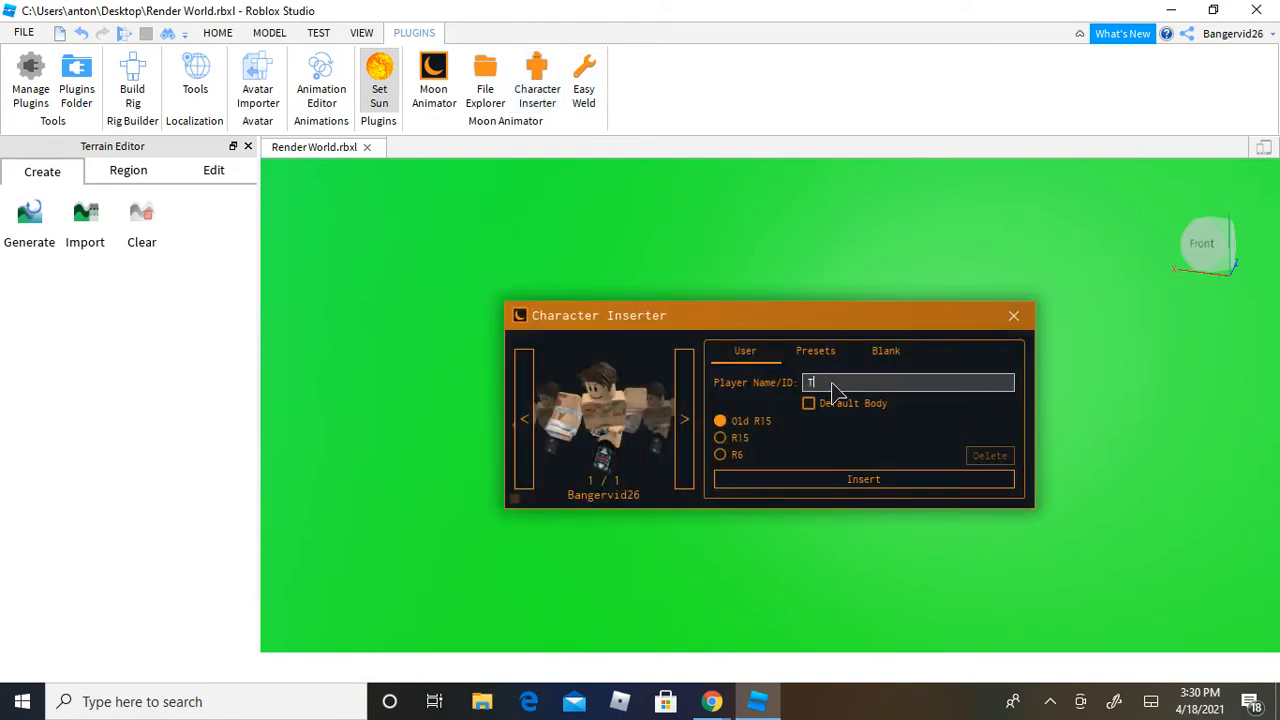
type("Triple")
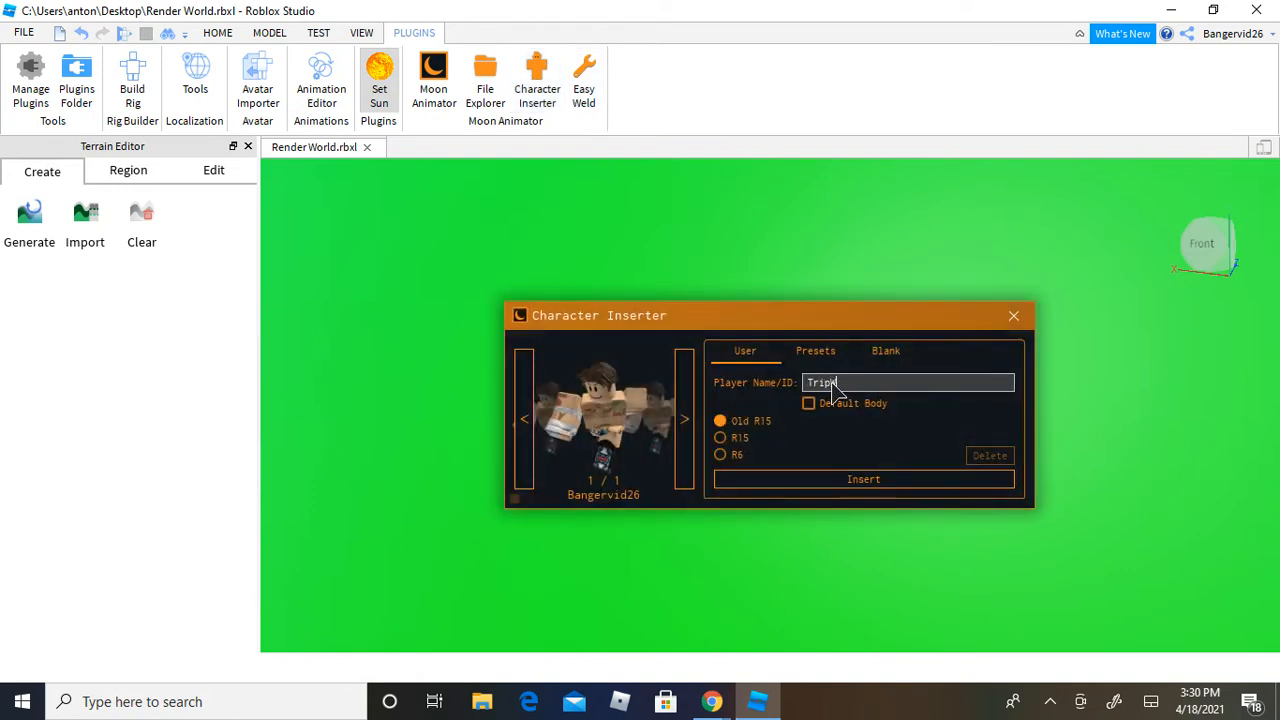
type("Wilder")
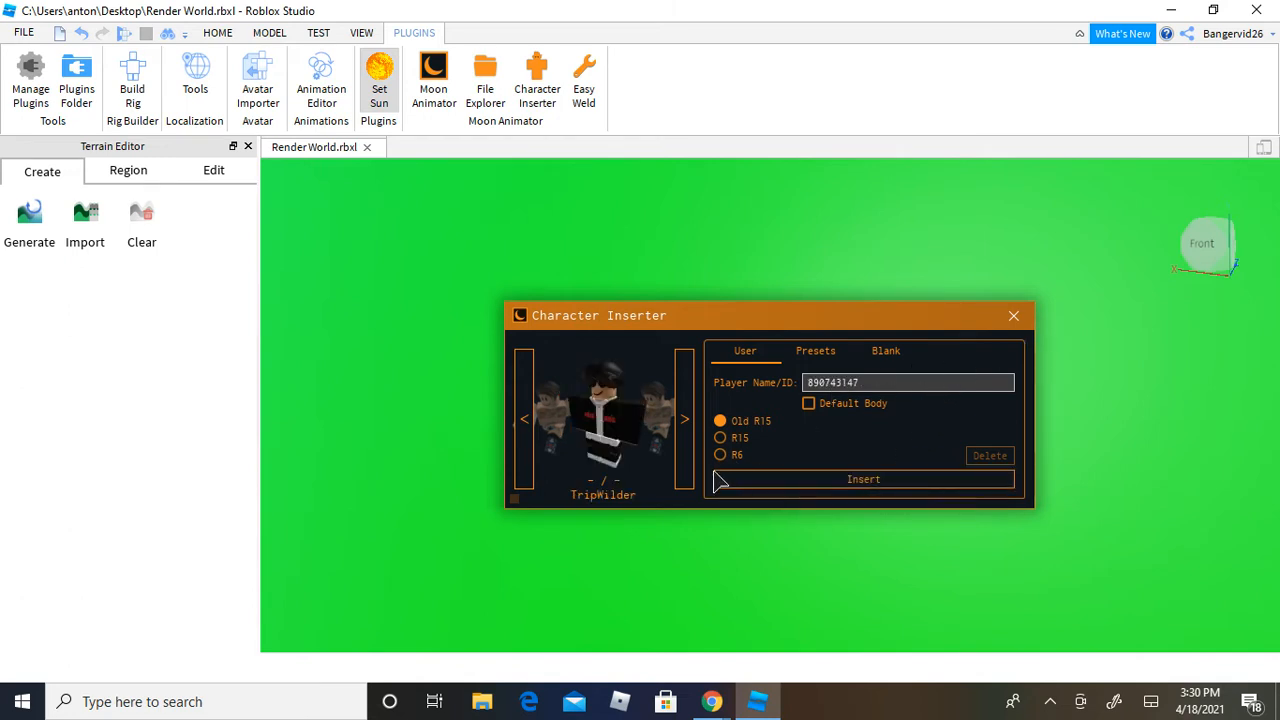
left_click(864, 480)
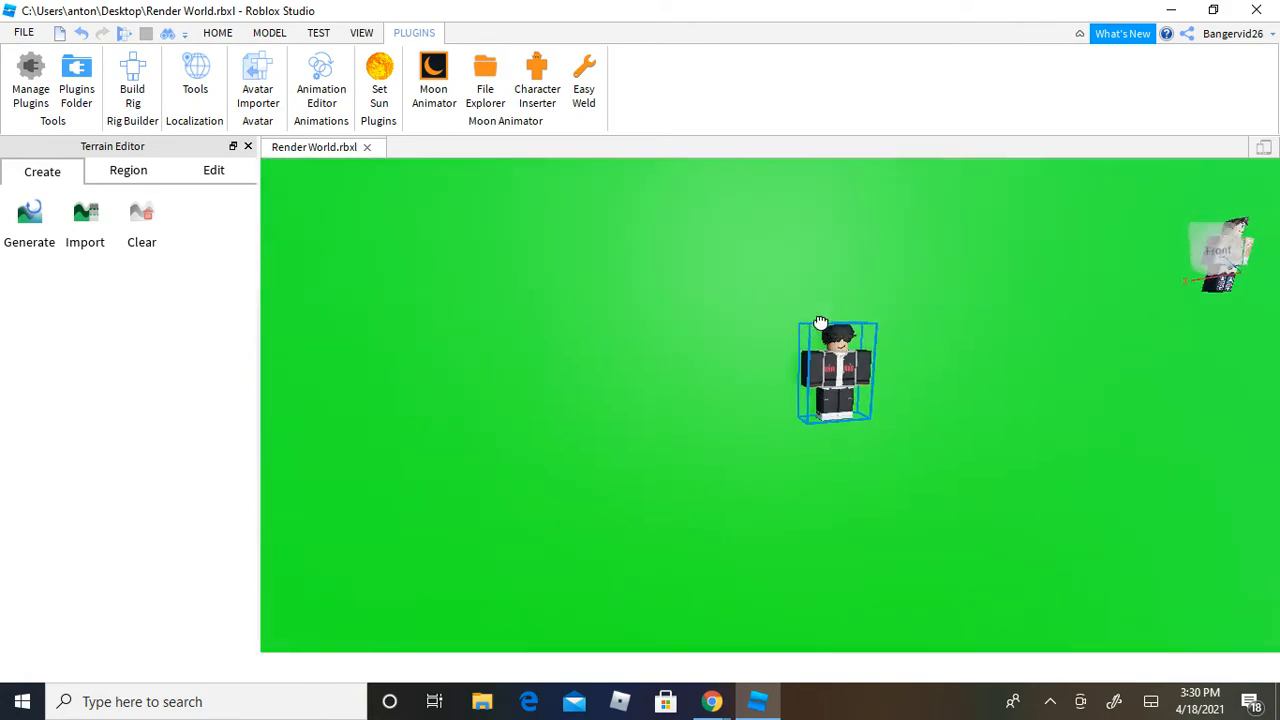
Step: Position the new rig at the centre of the green screen and deselect it
left_click_drag(820, 322, 656, 384)
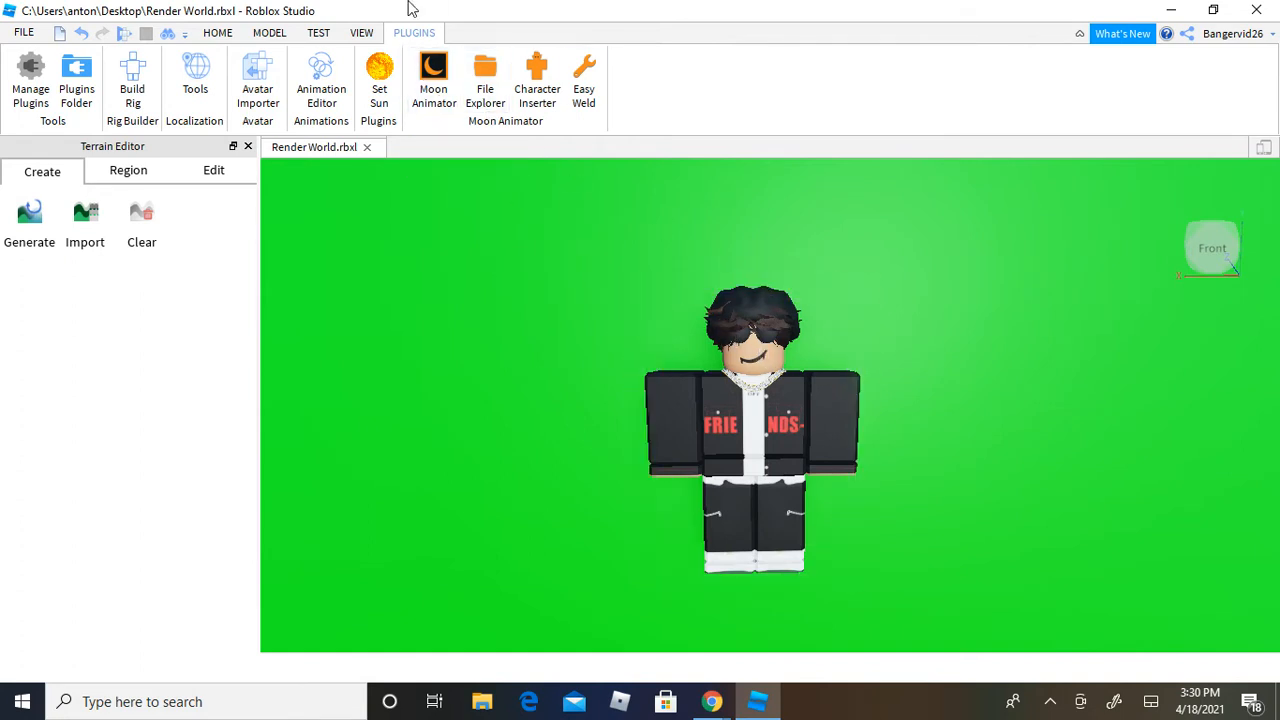
left_click(432, 80)
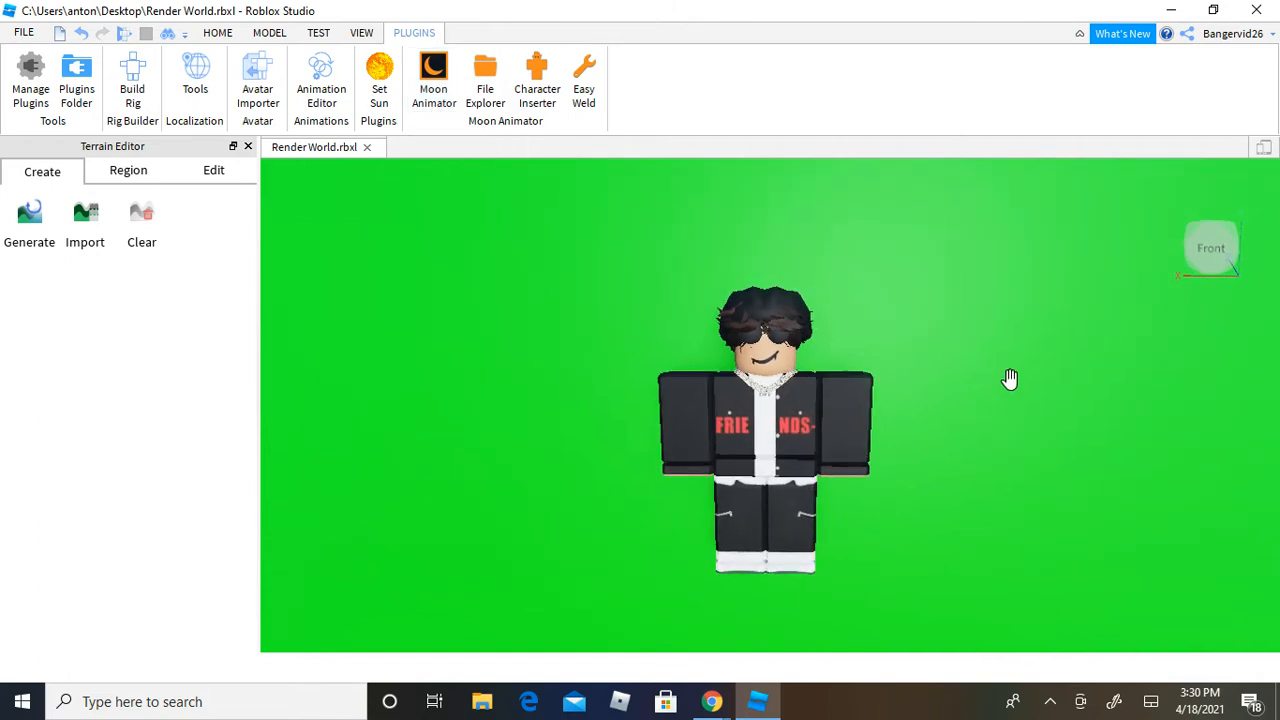
Step: Create a new Moon Animator file named TripWilder after abandoning a first naming attempt
left_click(432, 76)
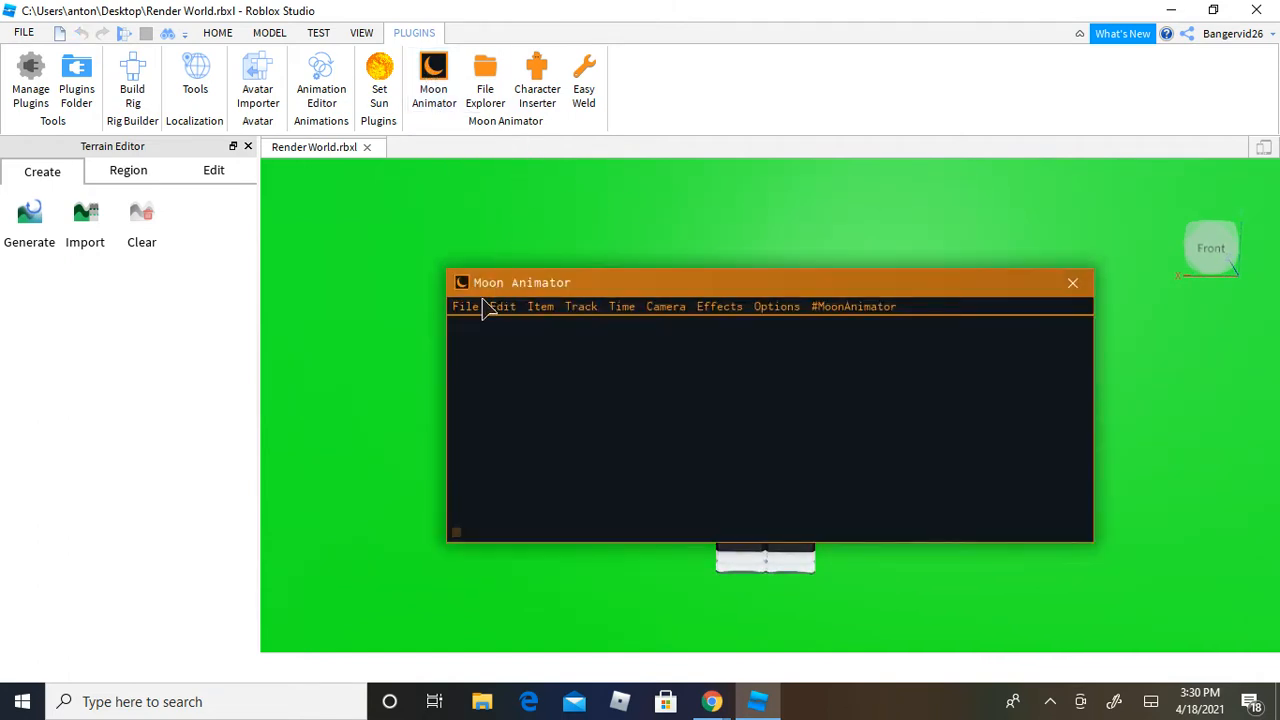
left_click(540, 306)
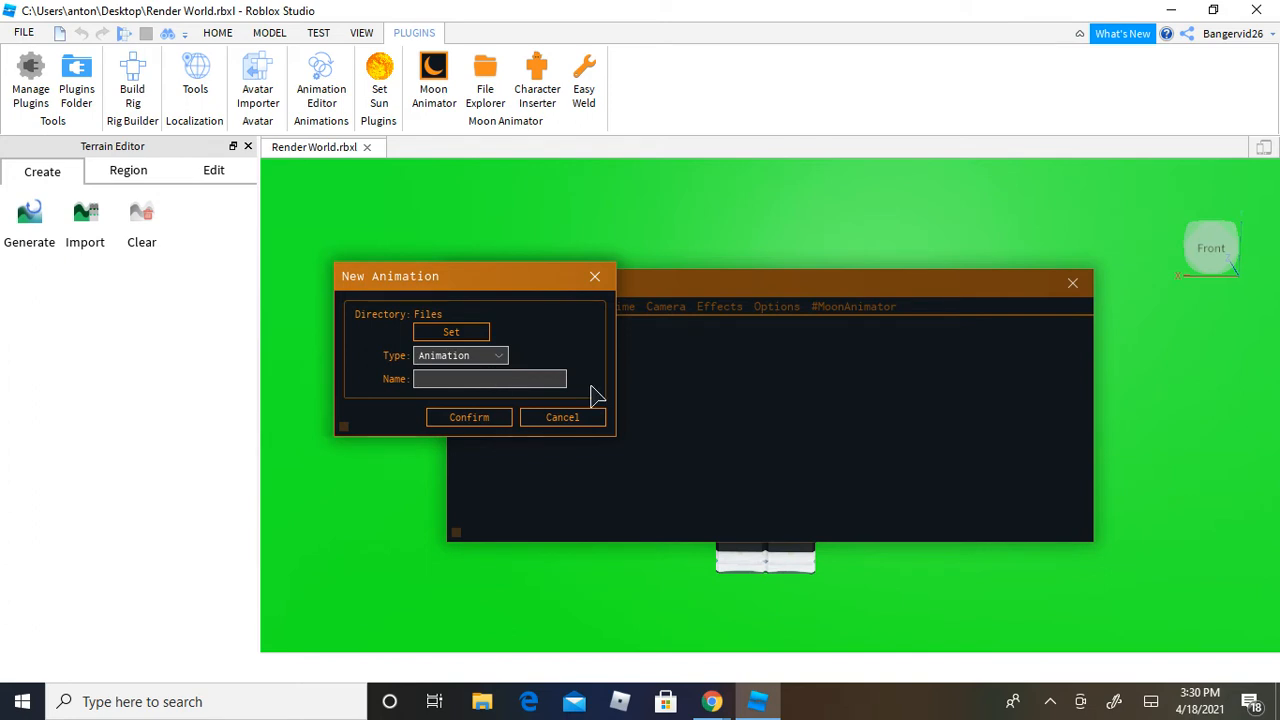
type("Trip")
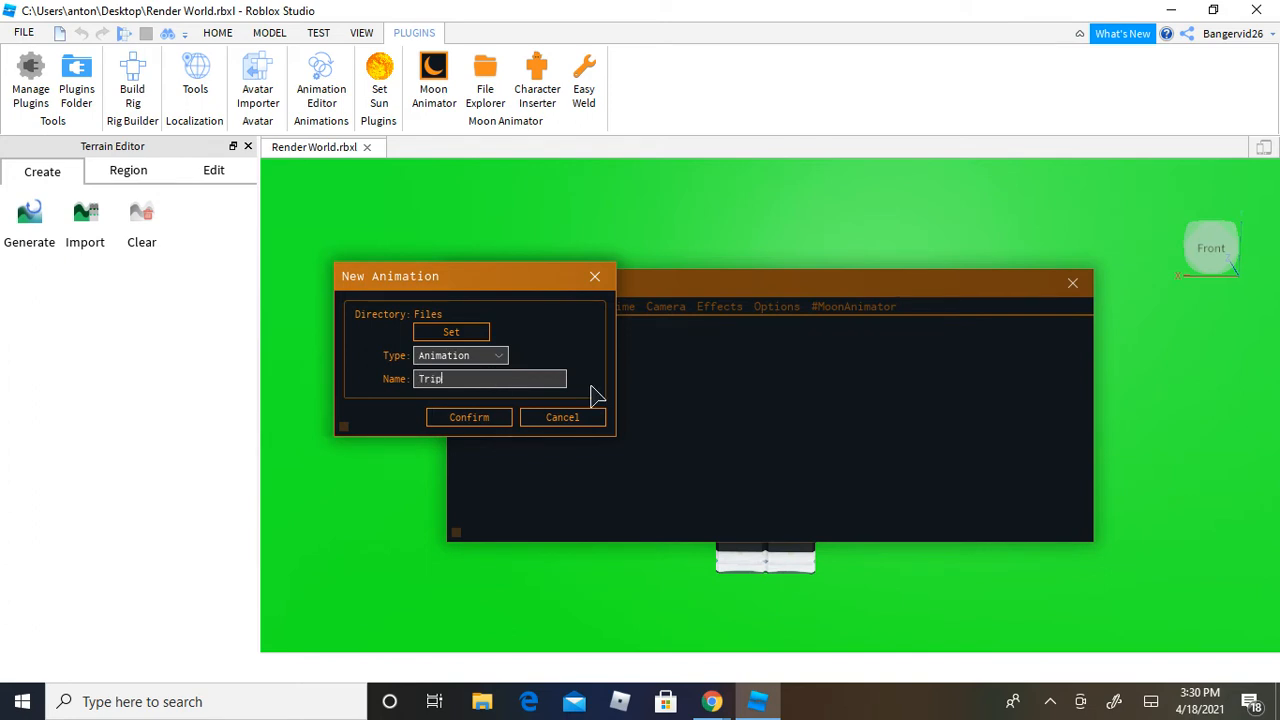
left_click(468, 418)
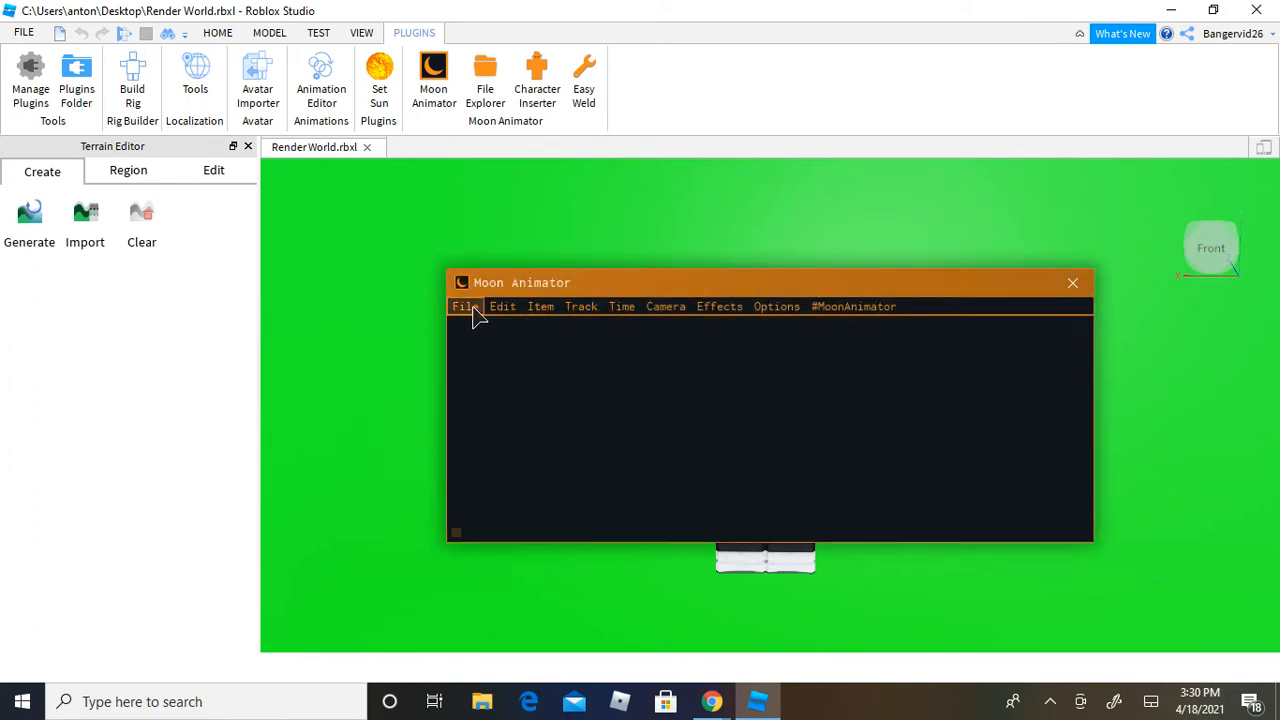
left_click(464, 306)
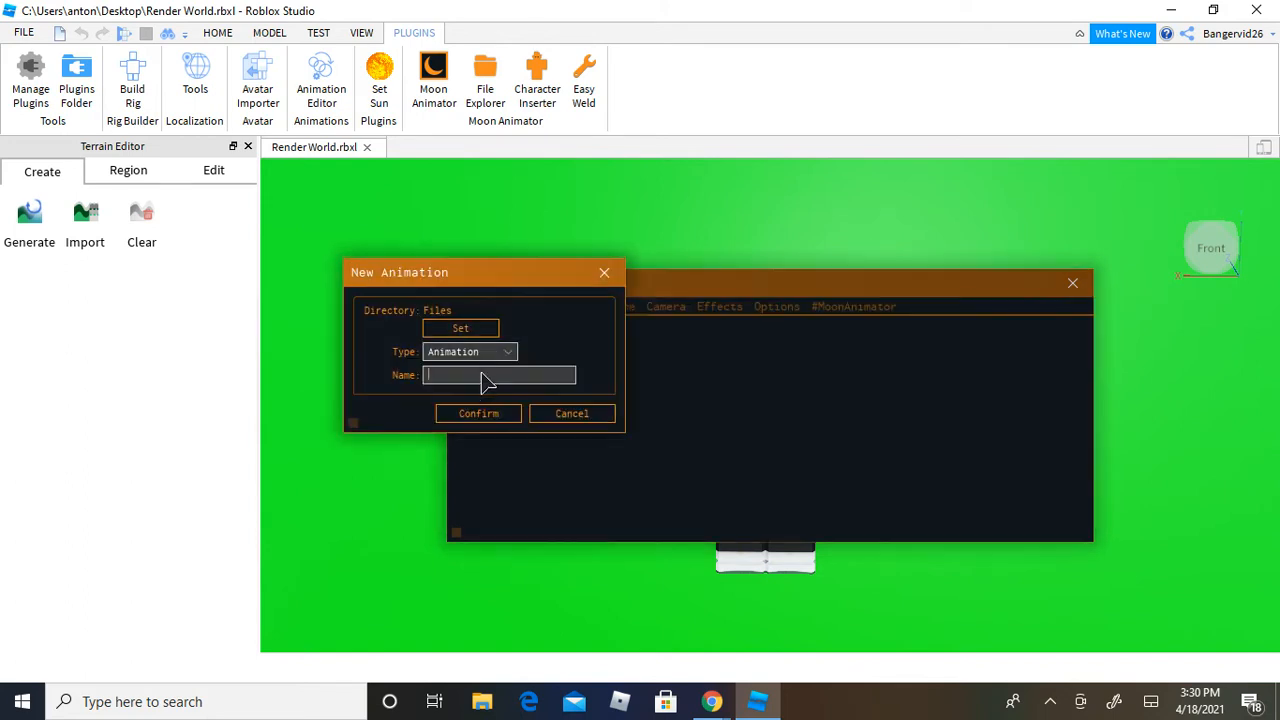
type("TripWilder")
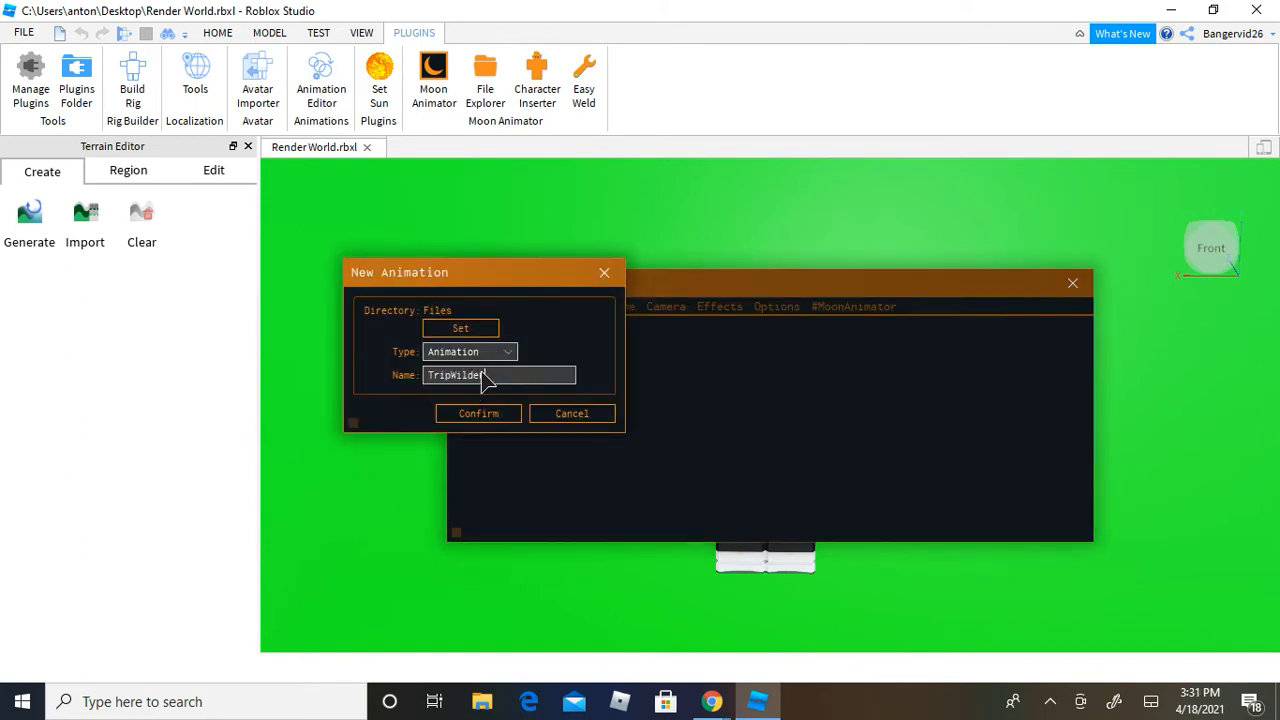
left_click(476, 412)
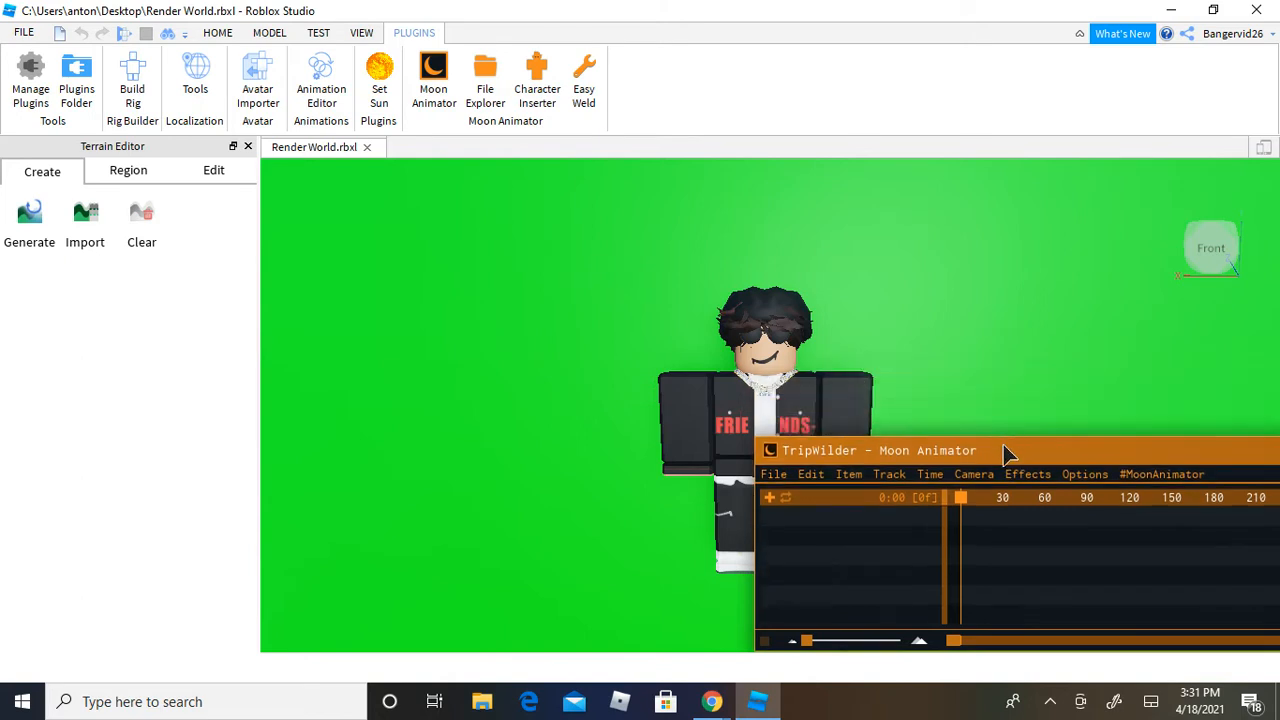
Step: Move the timeline aside and show the Explorer hierarchy from the View tab
left_click_drag(1000, 450, 1050, 510)
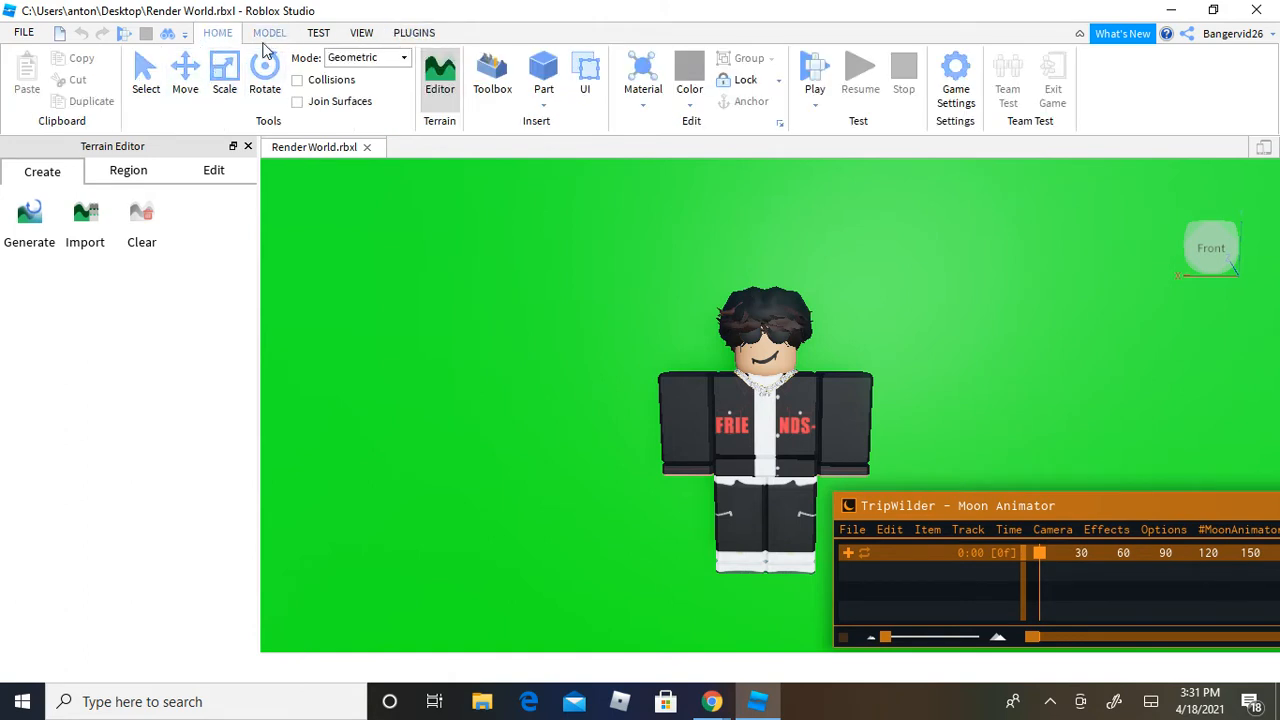
left_click(364, 32)
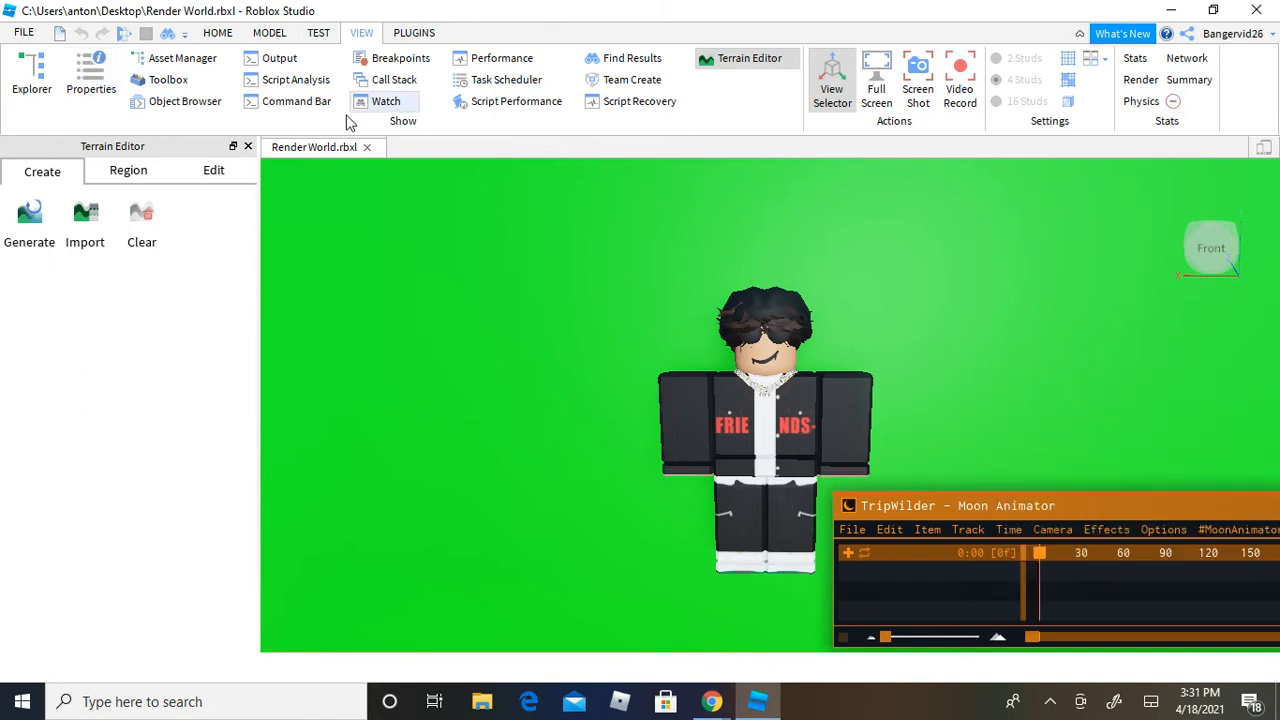
left_click(28, 72)
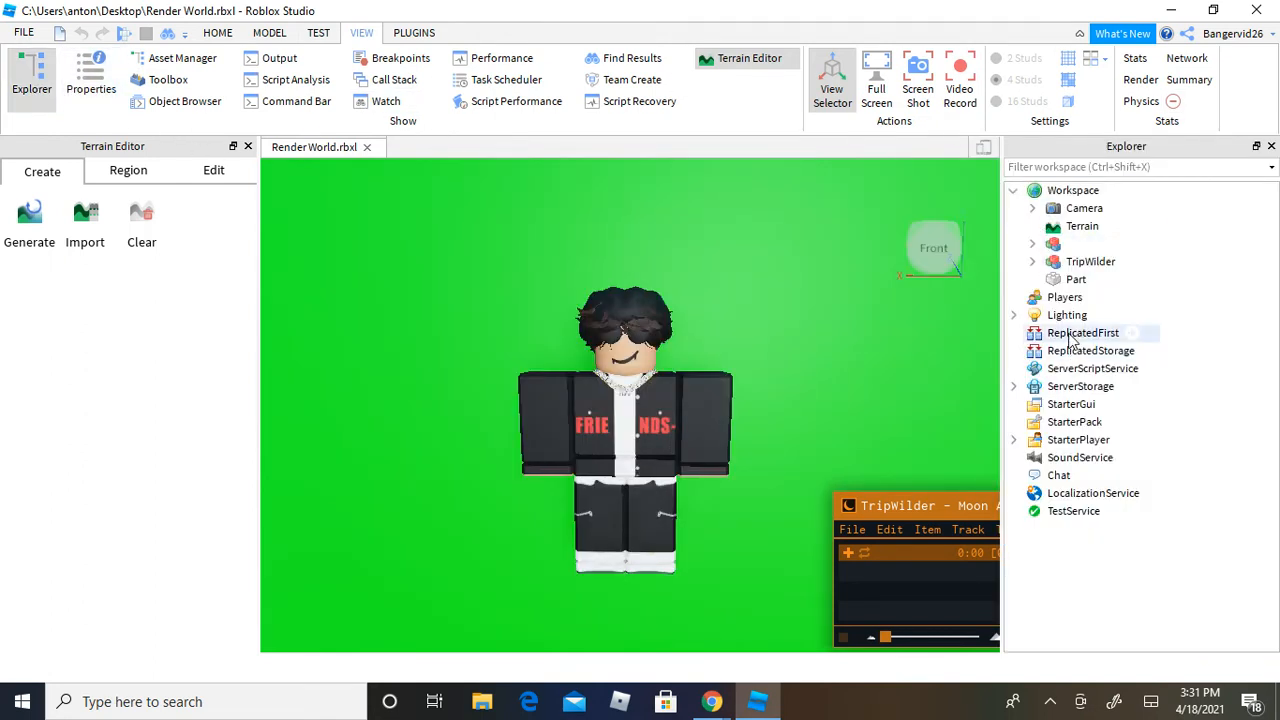
Step: Inspect the Lighting properties and adjust the Technology setting
left_click(1014, 314)
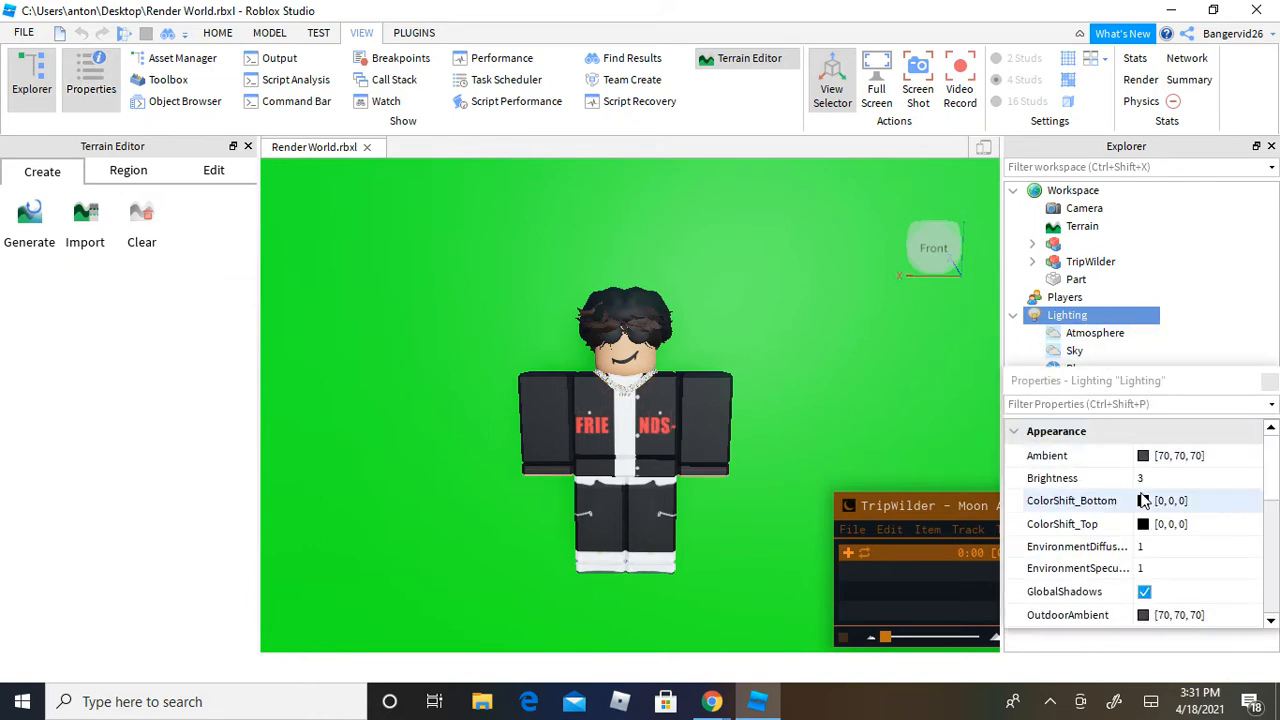
scroll("down", 3)
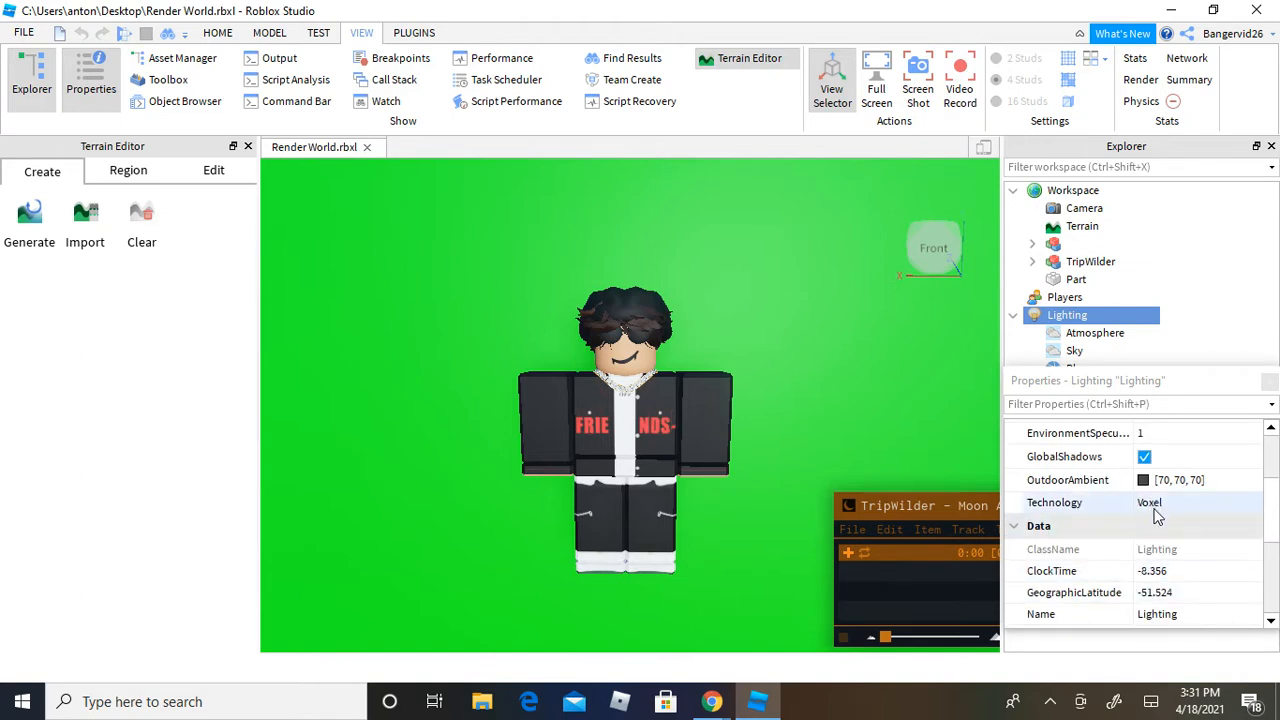
left_click(1180, 504)
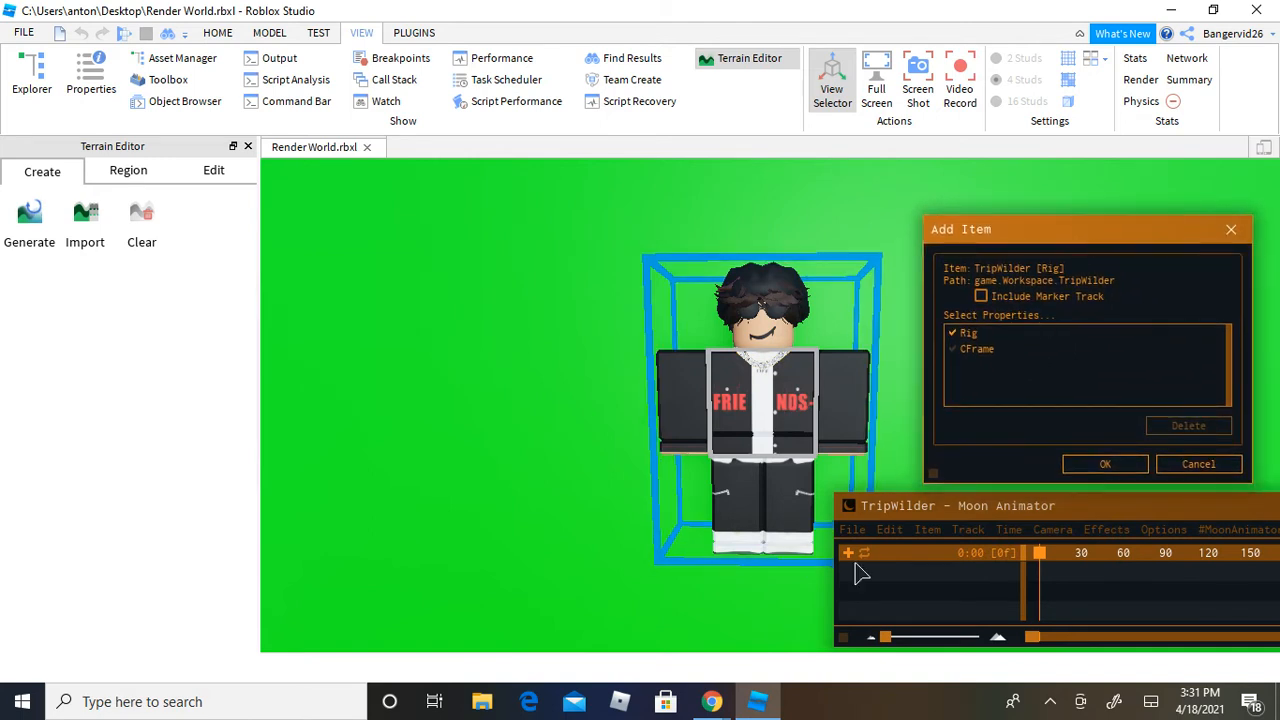
mouse_move(1120, 264)
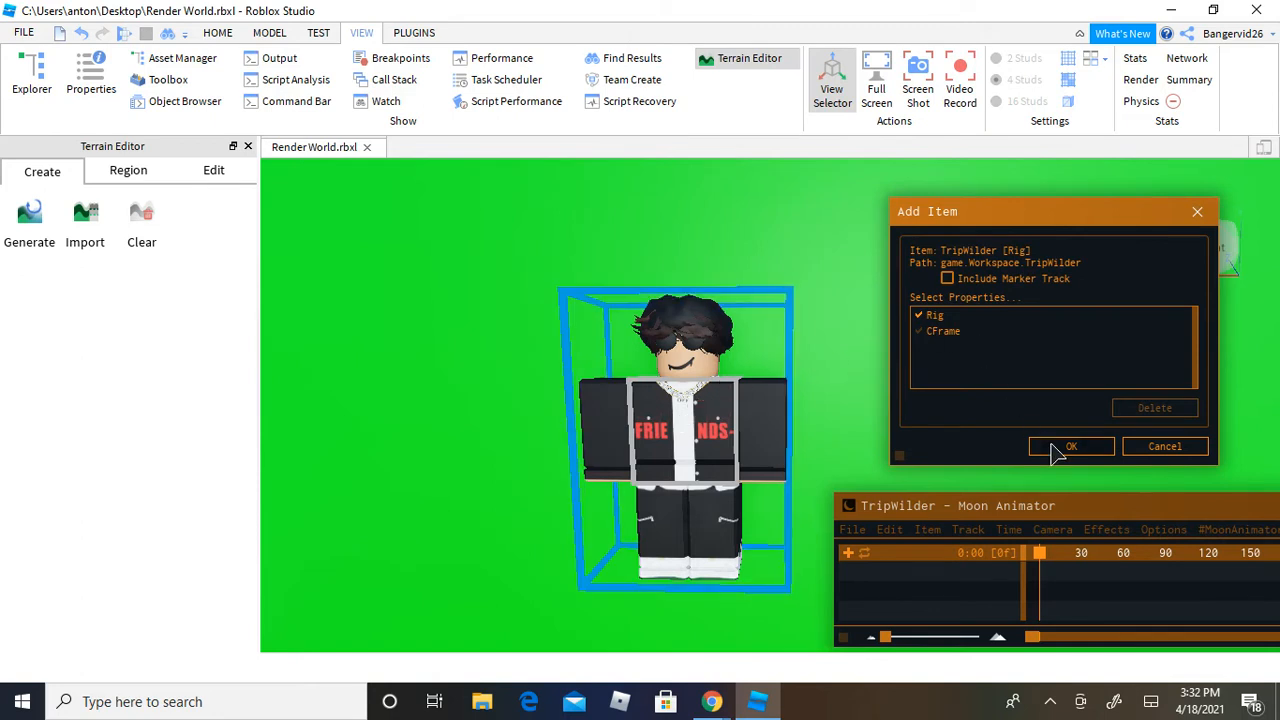
Step: Confirm the rig, raise one arm with the rotation handles, and collapse Moon Animator
left_click(1070, 446)
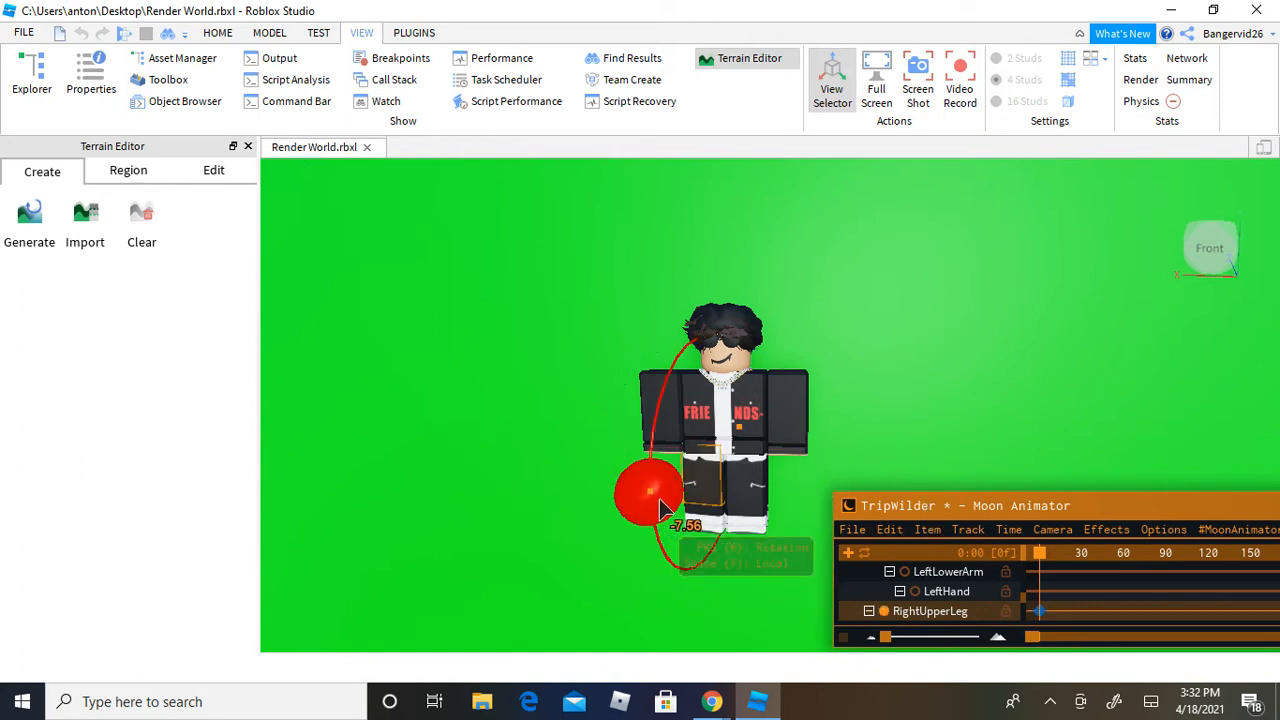
left_click_drag(656, 490, 820, 460)
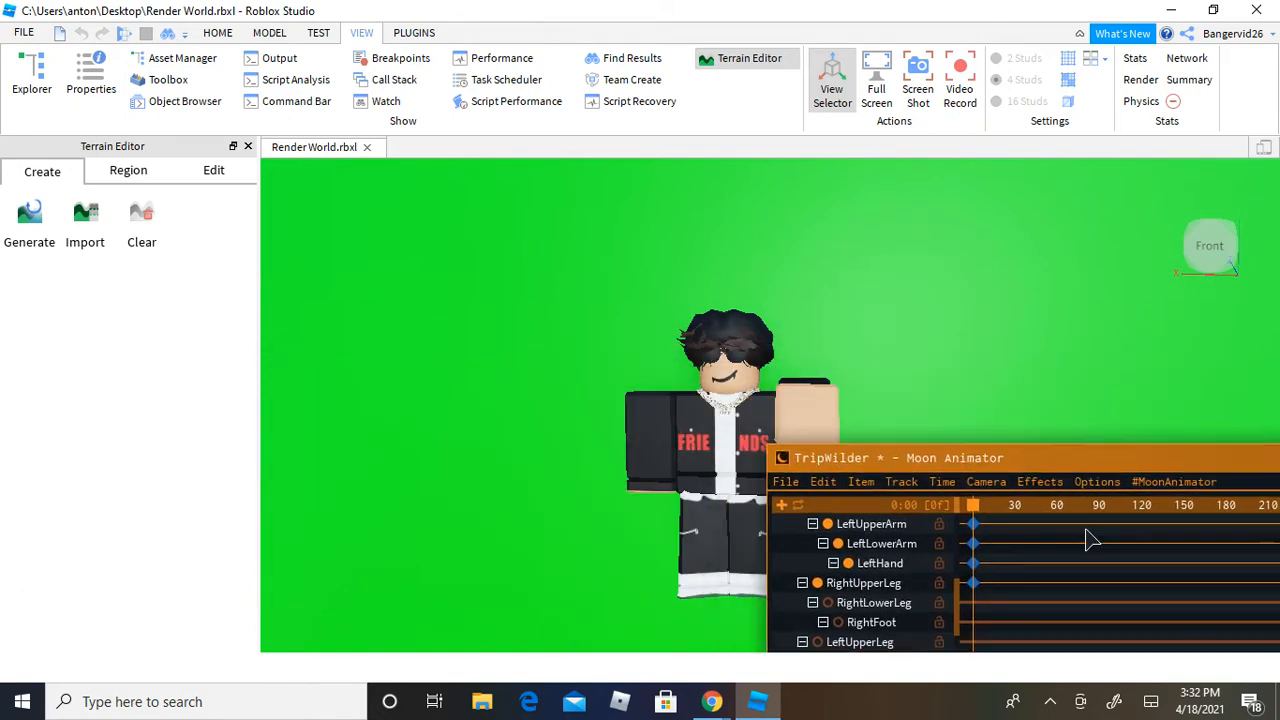
left_click(786, 456)
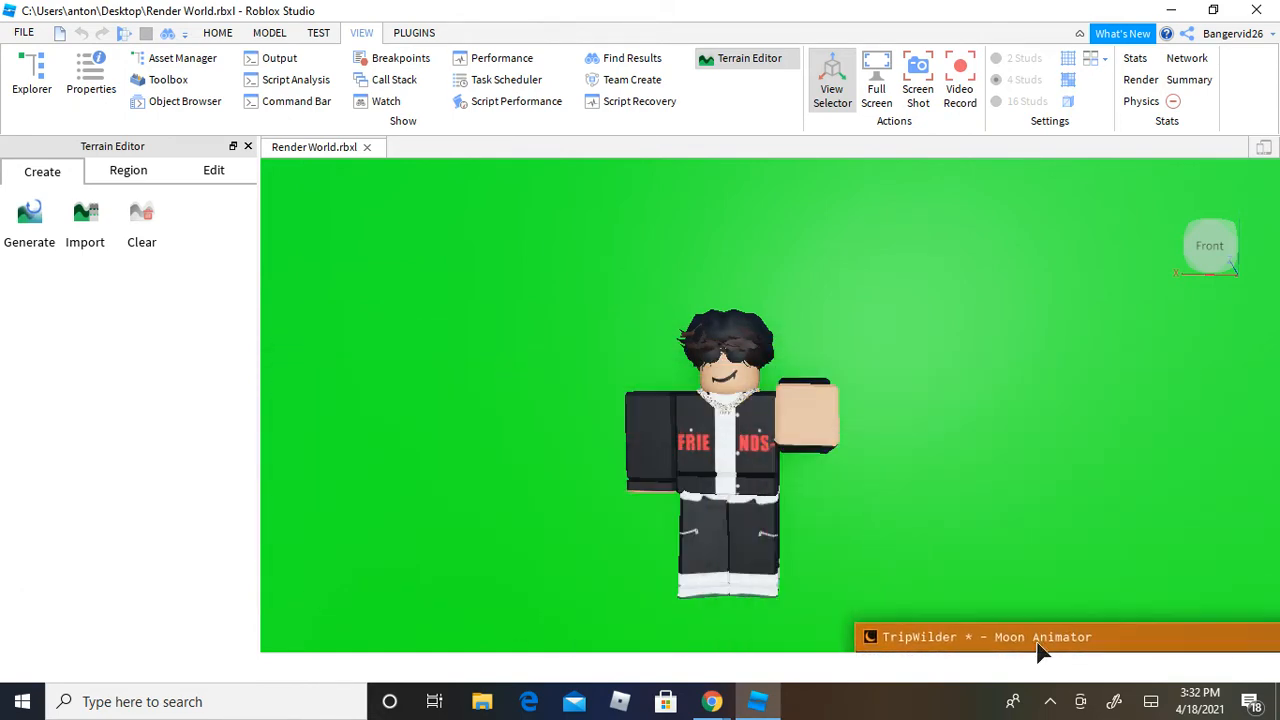
mouse_move(996, 520)
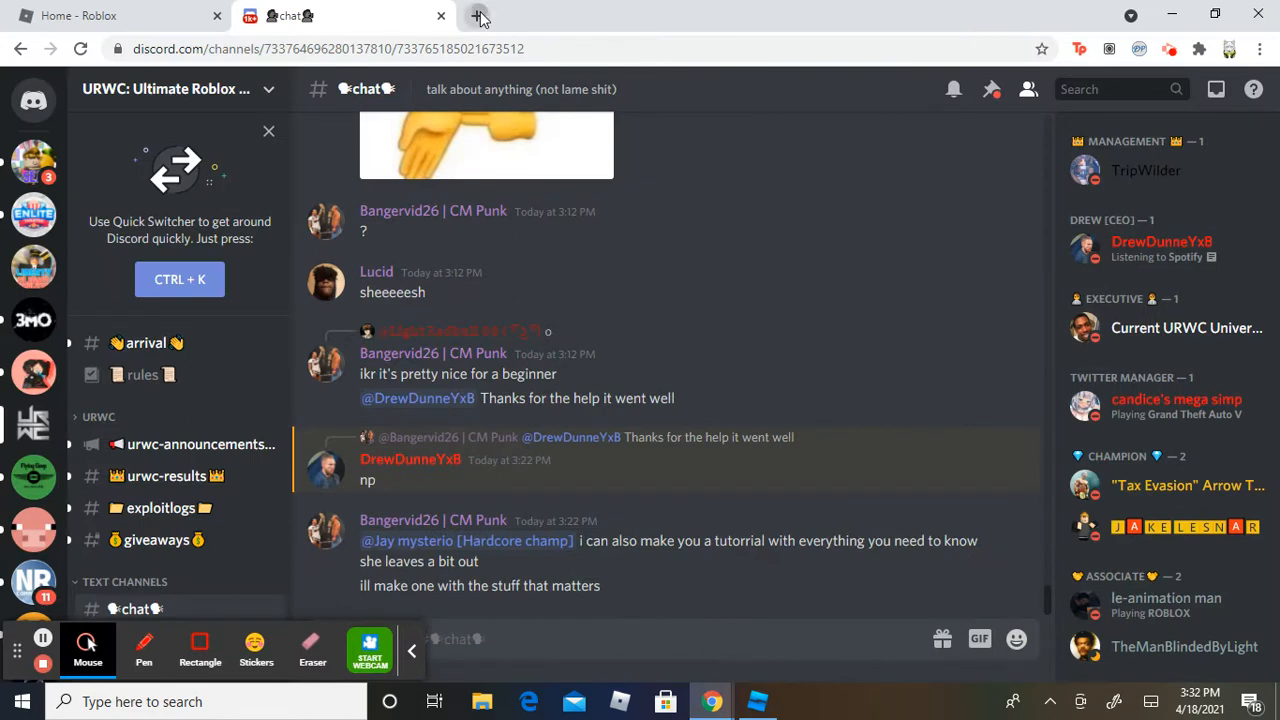
Step: Search 'background eraser' in a new tab and open the slazzer.com result
left_click(478, 16)
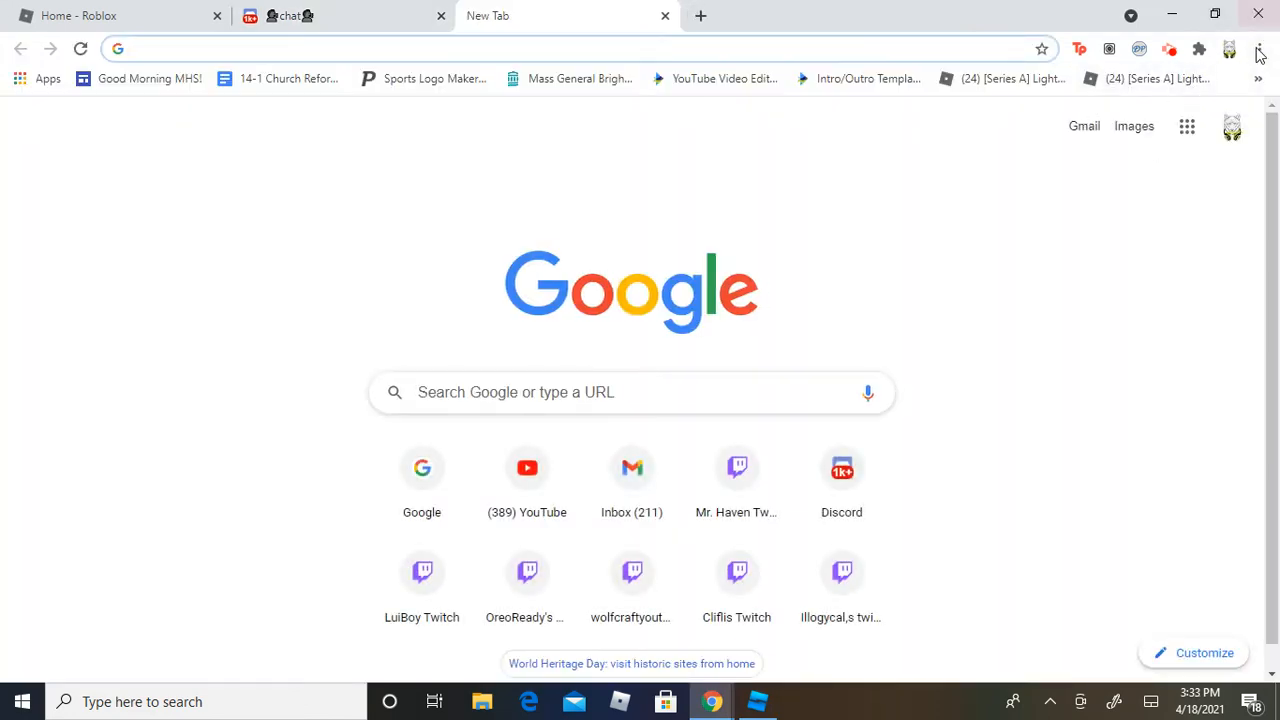
mouse_move(516, 198)
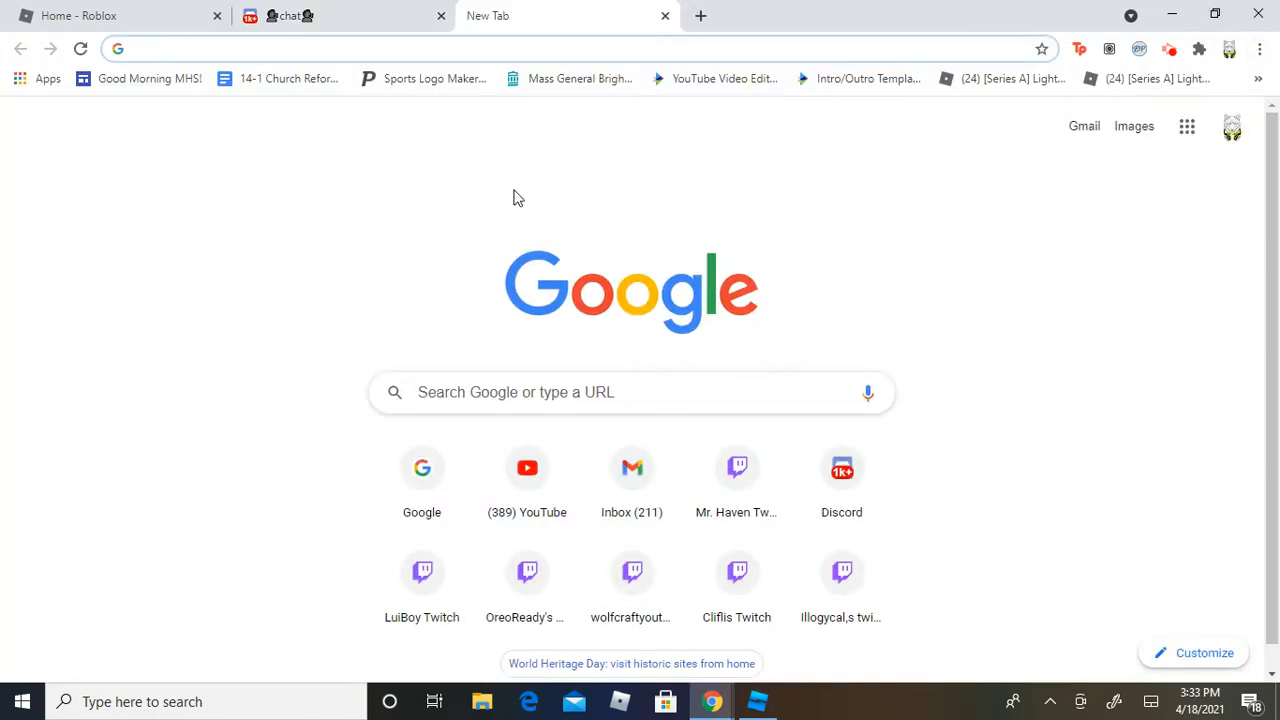
type("bach")
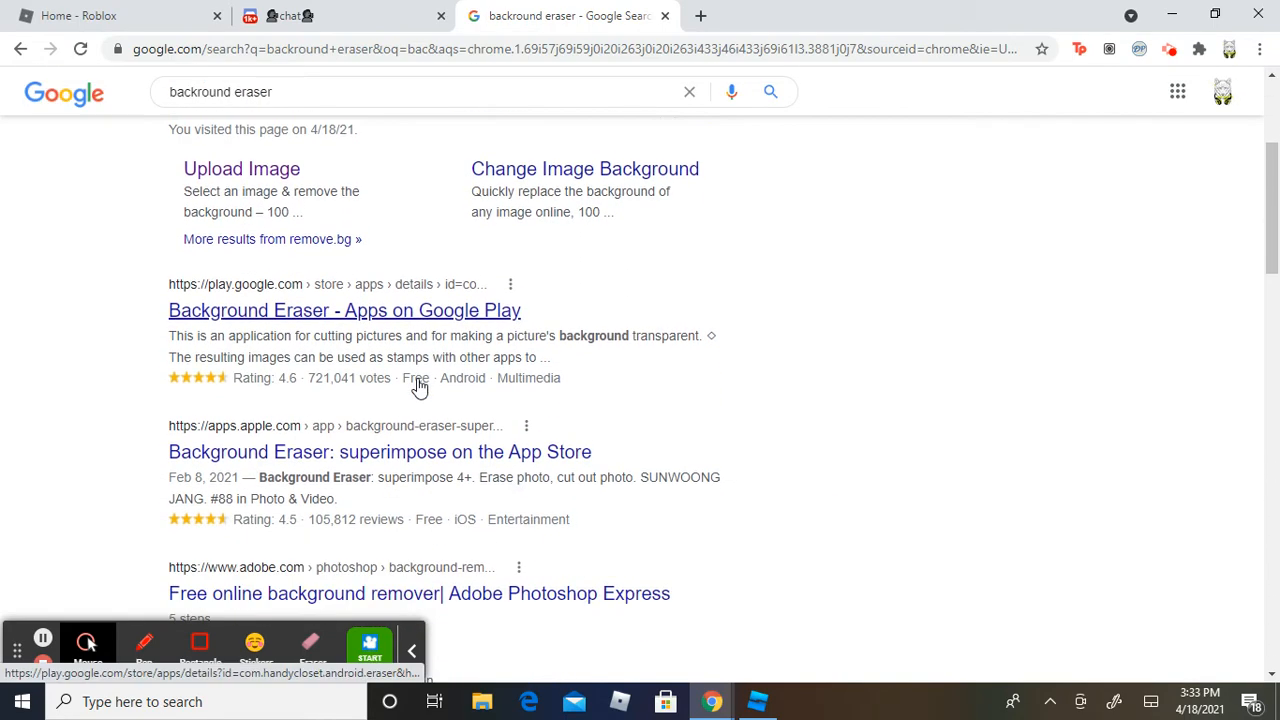
scroll("down", 3)
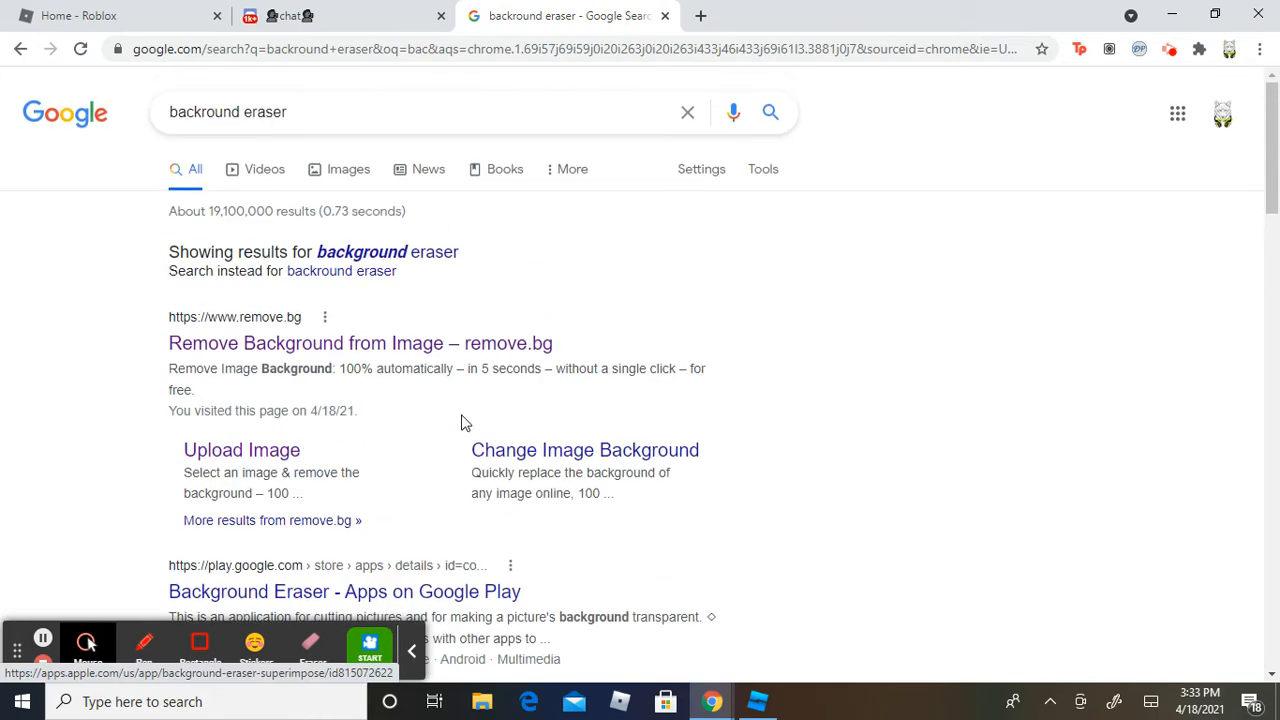
scroll("down", 3)
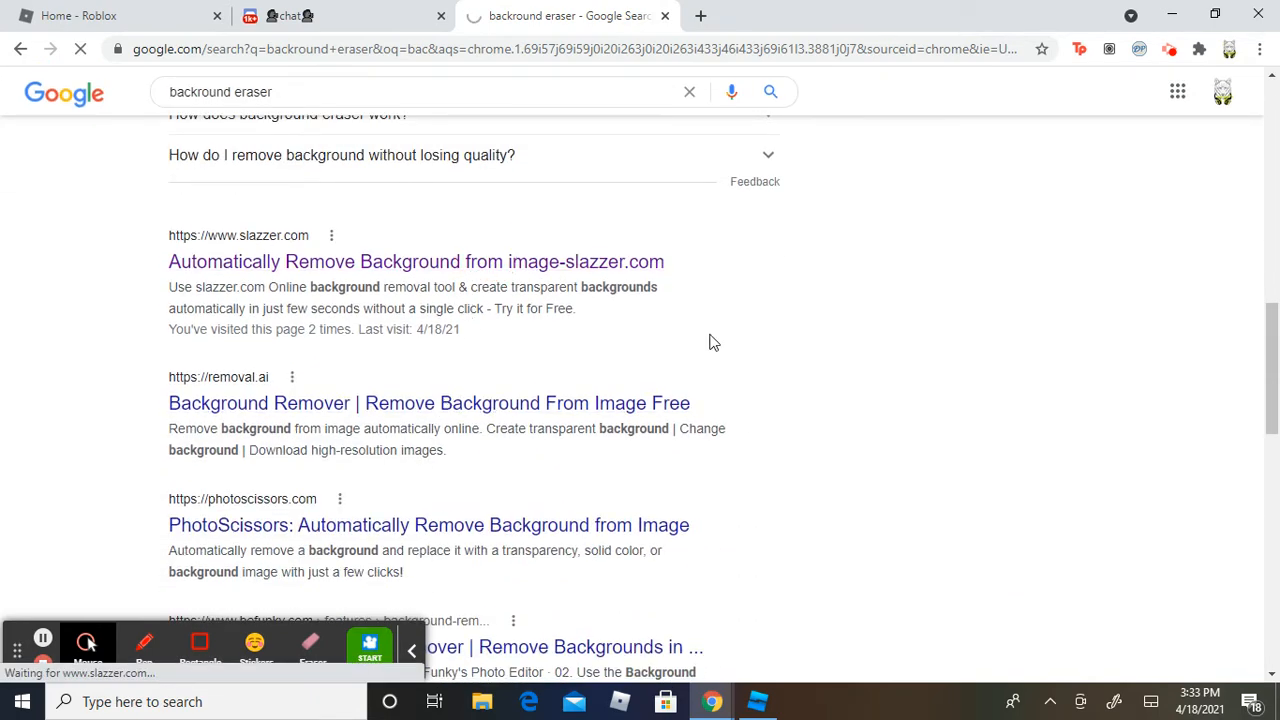
left_click(414, 260)
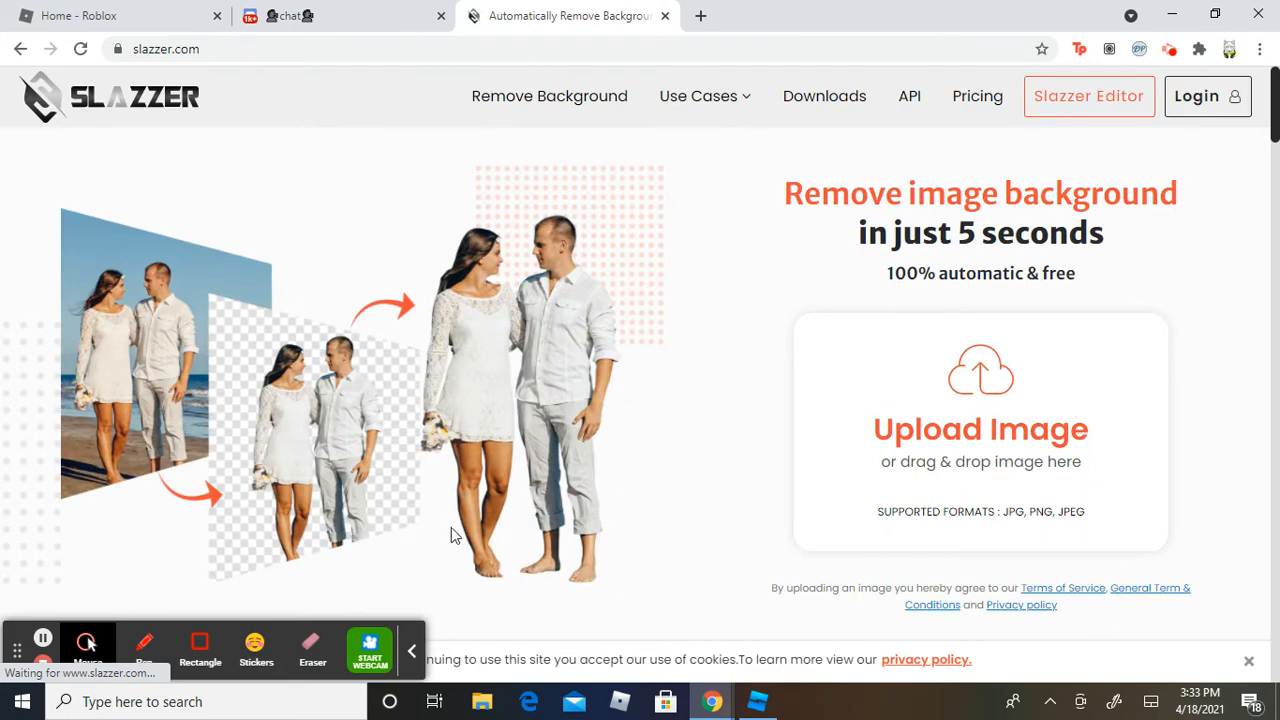
Step: Upload Screenshot (59) to Slazzer and view the background-removed preview
left_click(756, 700)
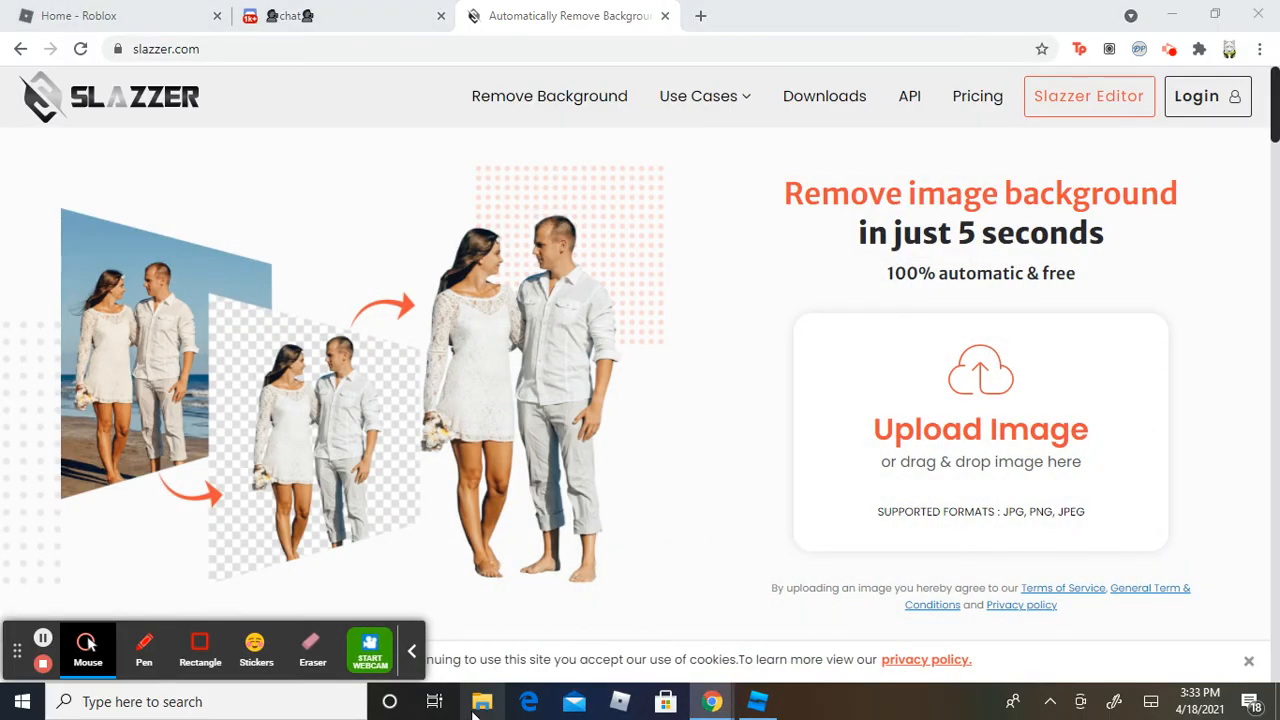
left_click(478, 702)
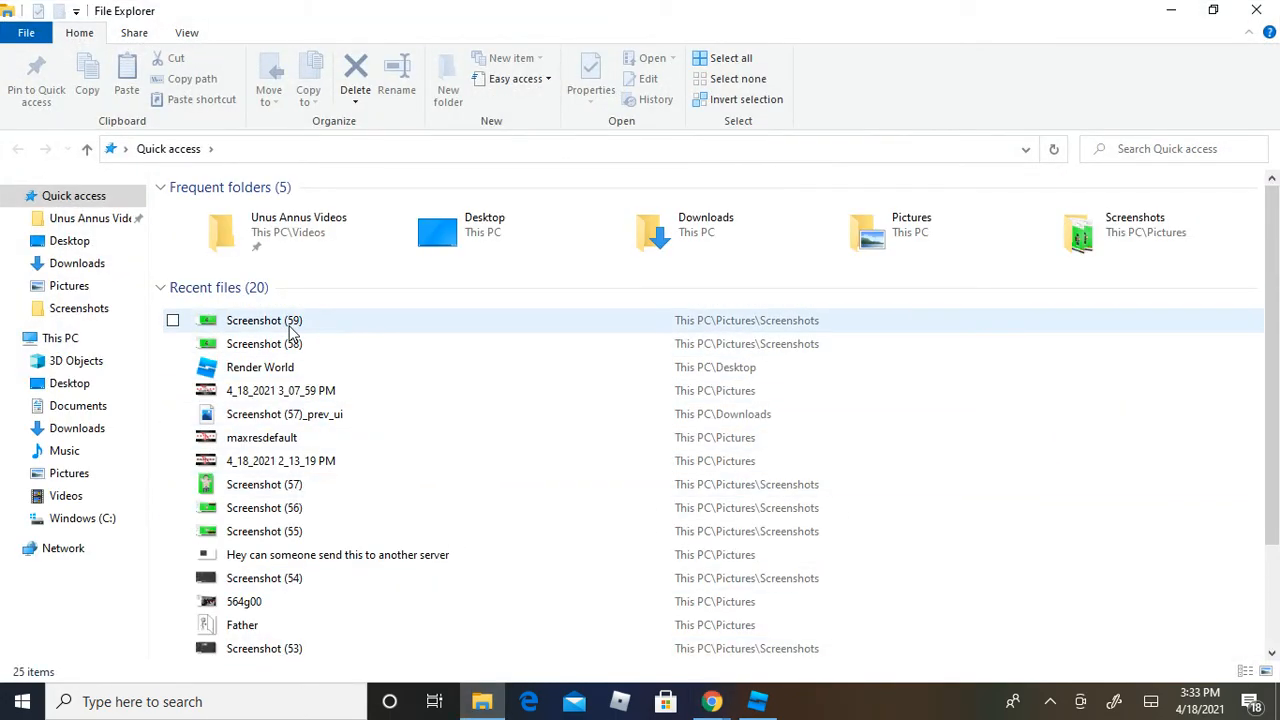
left_click(264, 320)
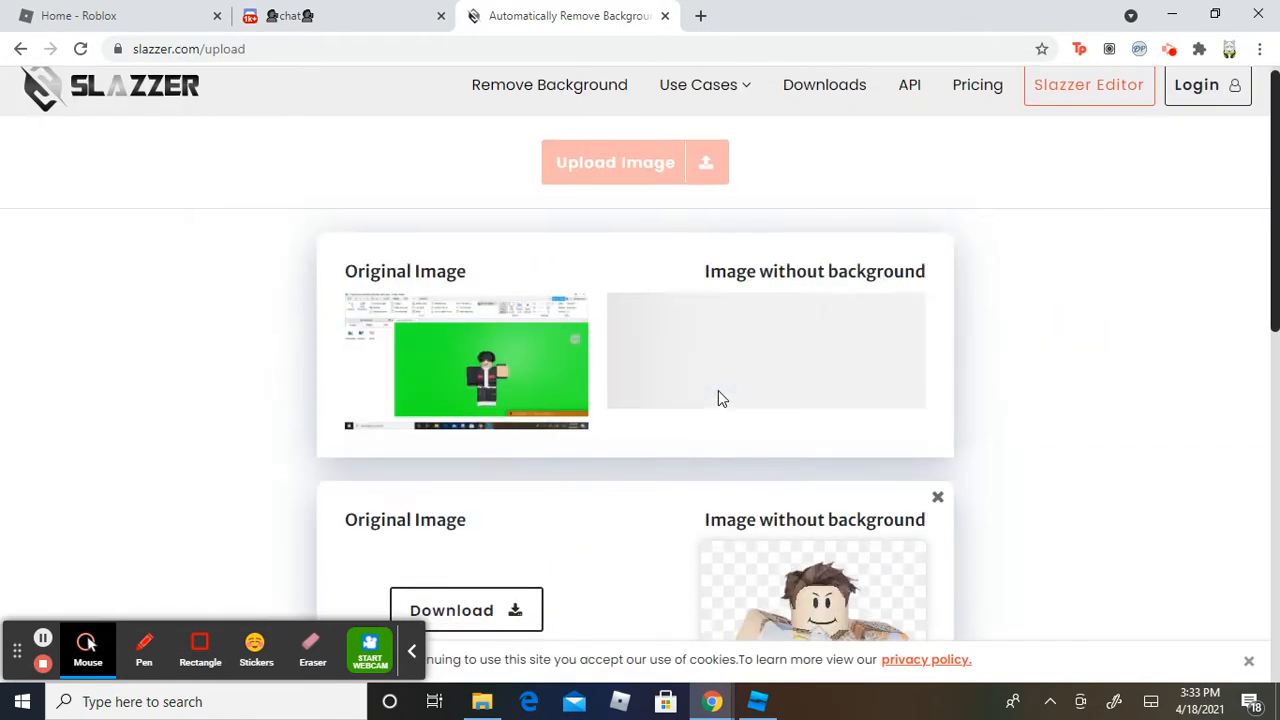
scroll("down", 3)
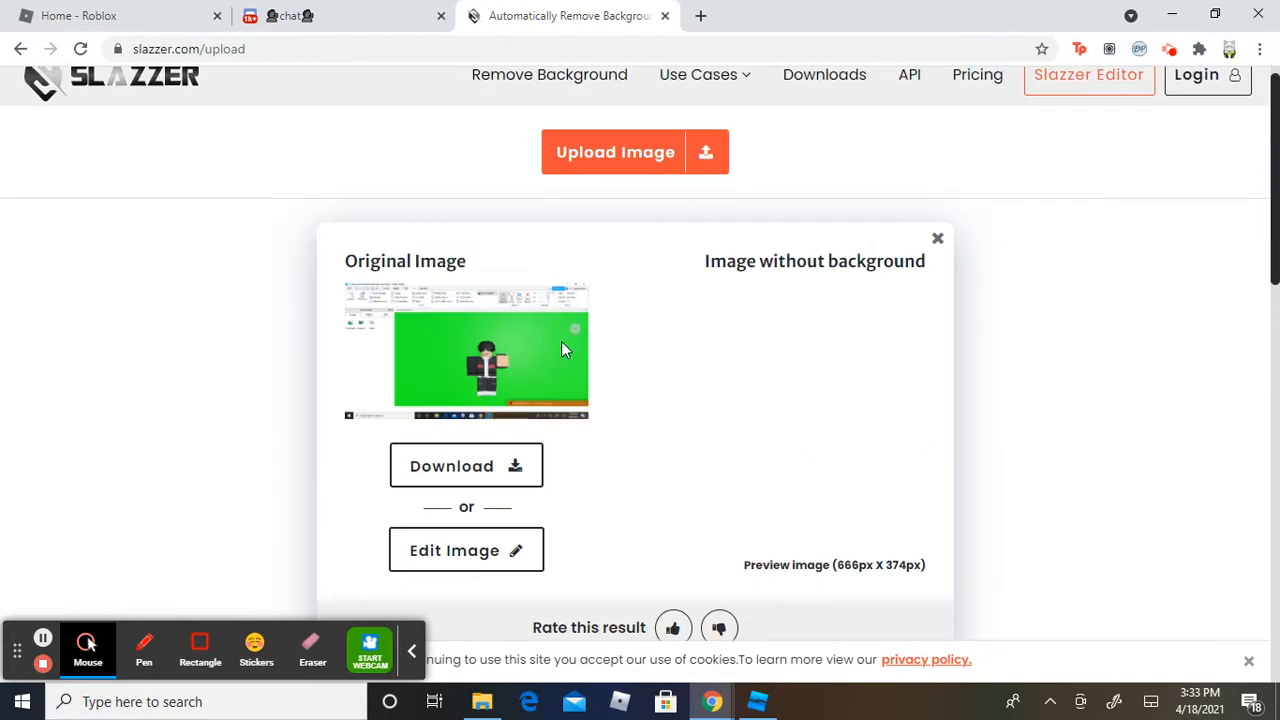
scroll("down", 3)
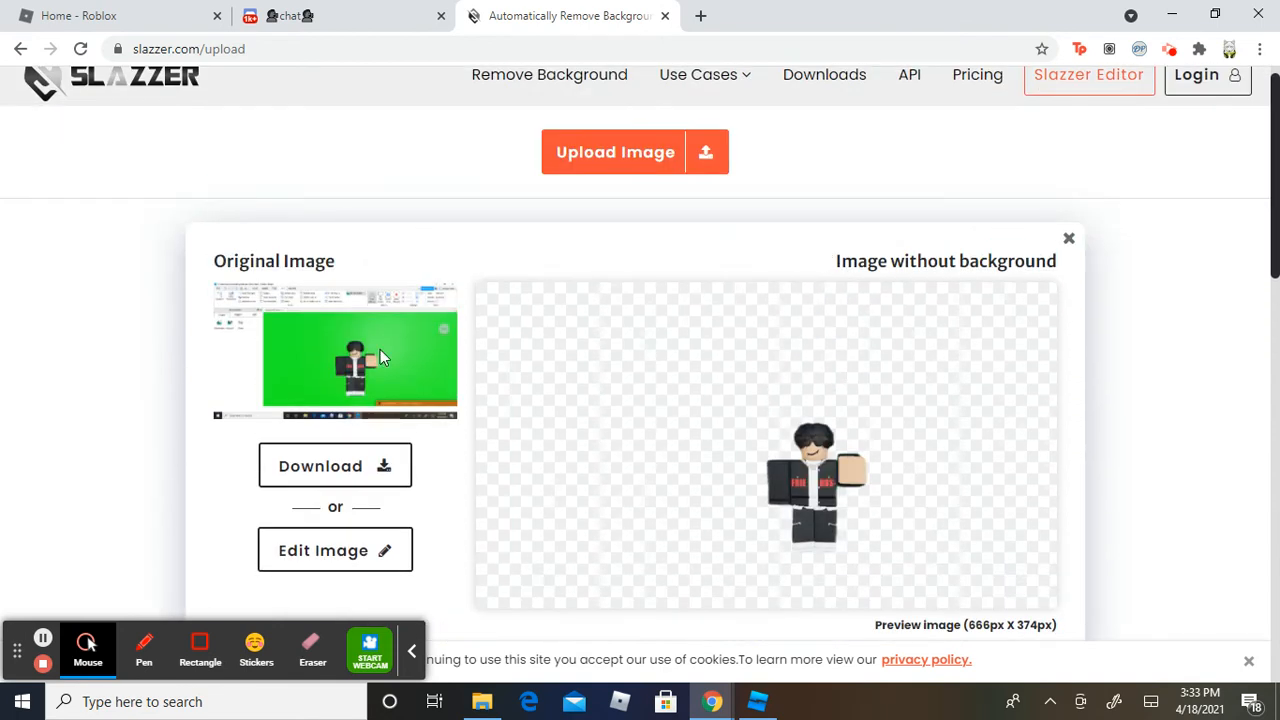
mouse_move(1068, 240)
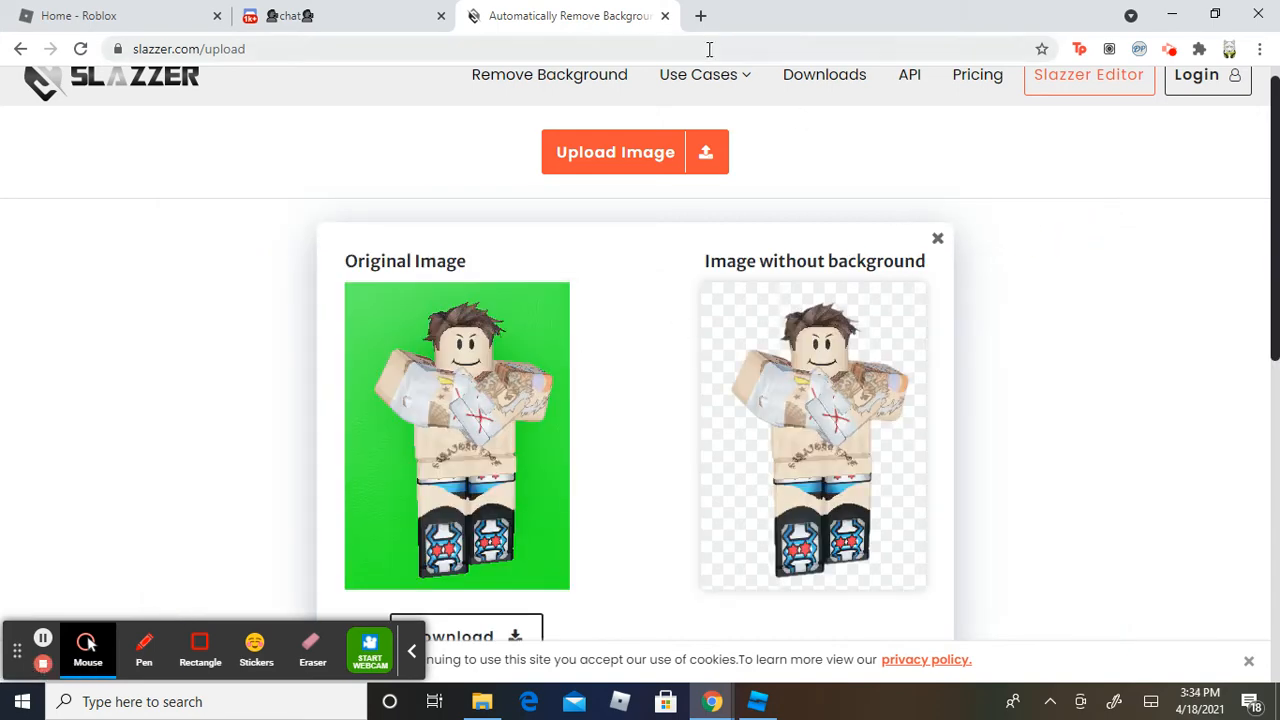
Step: Launch Photos from the Start menu app list
left_click(16, 696)
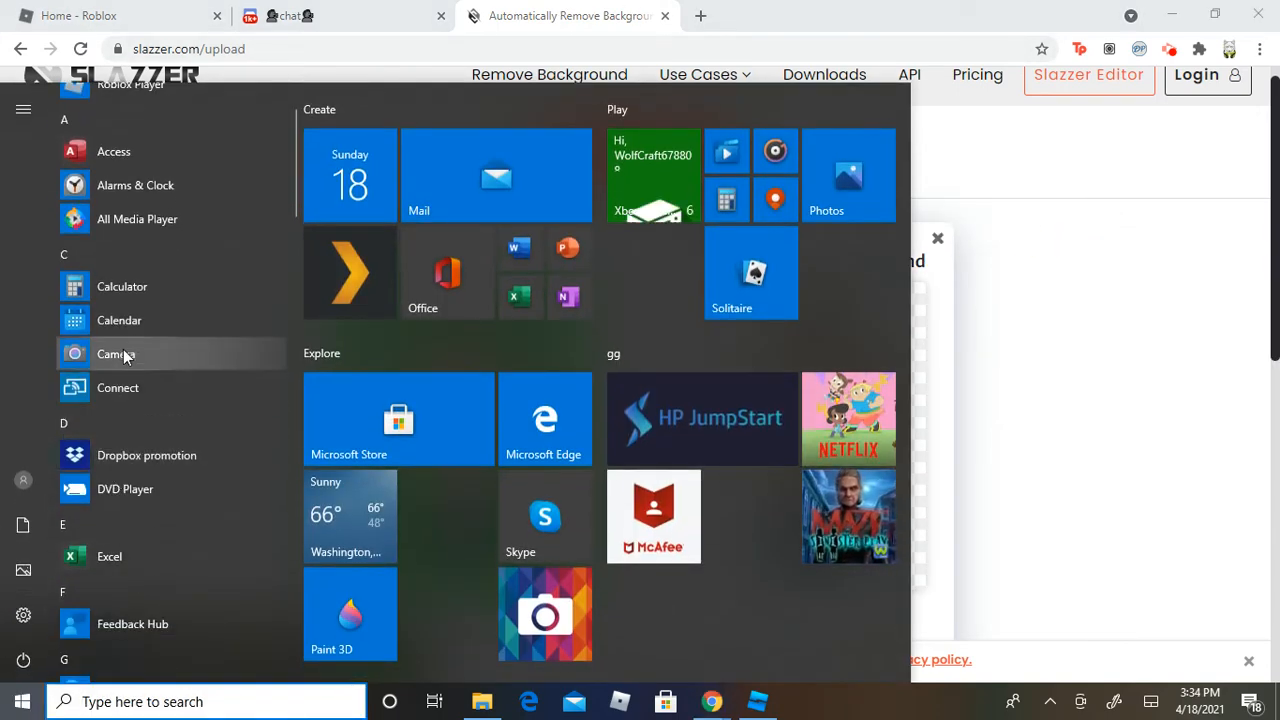
scroll("down", 3)
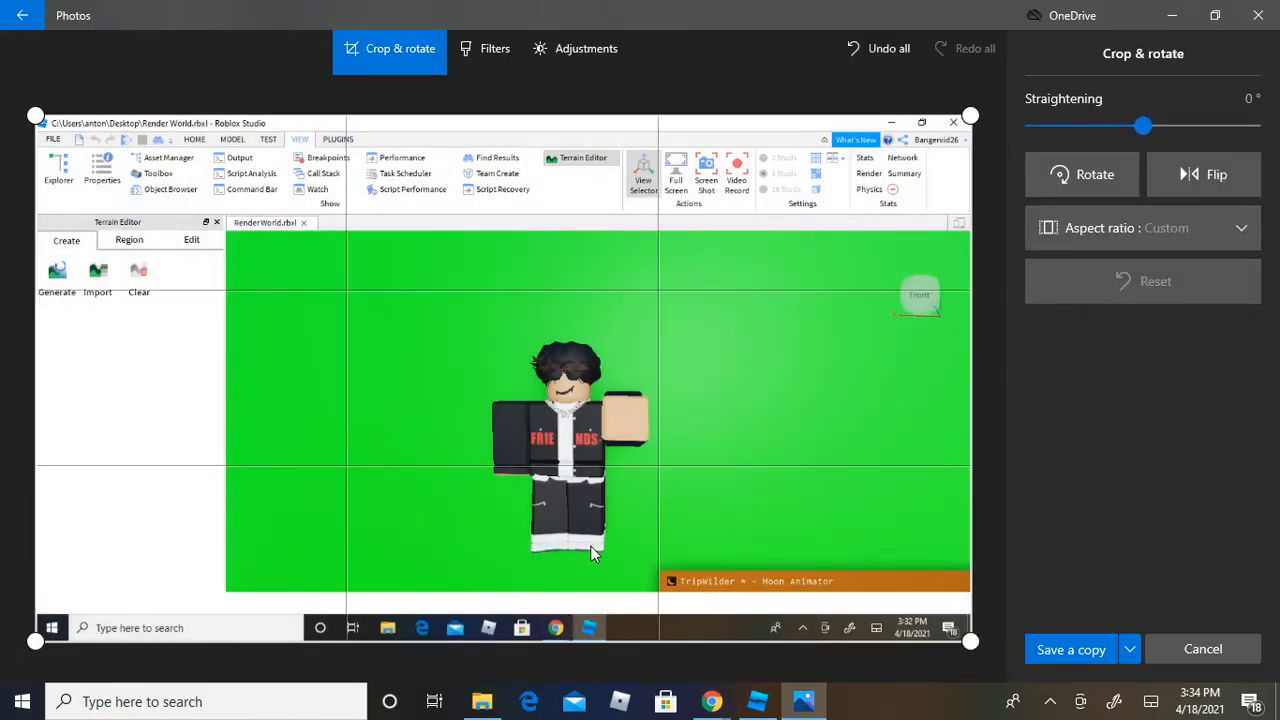
Step: Crop the left, top and right edges tight around the character and save a copy
left_click_drag(36, 114, 280, 222)
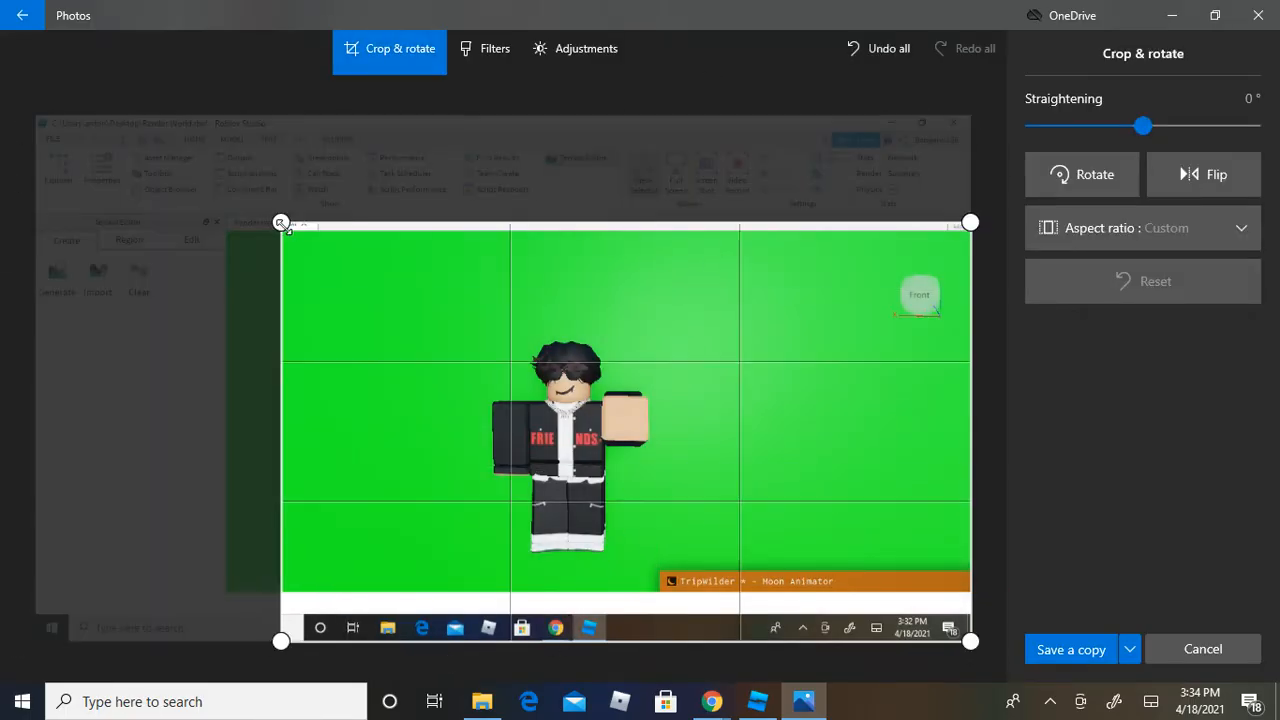
left_click_drag(280, 222, 144, 110)
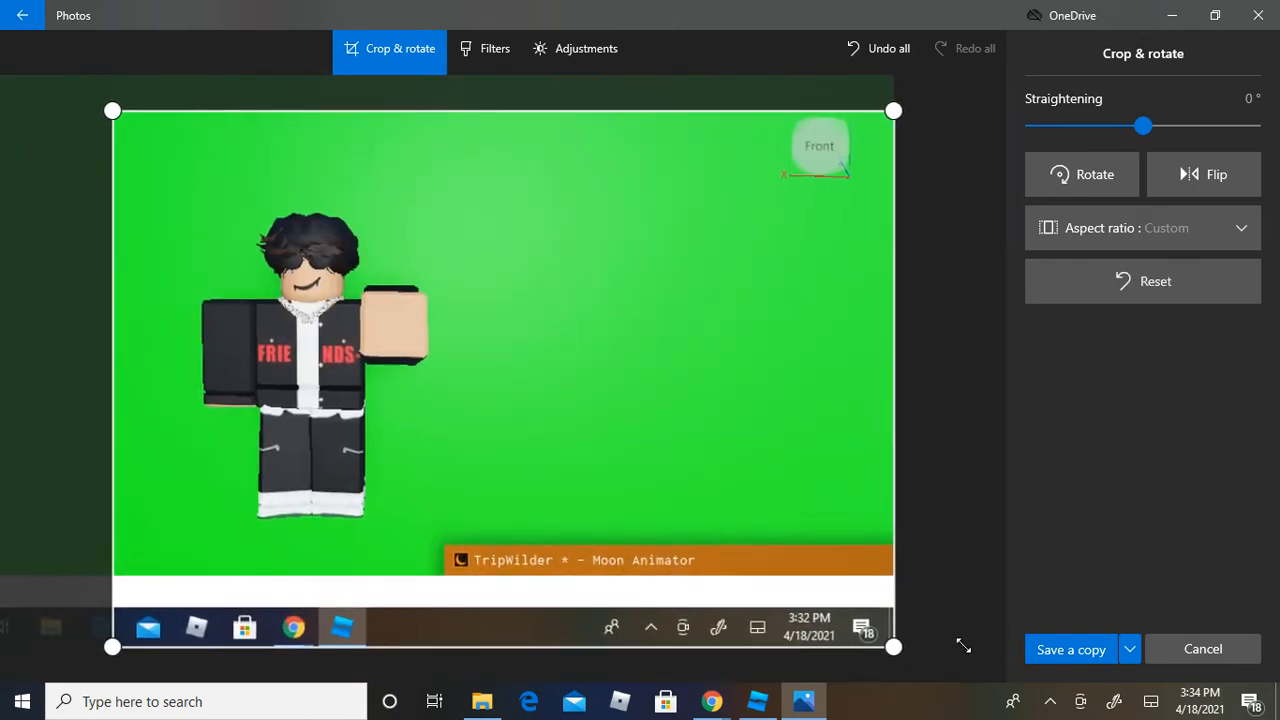
left_click_drag(892, 378, 598, 378)
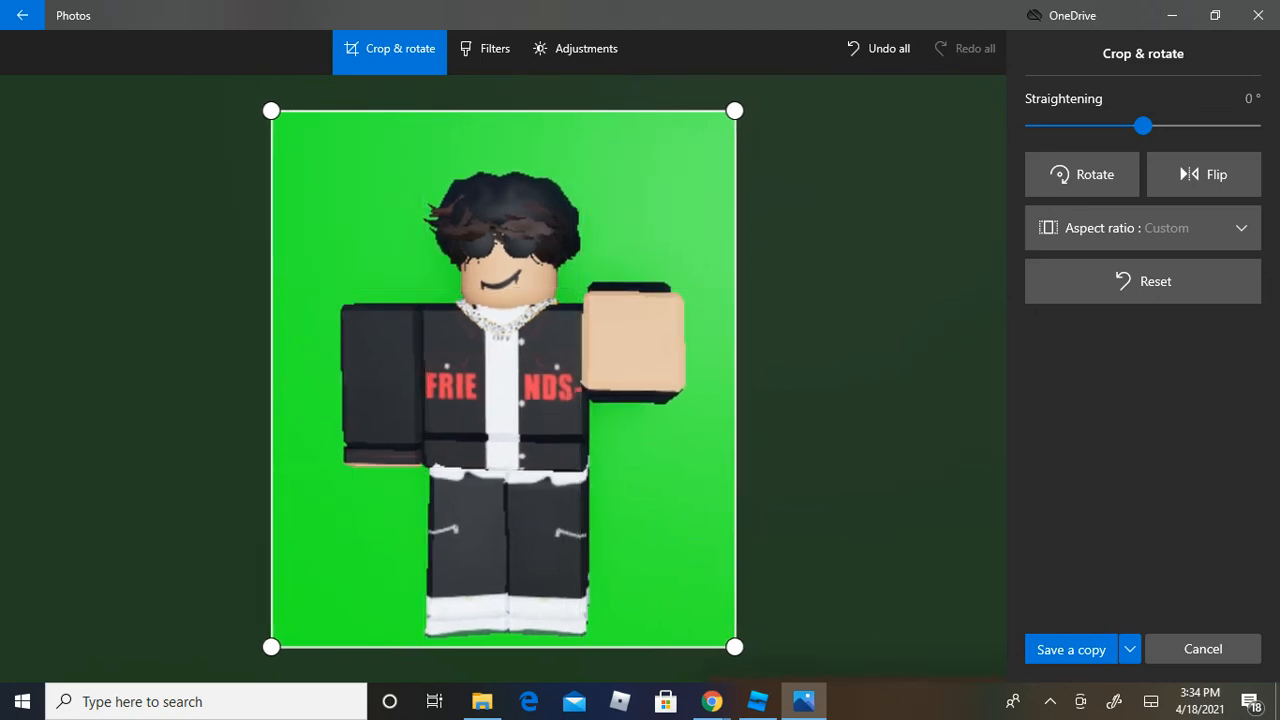
left_click(1072, 648)
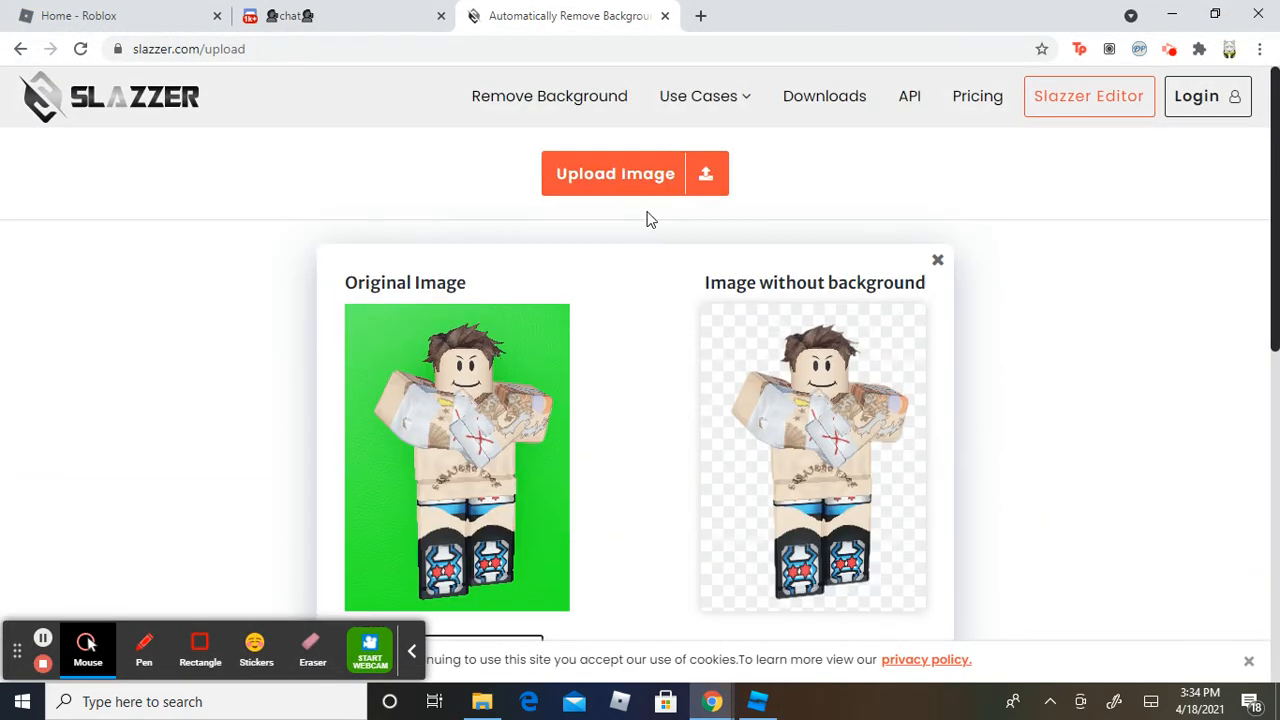
Step: Upload Screenshot (60) from the Screenshots folder for background removal
left_click(636, 172)
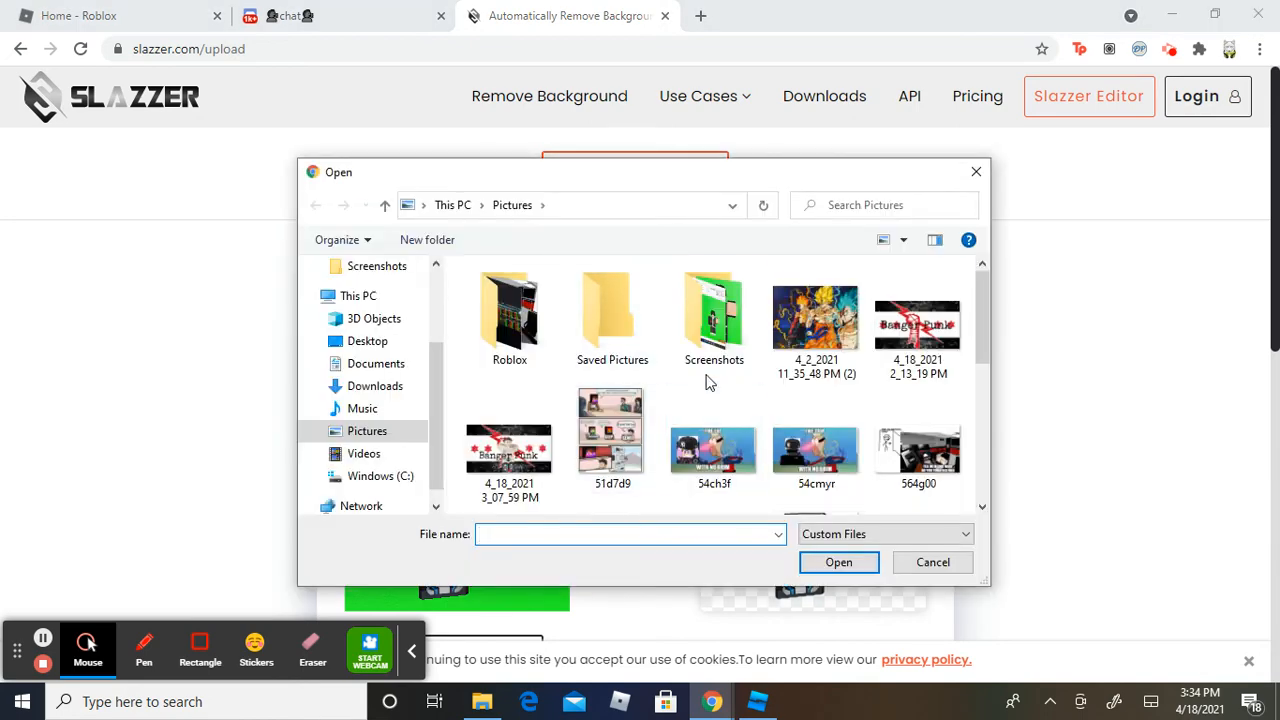
double_click(712, 316)
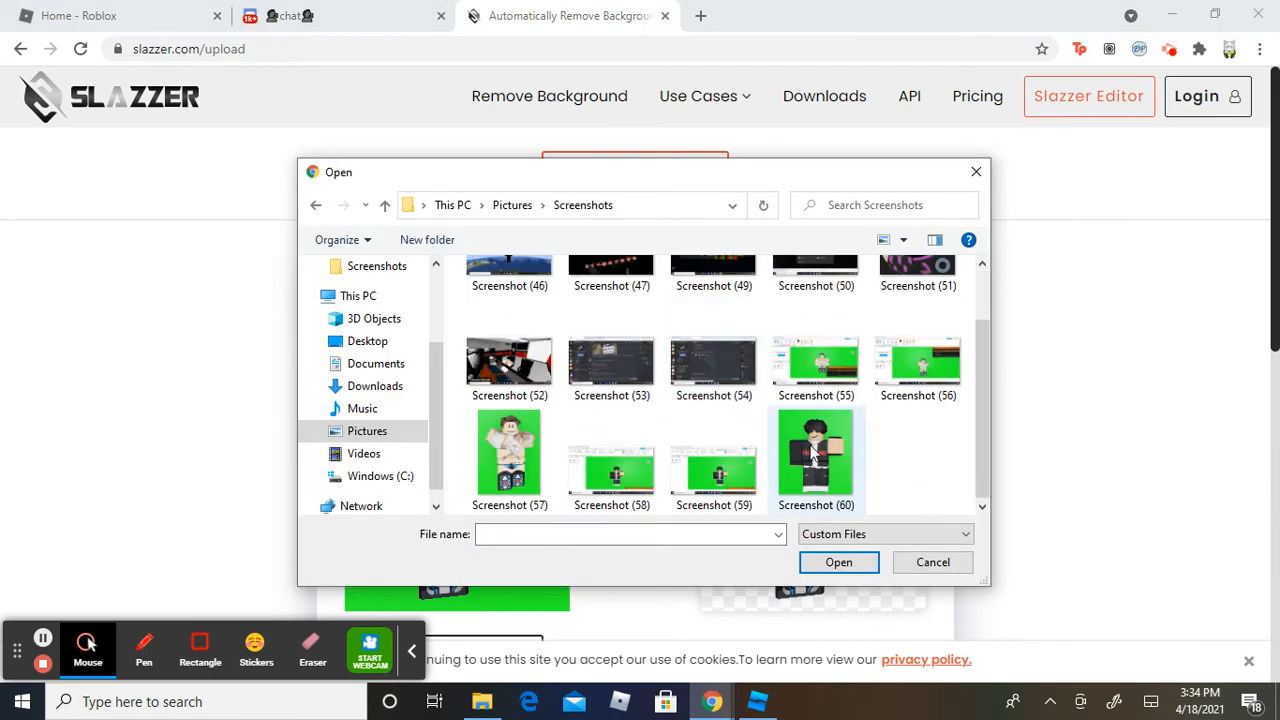
double_click(816, 456)
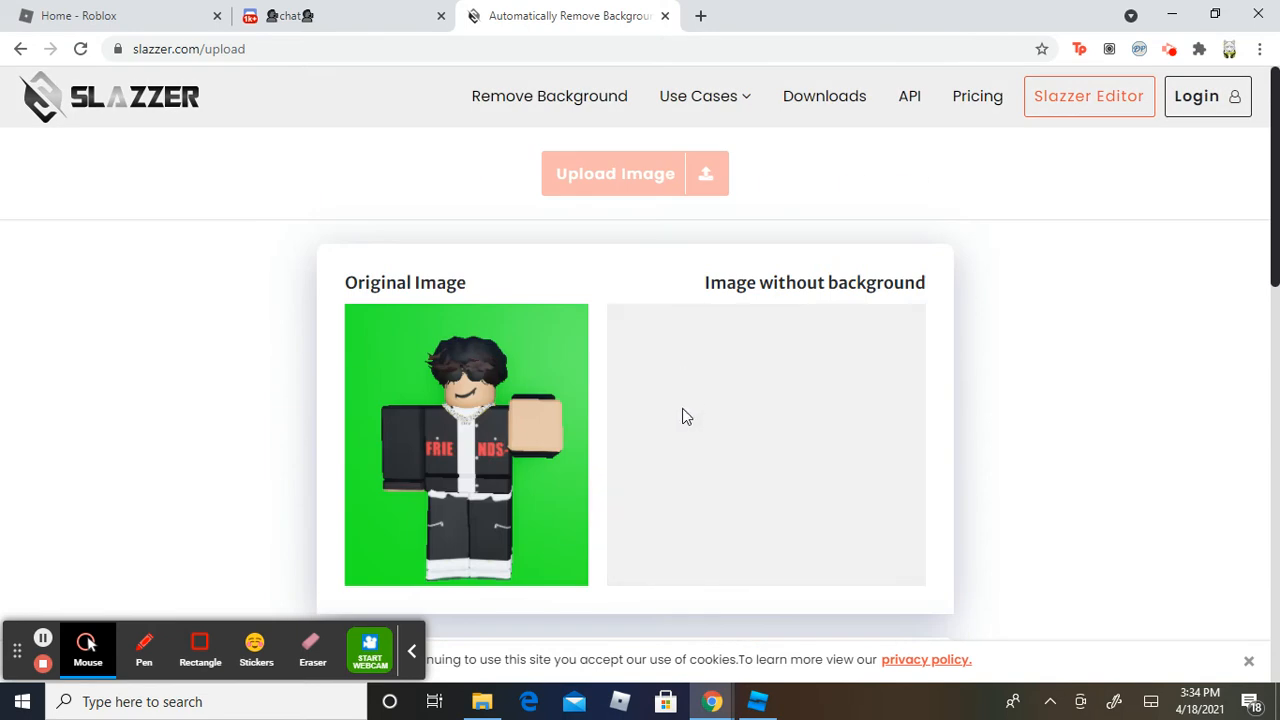
scroll("down", 3)
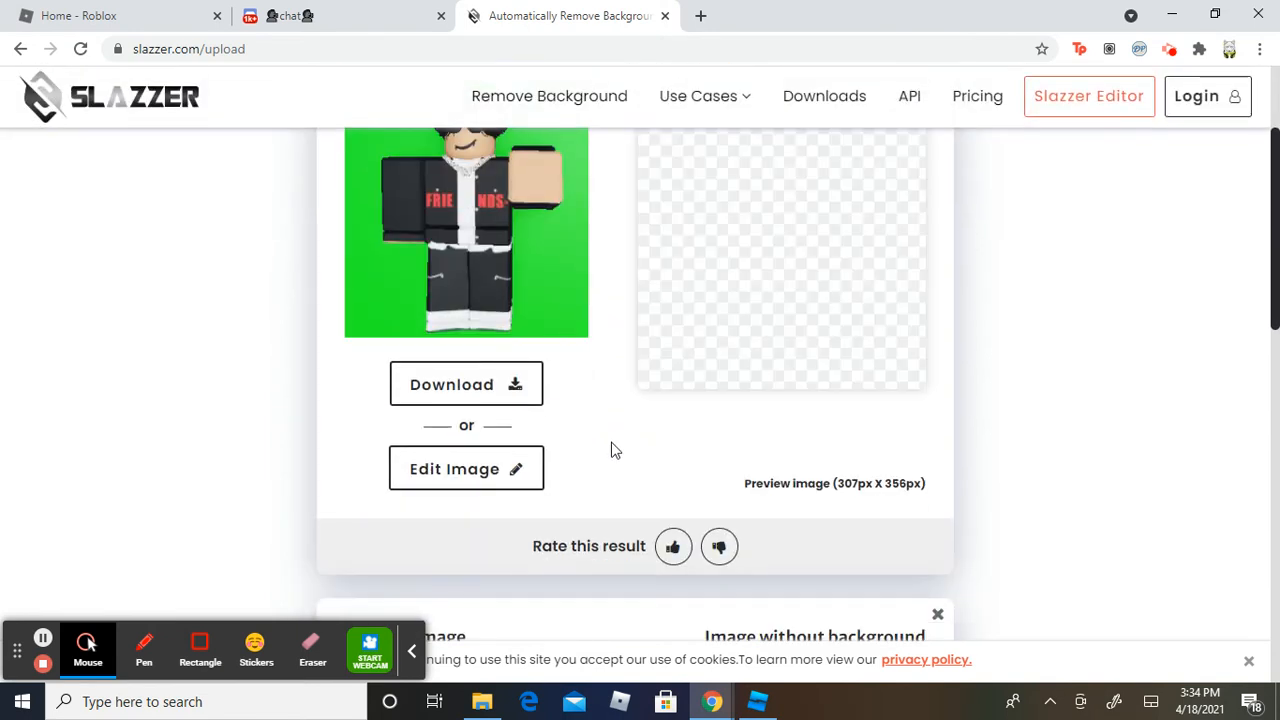
Step: Download the background-free result as the preview image
left_click(466, 384)
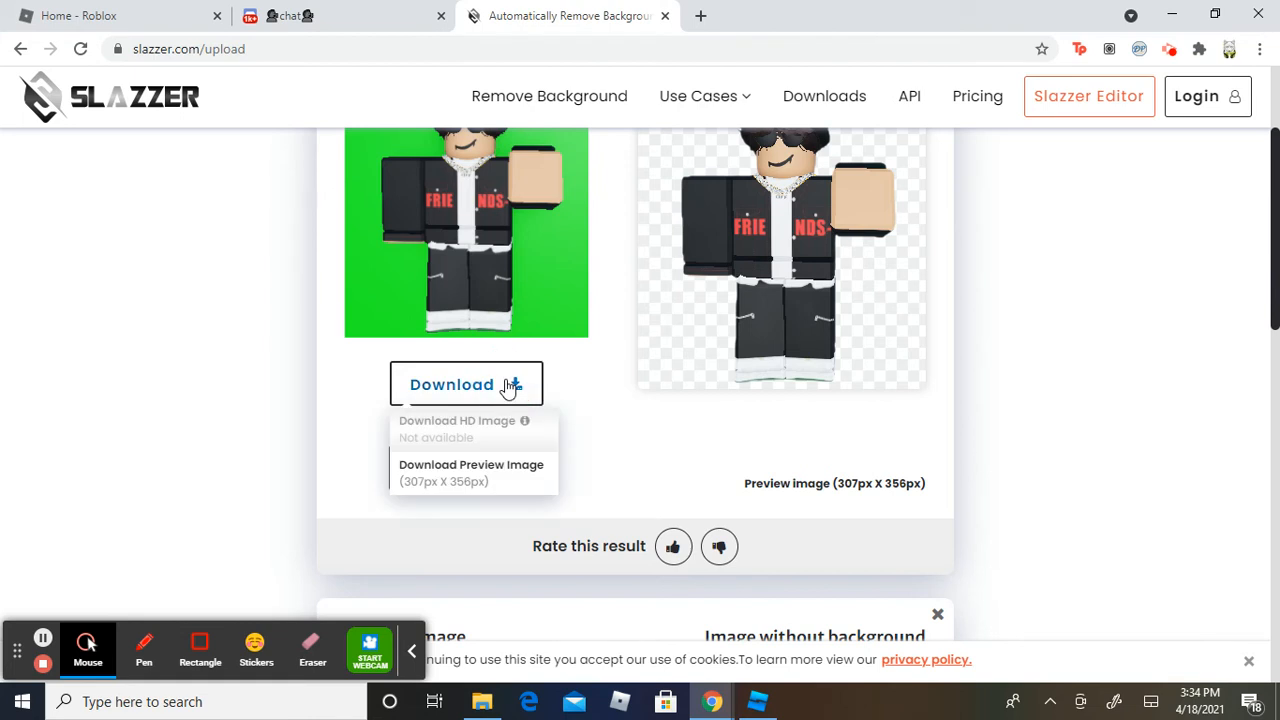
left_click(472, 464)
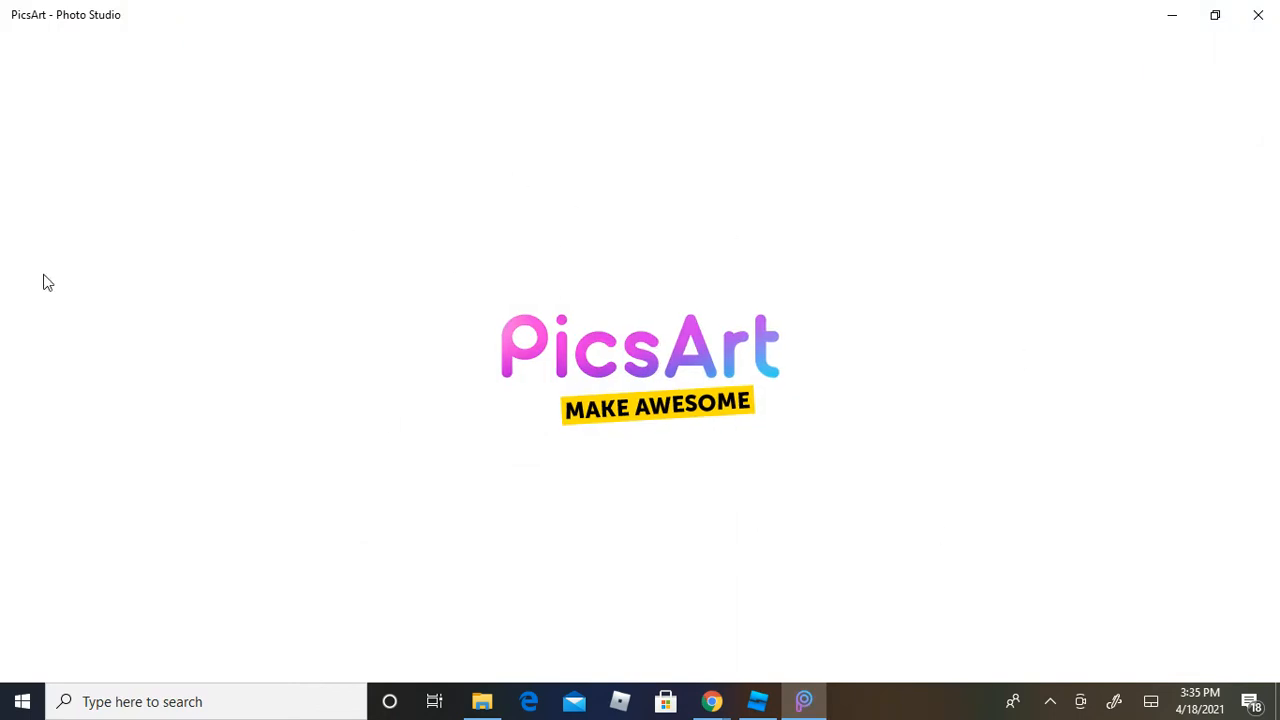
mouse_move(712, 288)
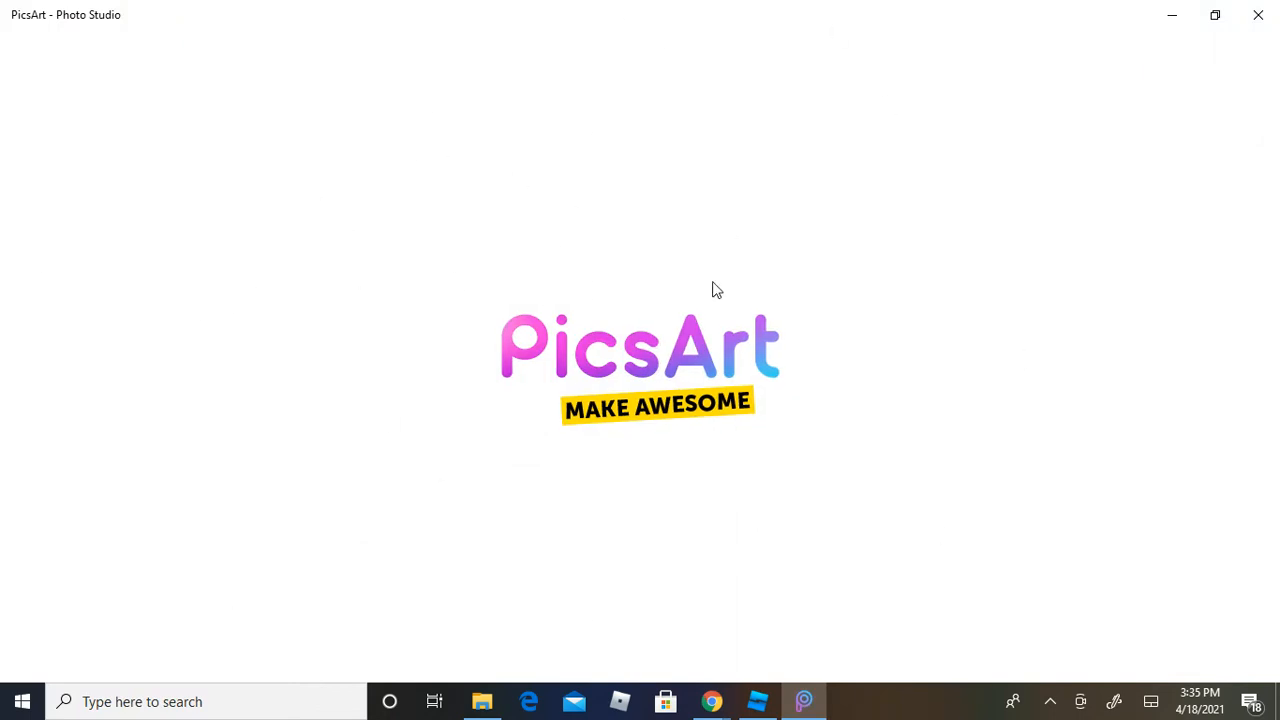
mouse_move(492, 360)
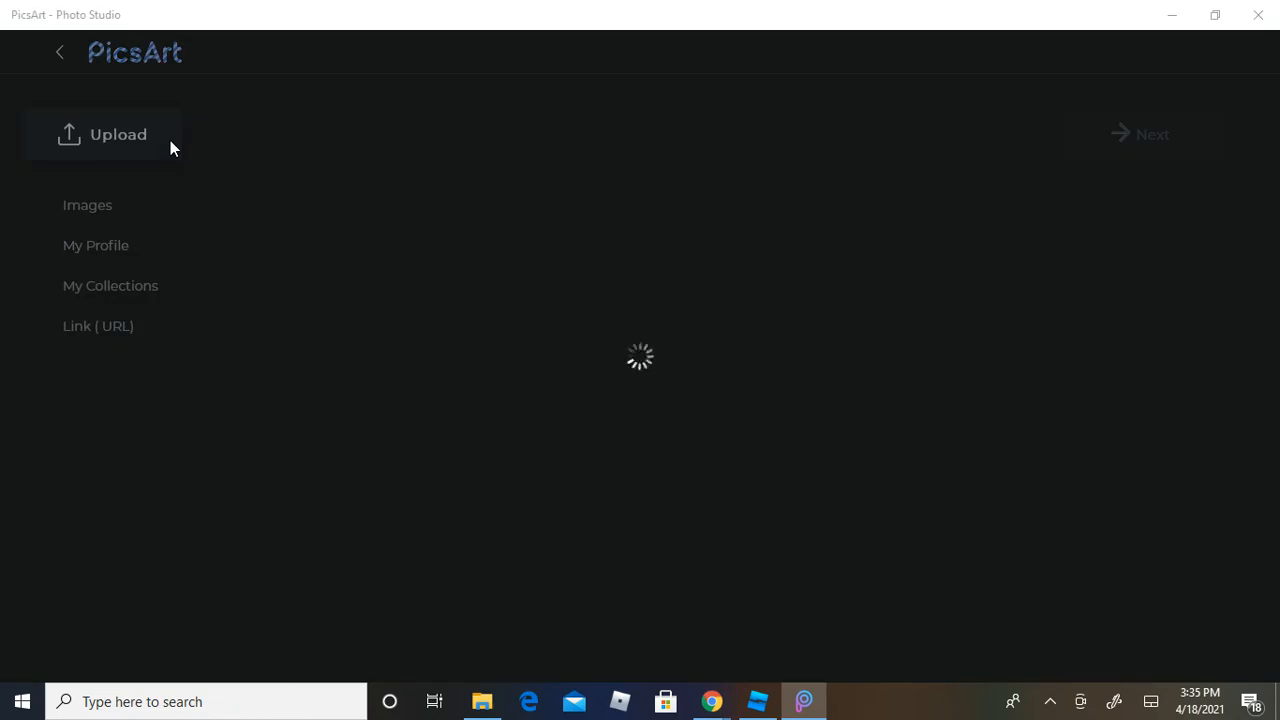
Step: Upload maxresdefault from Pictures and continue into the editor with it
left_click(102, 134)
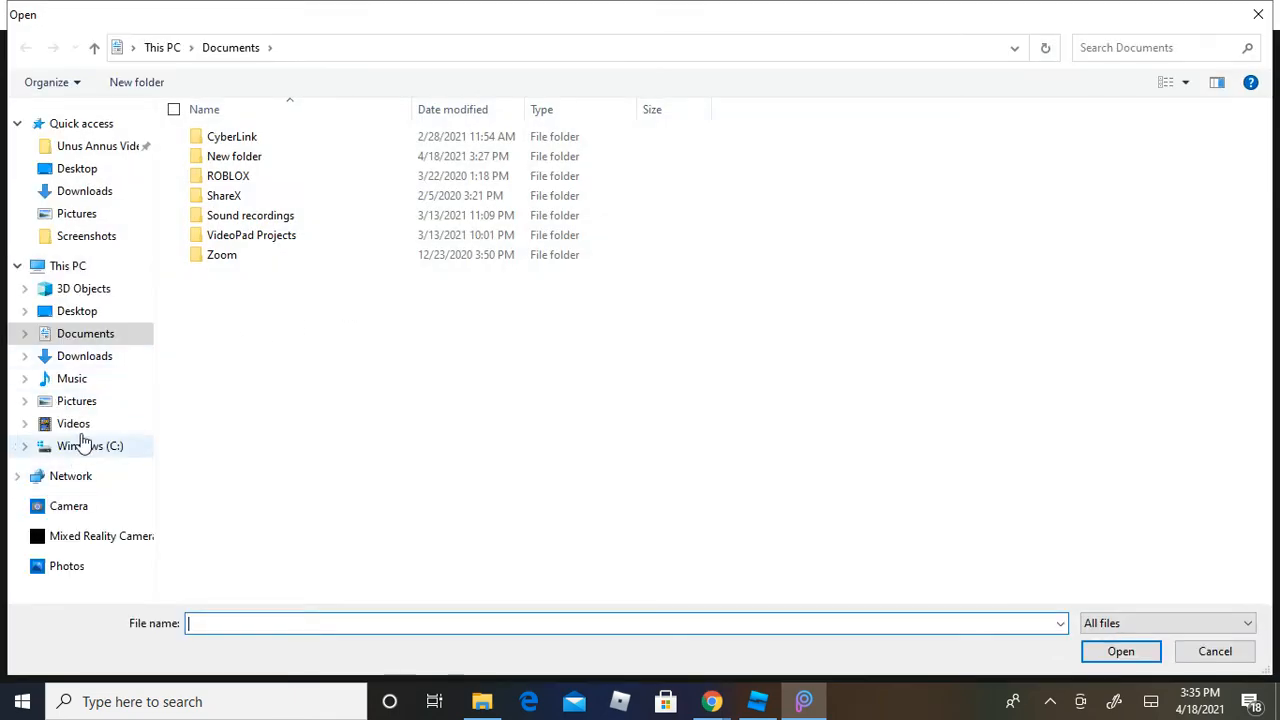
left_click(76, 400)
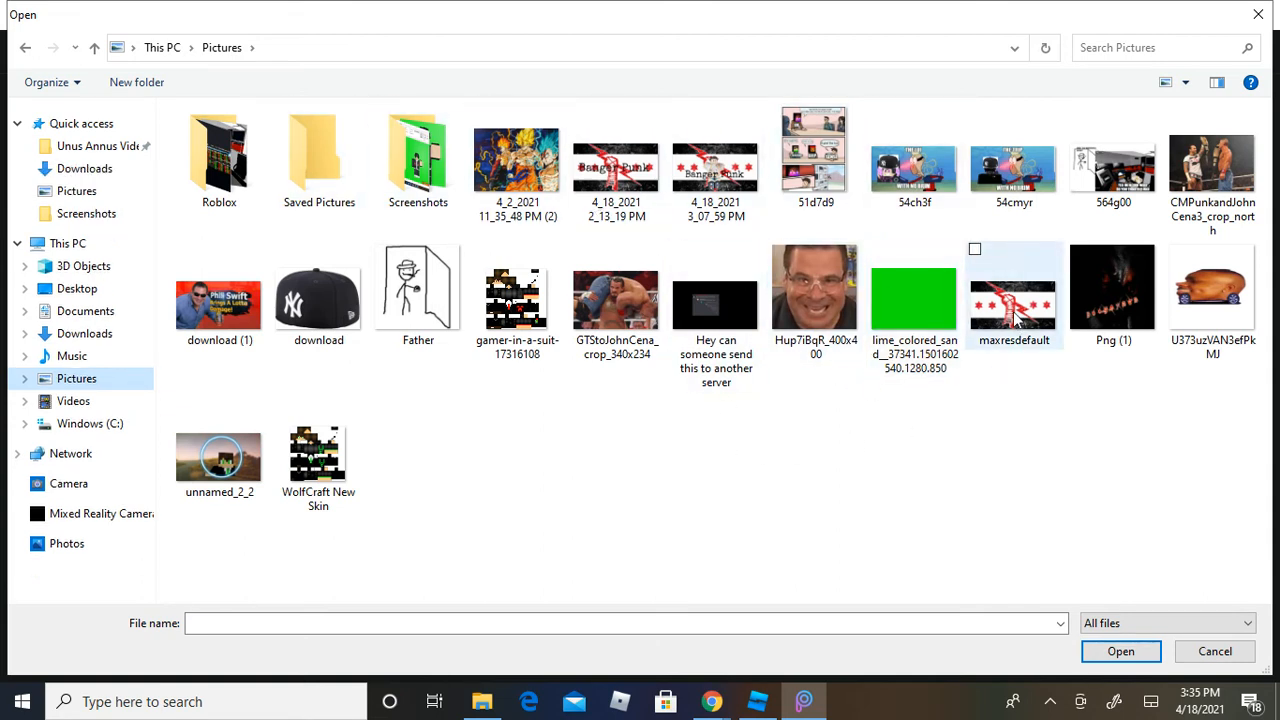
left_click(1120, 652)
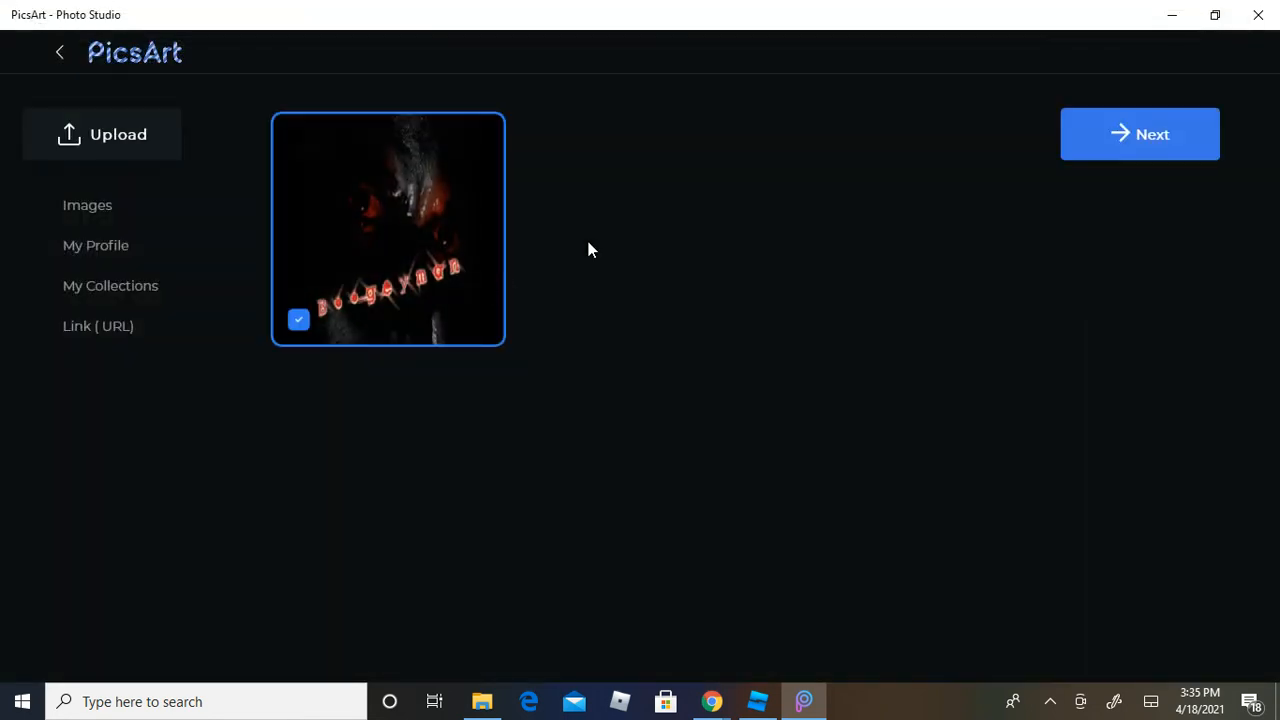
left_click(1140, 132)
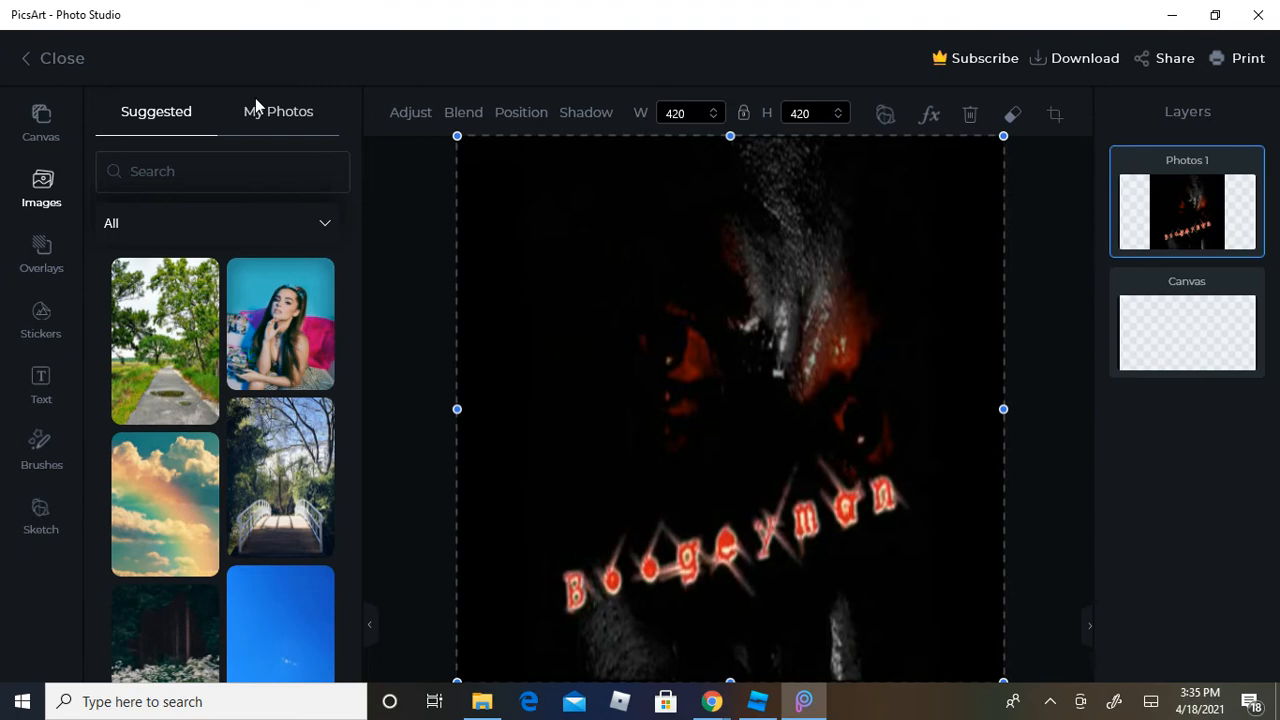
Step: Upload Screenshot (57)_prev_ui from Quick access under My Photos, hitting a file-not-found error
left_click(278, 112)
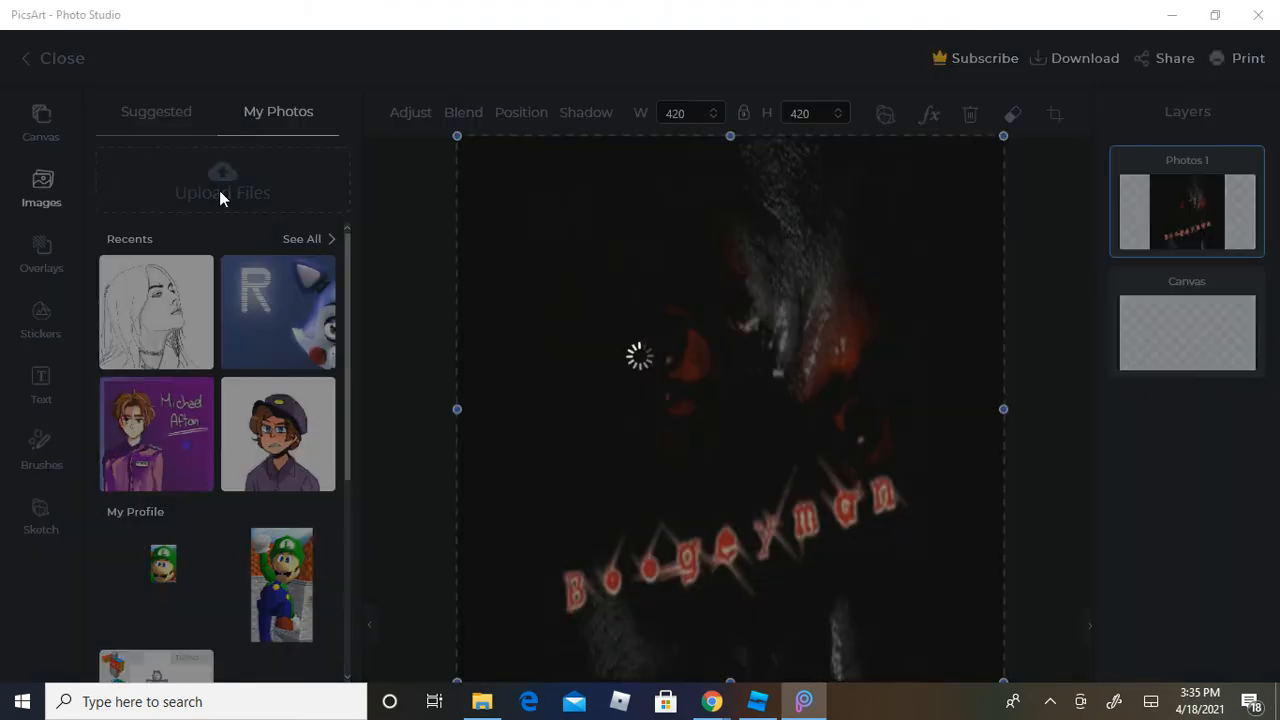
left_click(222, 184)
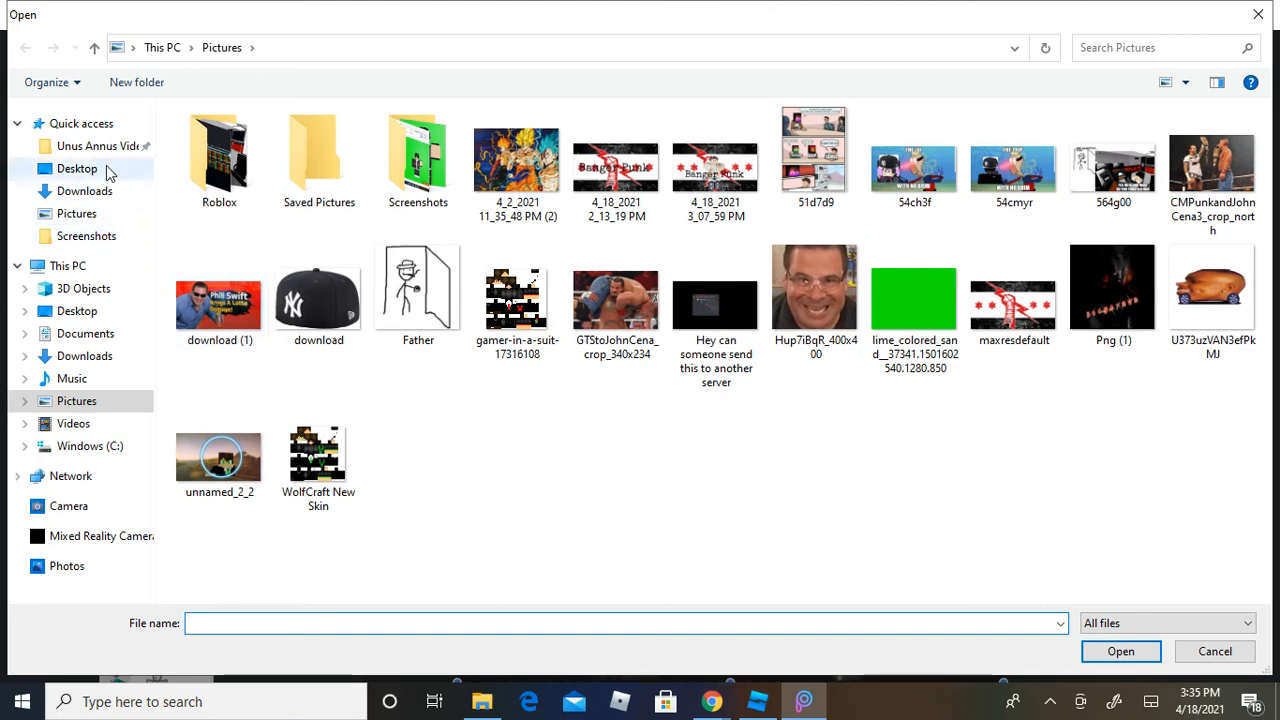
left_click(80, 124)
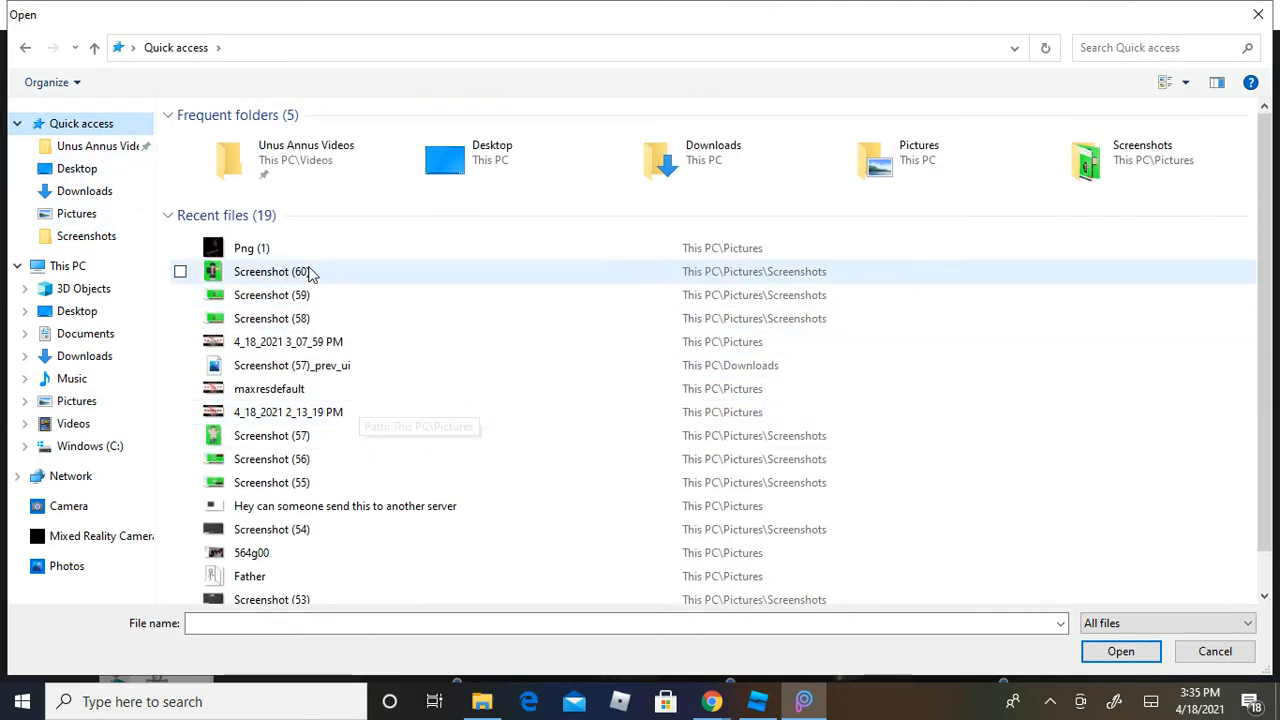
mouse_move(316, 374)
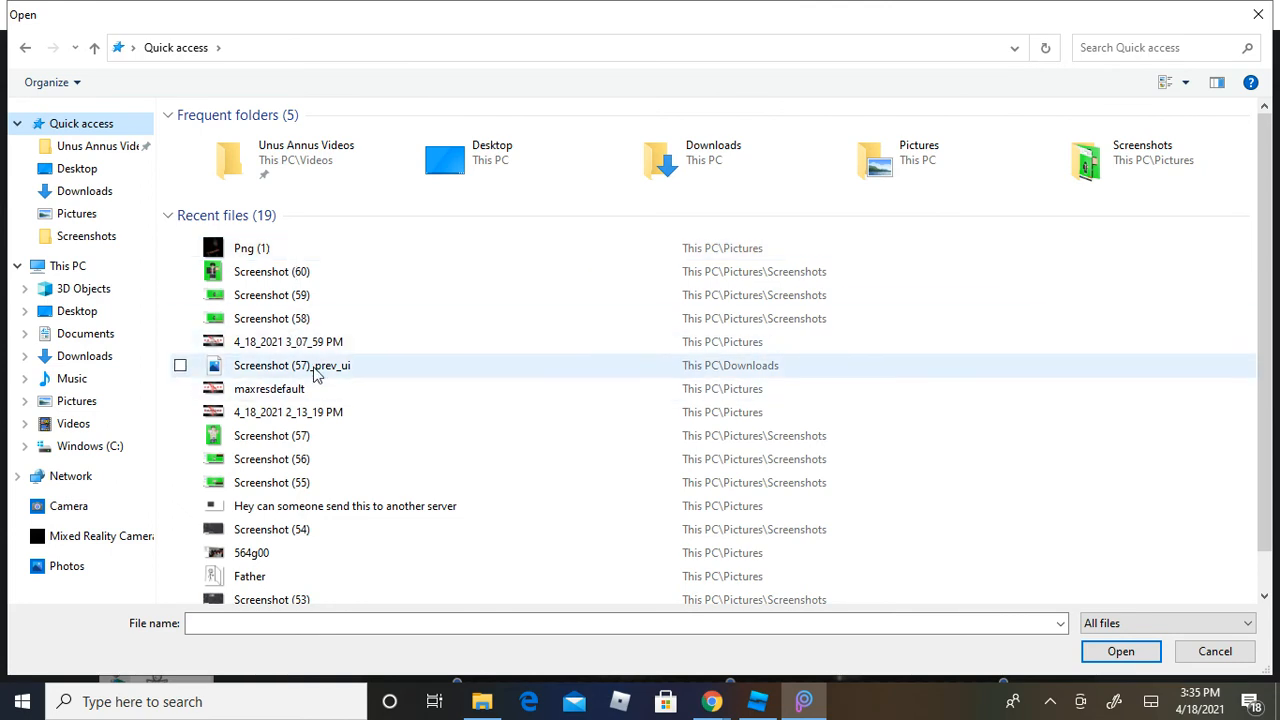
left_click(1120, 652)
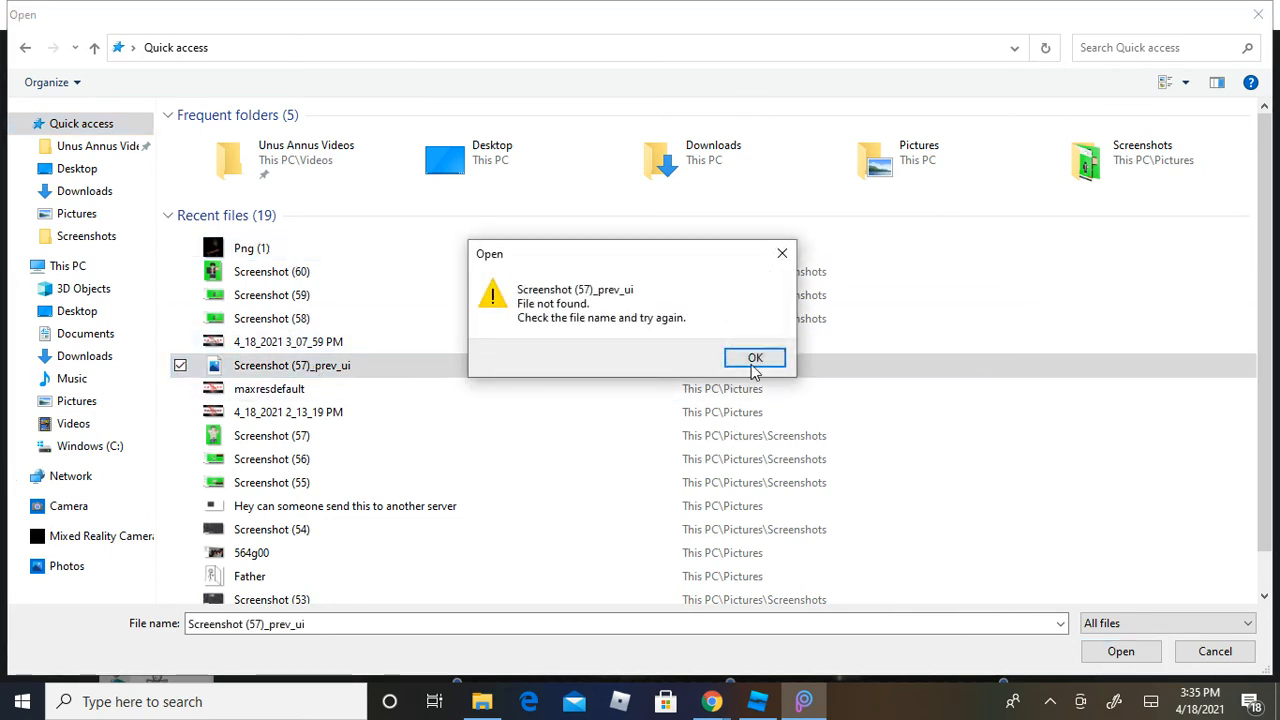
left_click(754, 358)
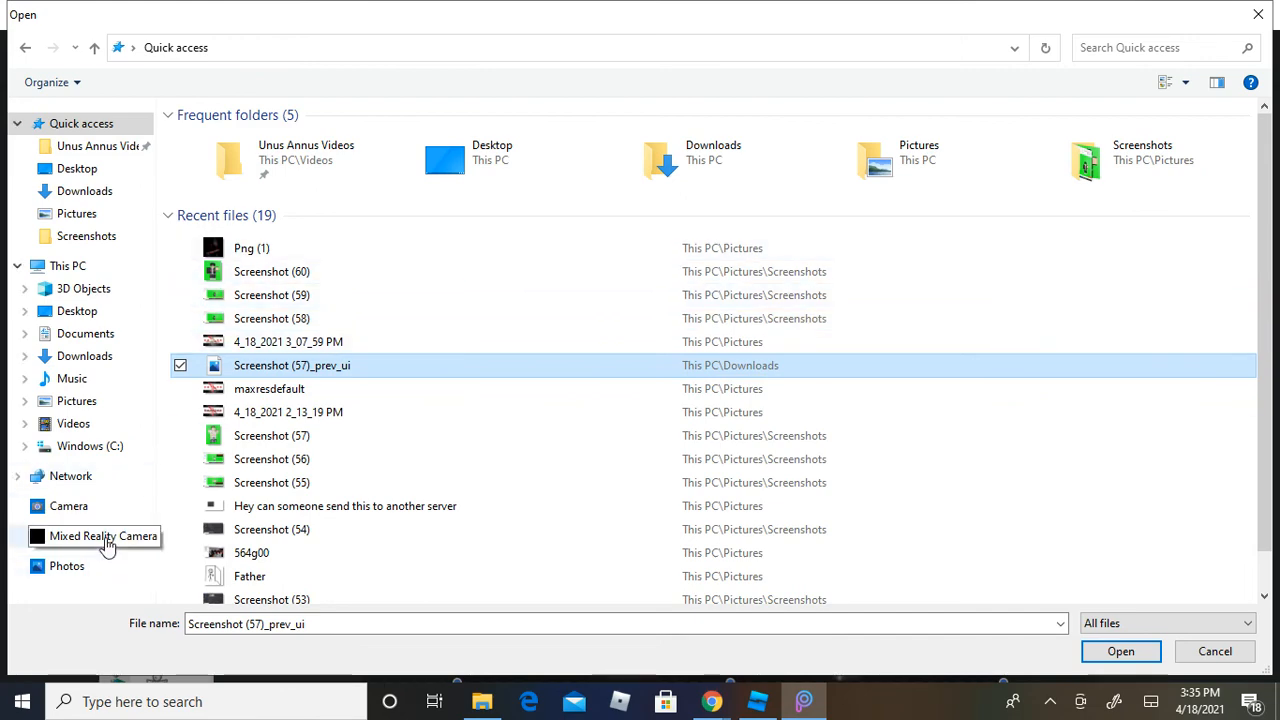
Step: Browse the Photos library looking for the character image instead
left_click(68, 566)
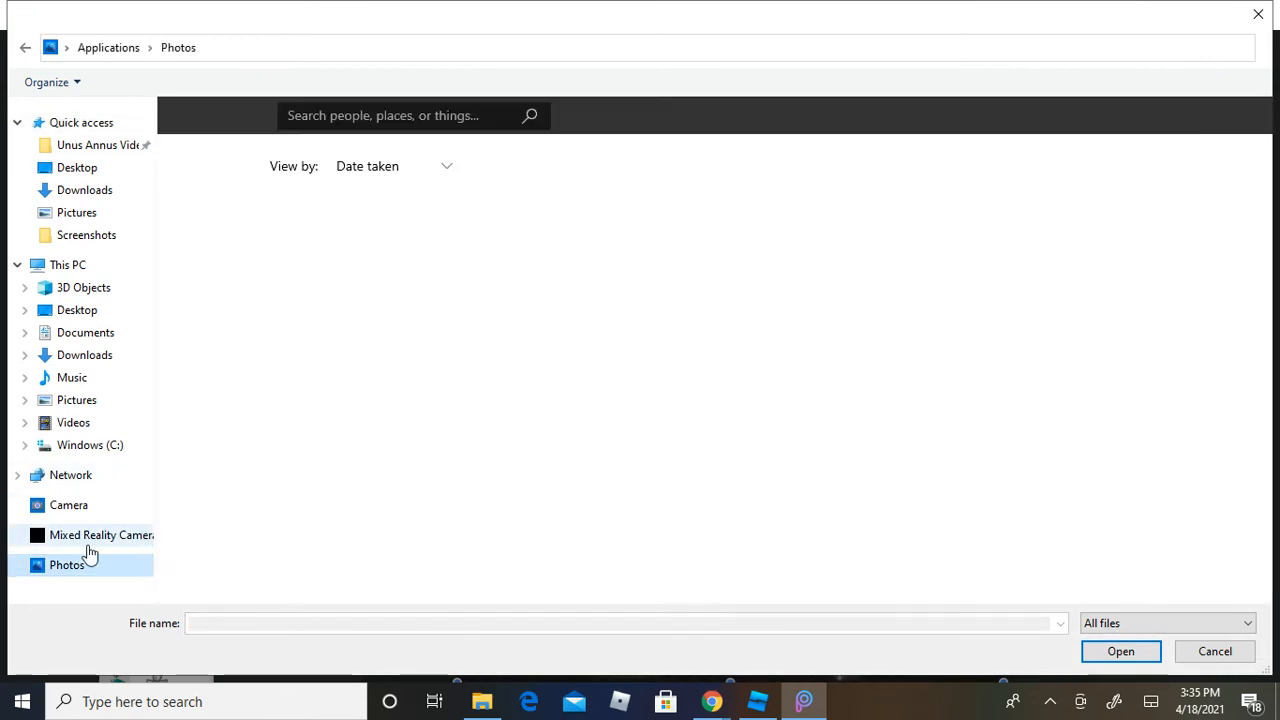
left_click(68, 564)
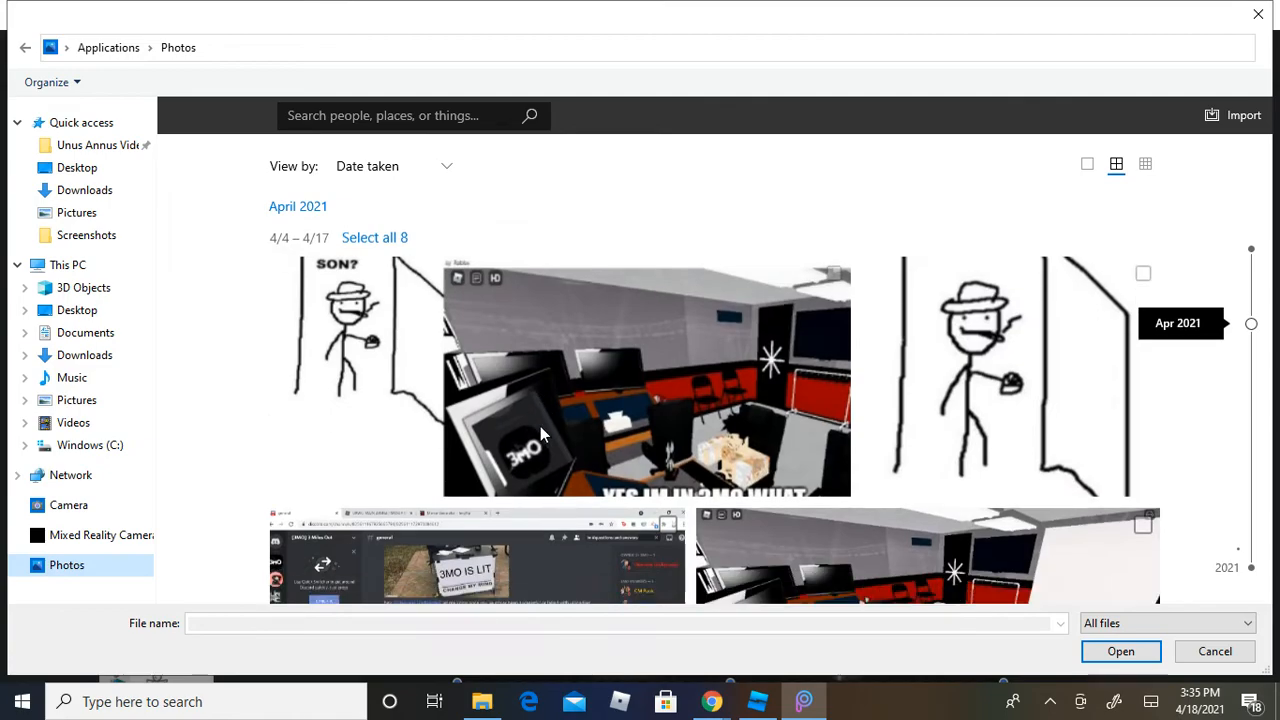
scroll("down", 3)
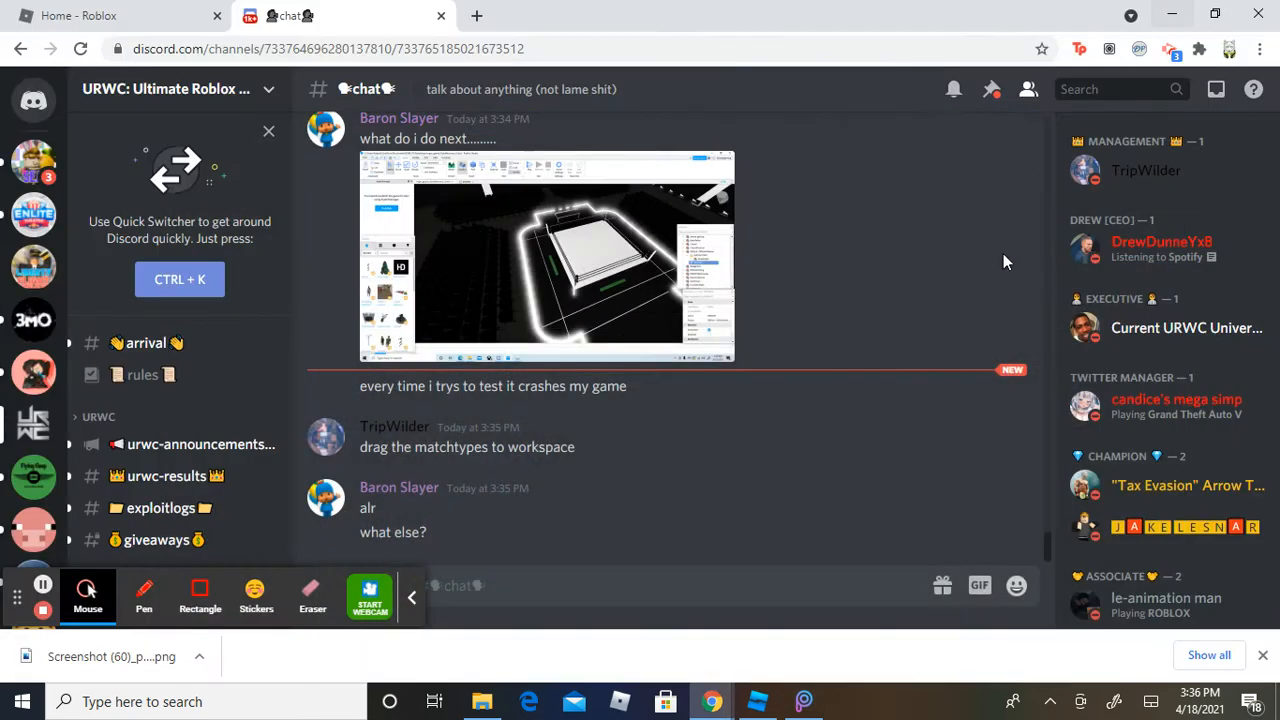
Step: Browse C: > Users > Downloads for Screenshot (60)_prev_ui, move it out, then go to Pictures
left_click(482, 702)
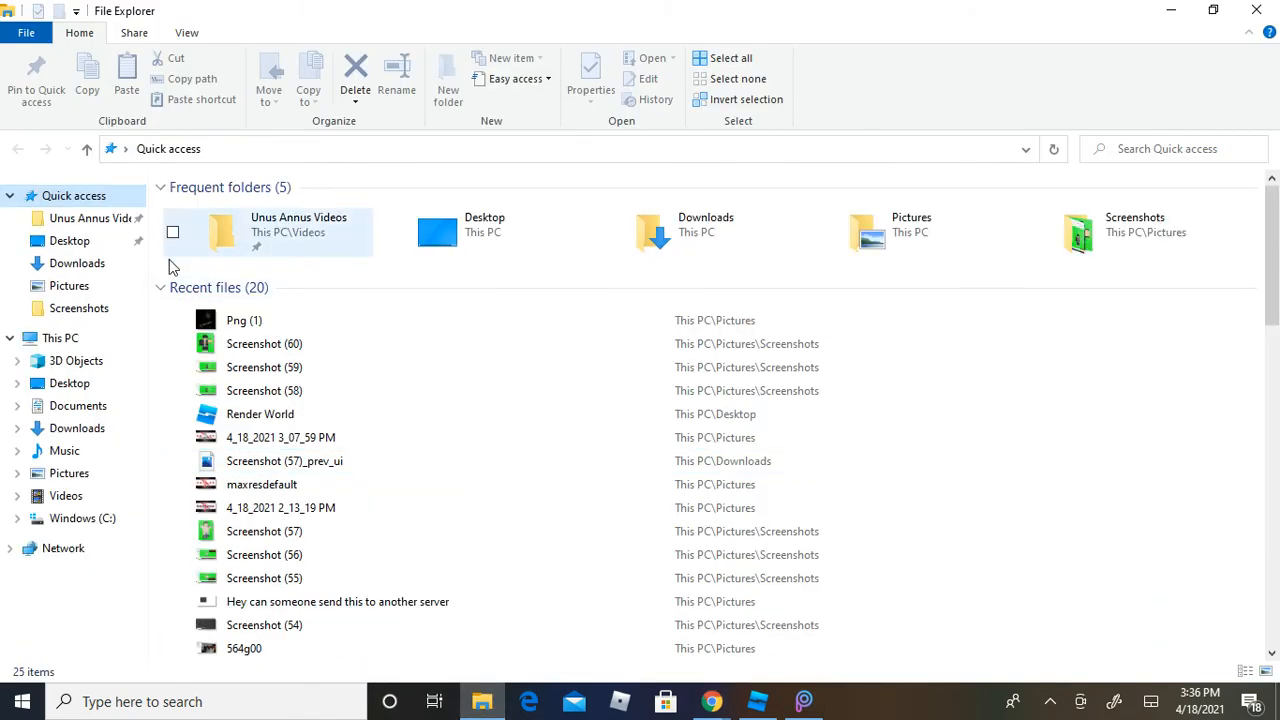
left_click(80, 520)
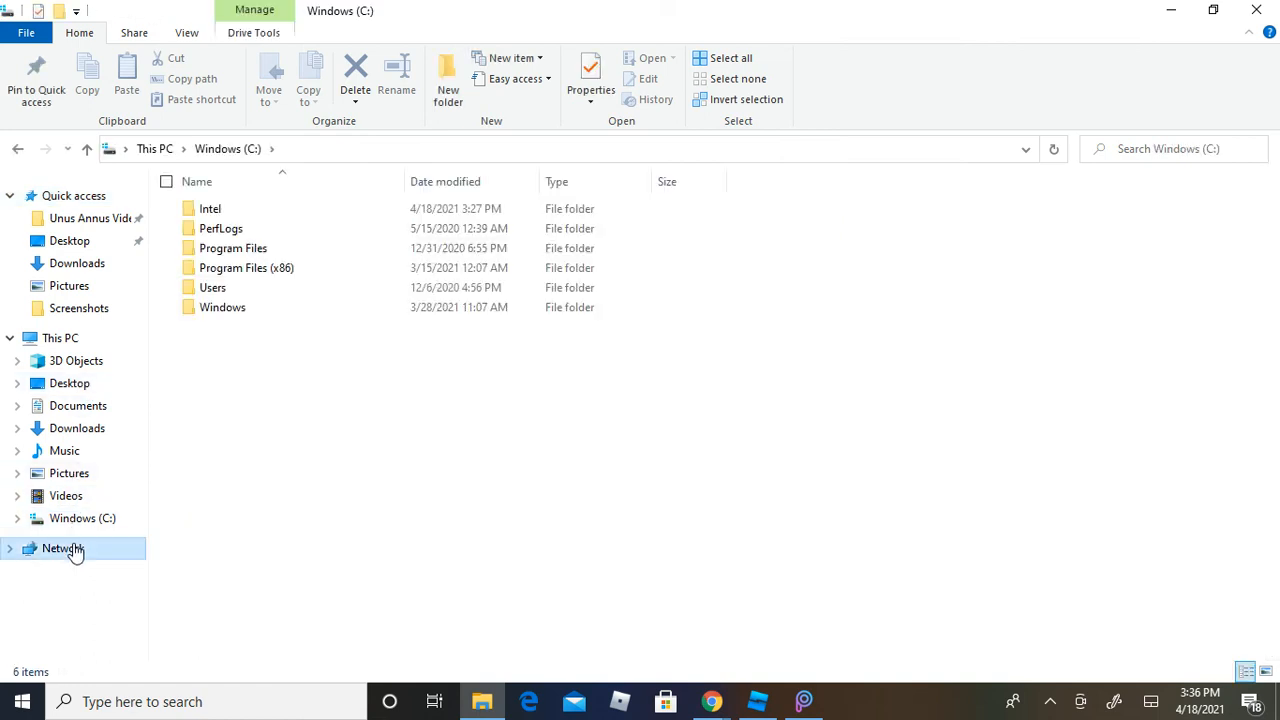
left_click(64, 548)
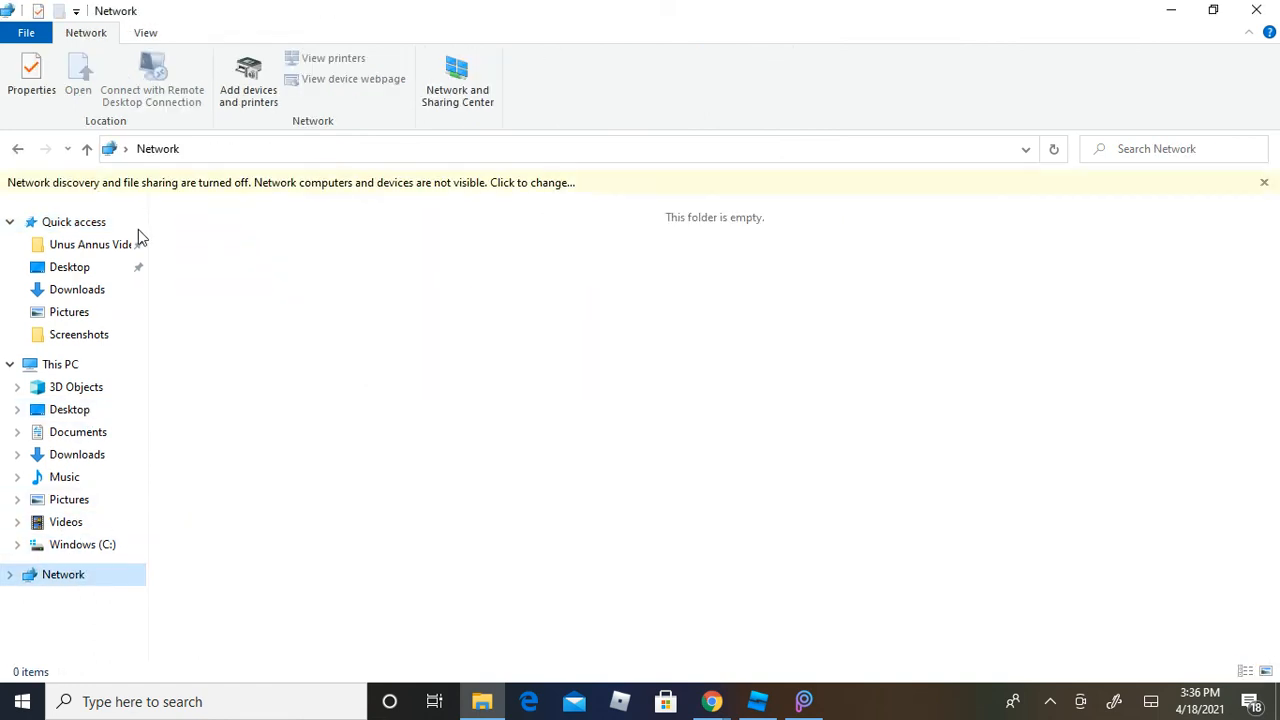
left_click(72, 220)
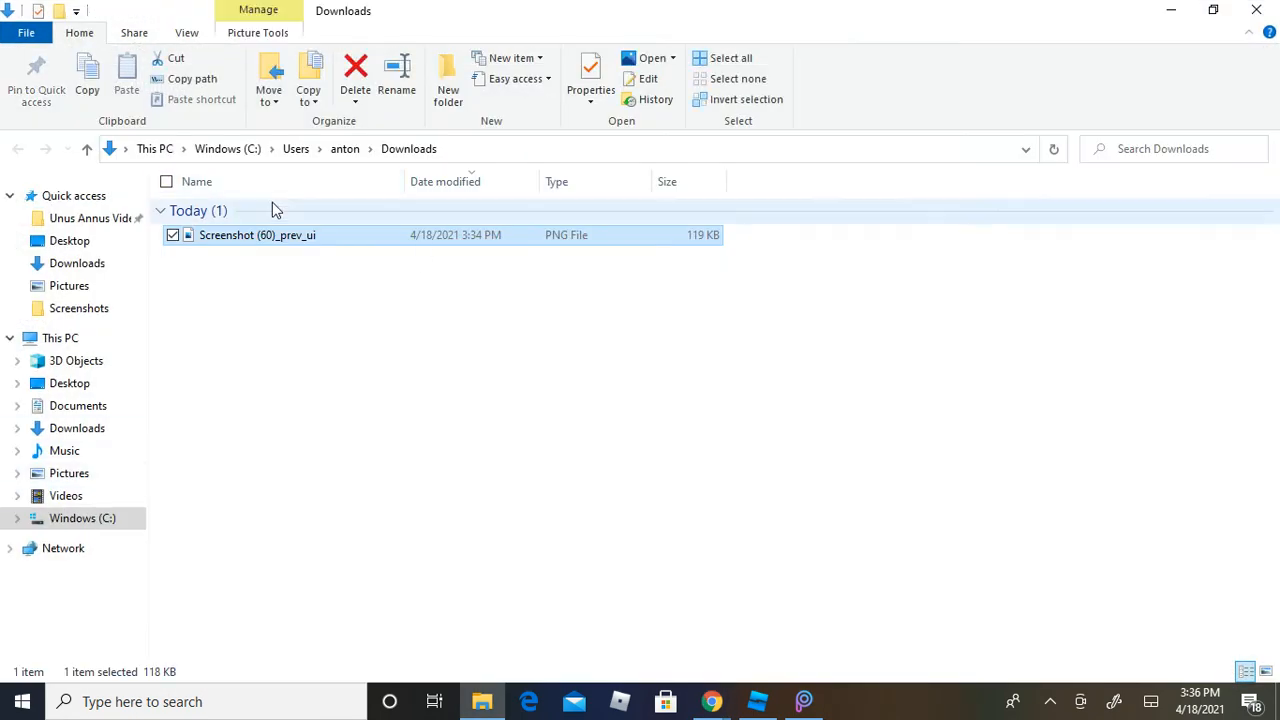
mouse_move(108, 198)
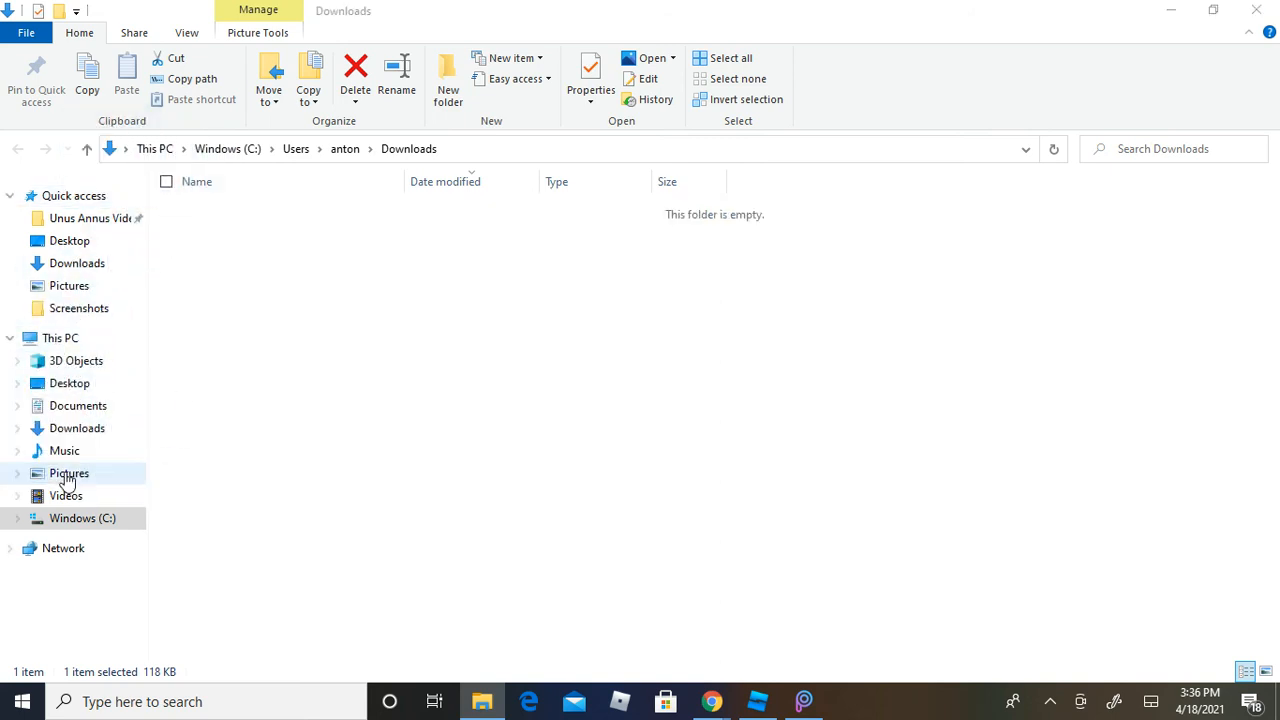
left_click(68, 472)
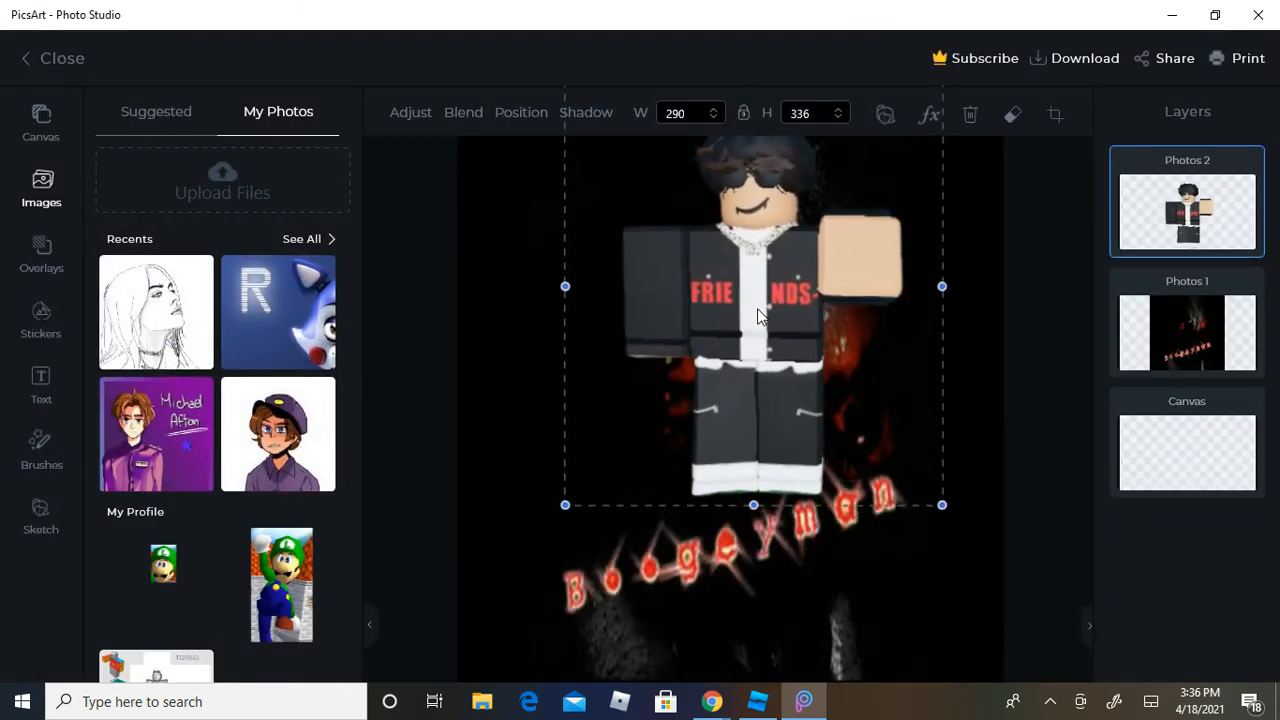
Step: Drag the cutout character over the Boogeyman logo and shrink it to about 236×274
left_click_drag(940, 504, 928, 584)
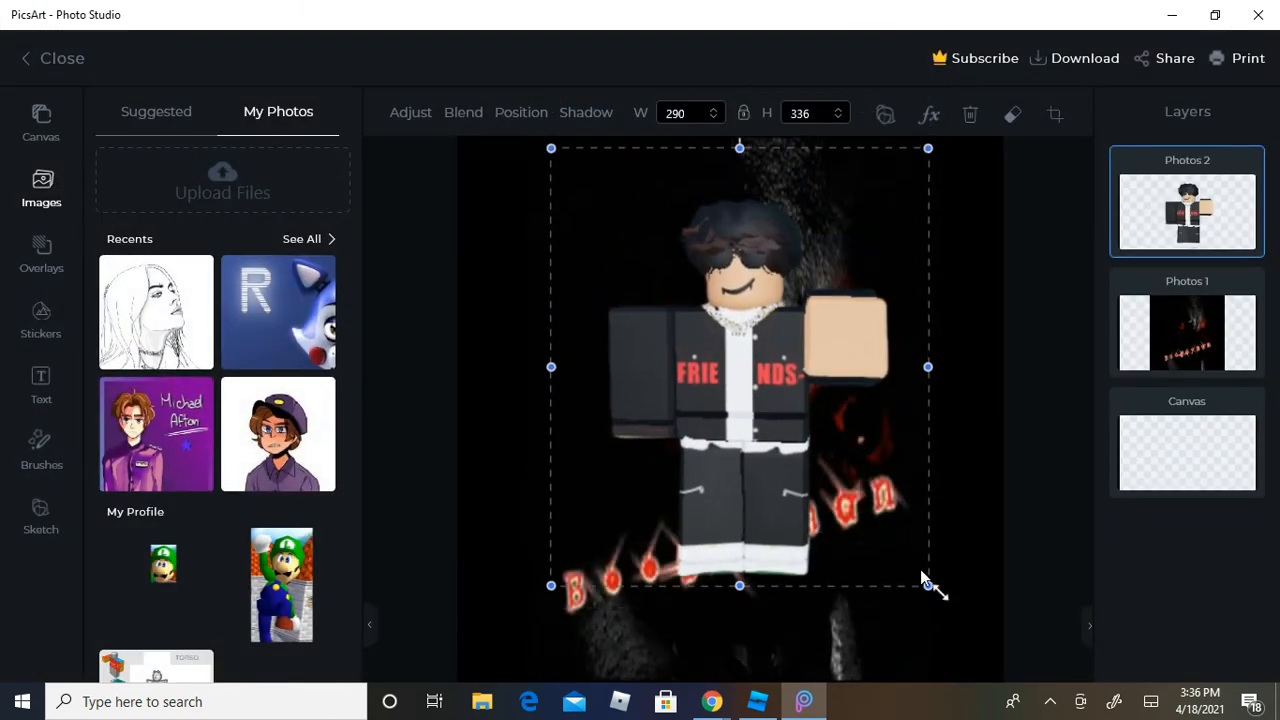
left_click_drag(928, 584, 840, 516)
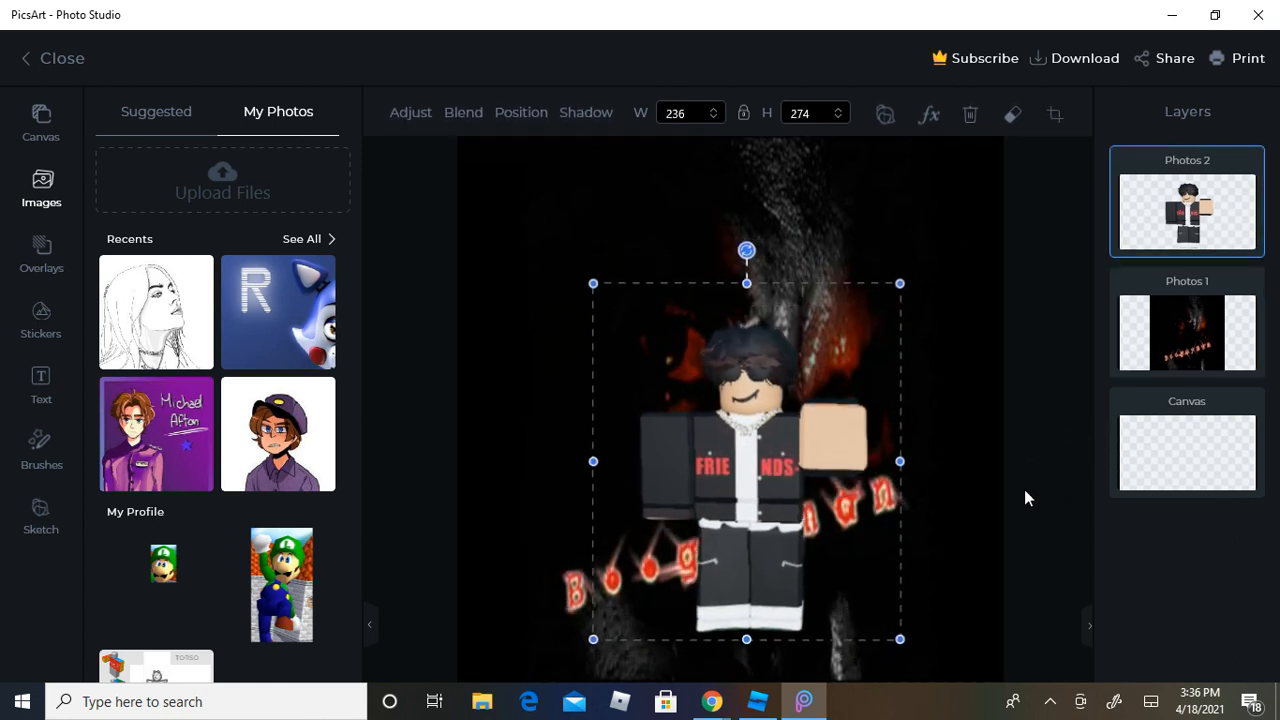
left_click(1188, 320)
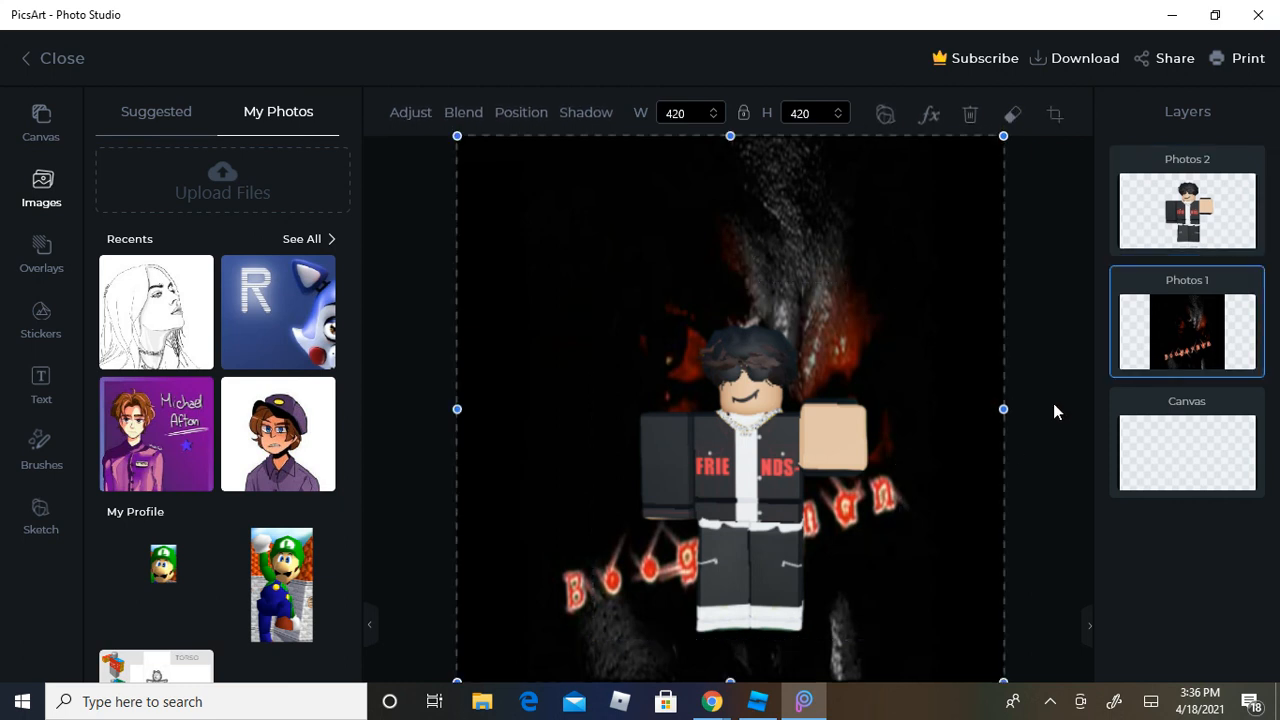
mouse_move(1076, 424)
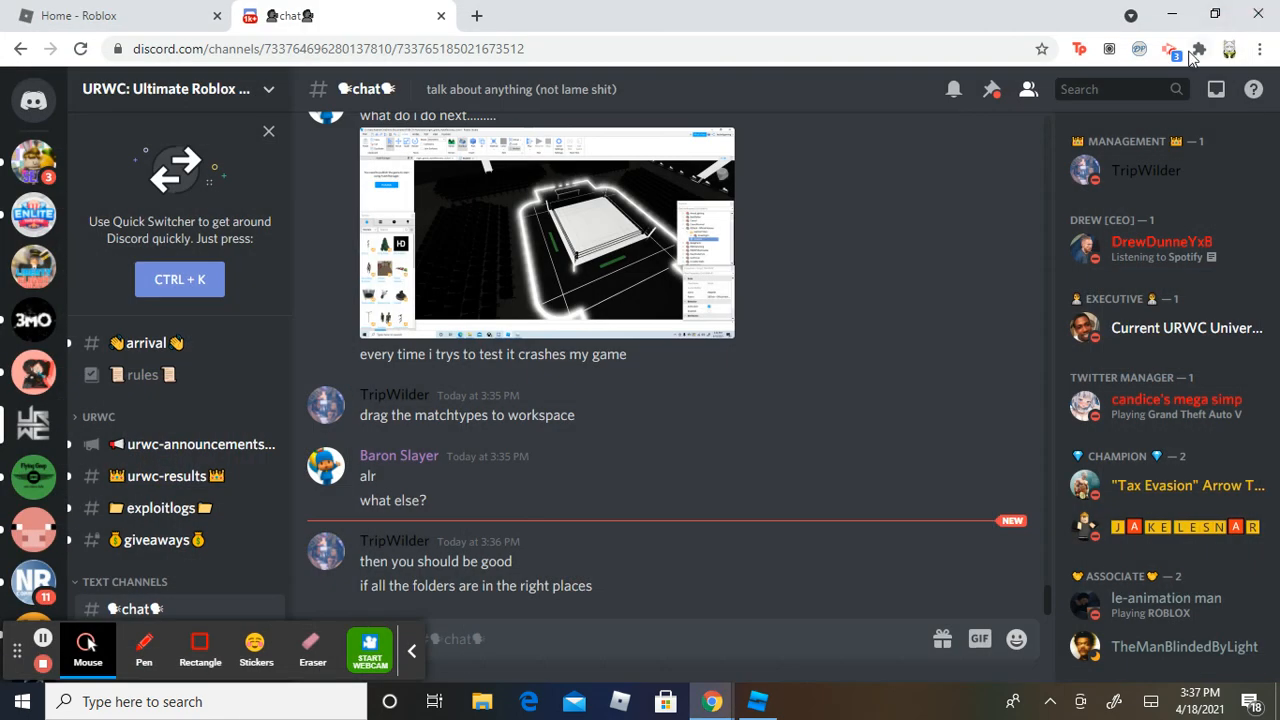
mouse_move(1164, 48)
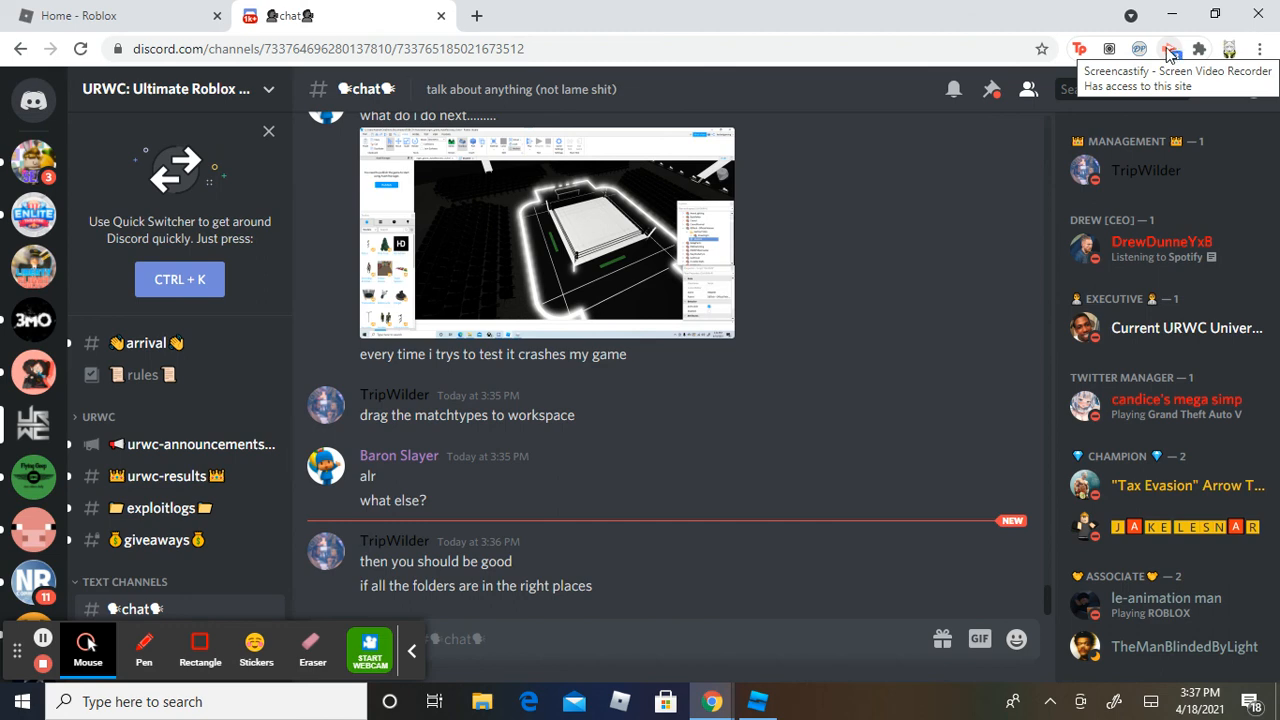